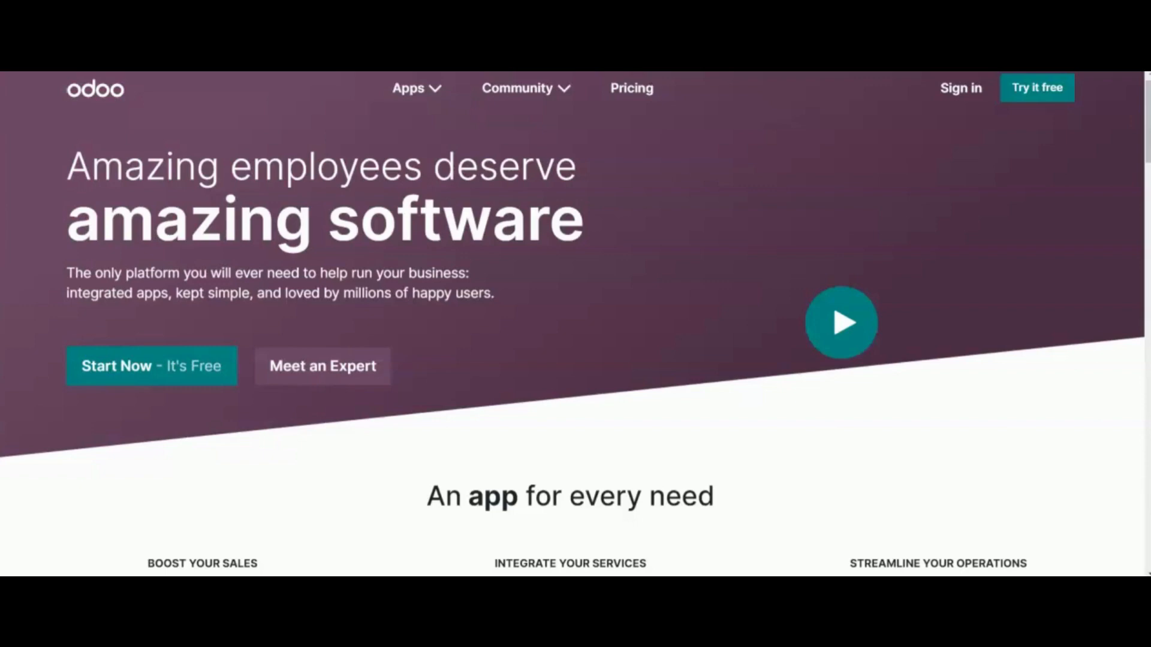
# Step: Start the free-trial signup from the Odoo homepage's 'Try it free' button
pyautogui.click(1036, 88)
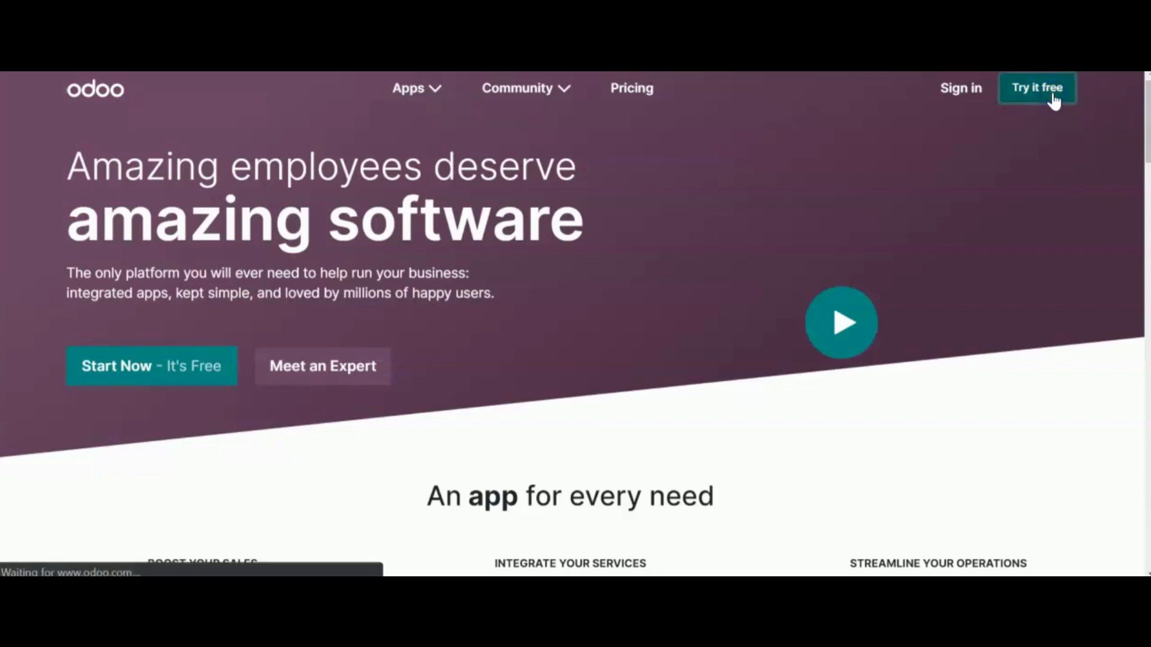
pyautogui.click(1036, 87)
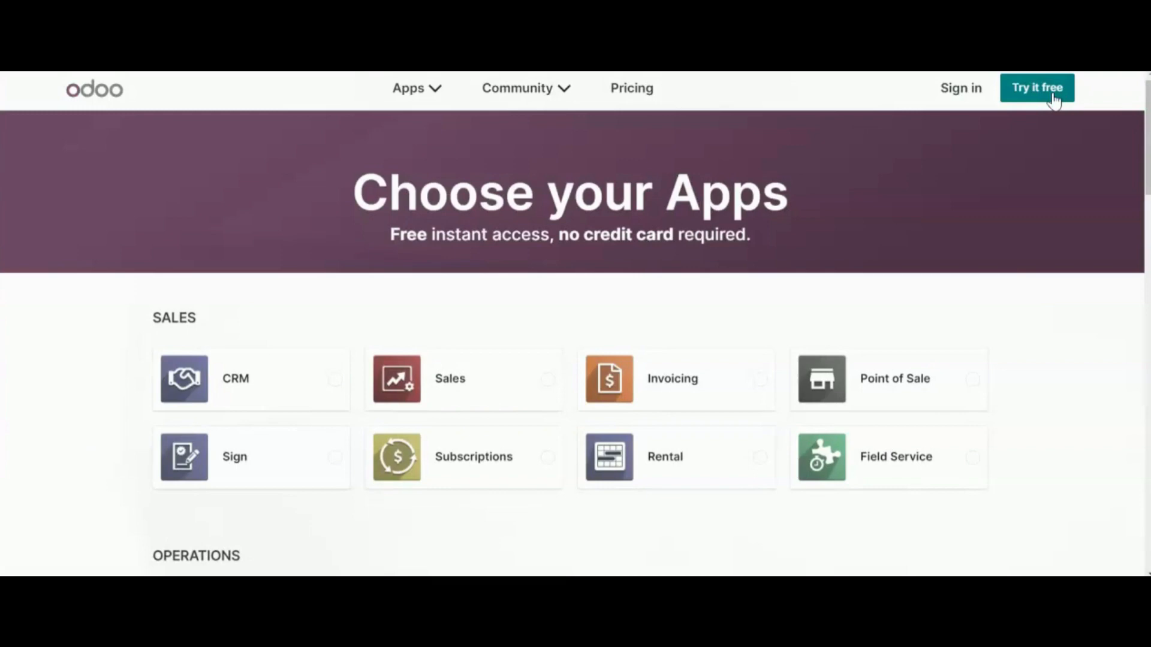
pyautogui.moveTo(88, 433)
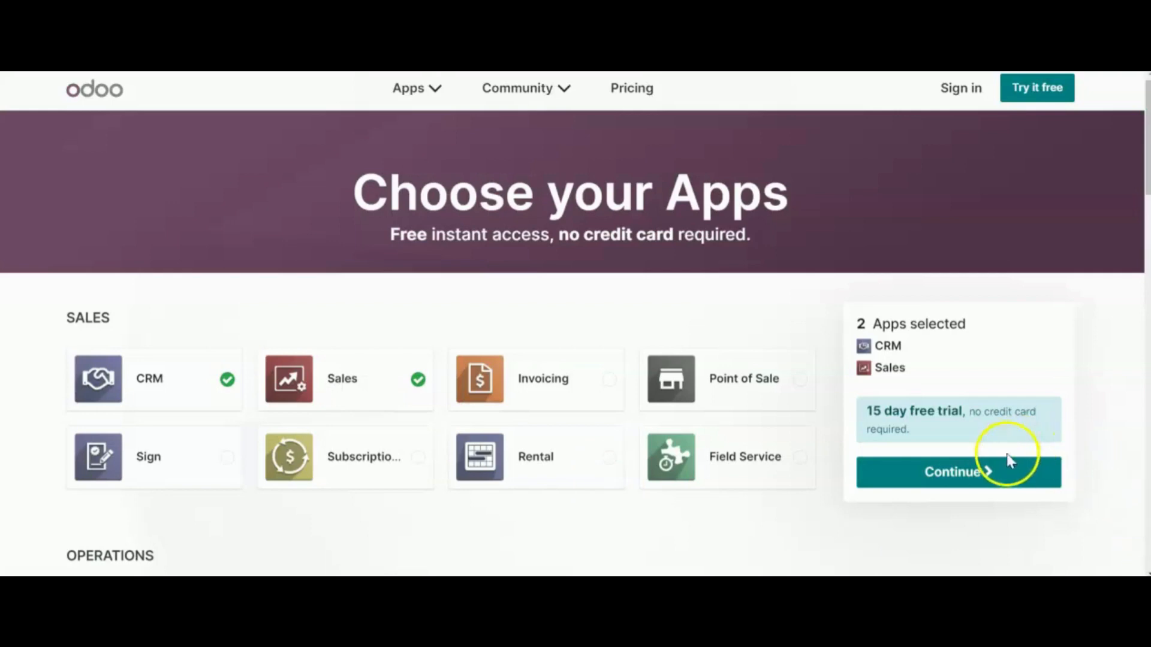
# Step: Continue with CRM and Sales, then enter the name, email and company Kanakinfosystems
pyautogui.click(954, 472)
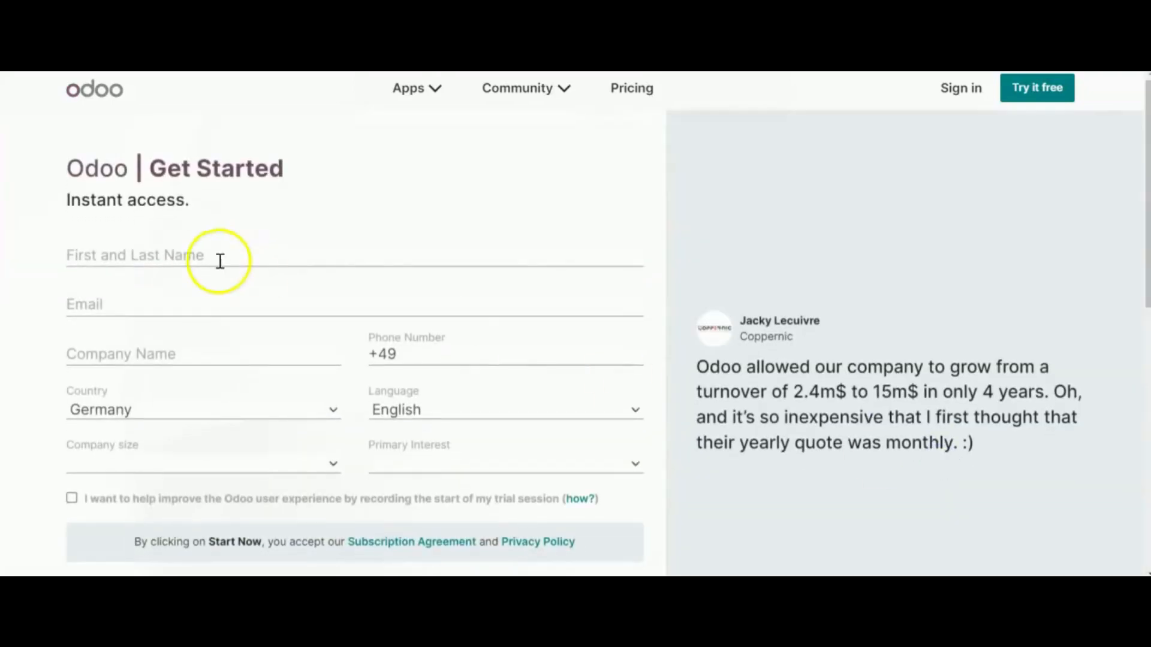
pyautogui.write('jun')
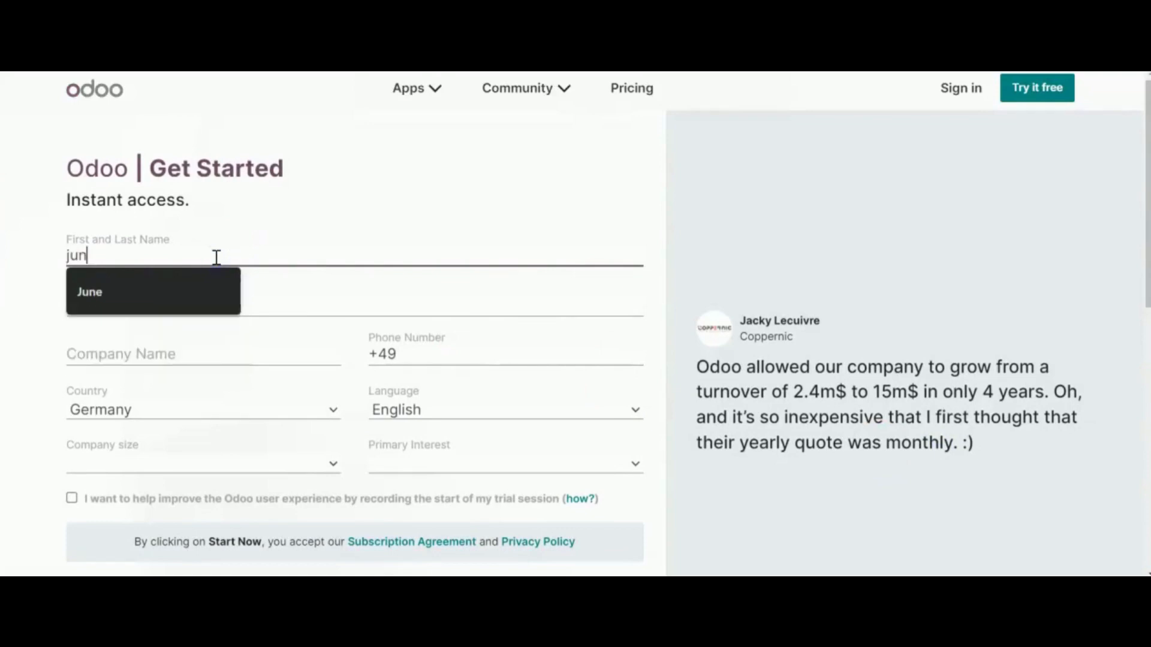
pyautogui.click(90, 291)
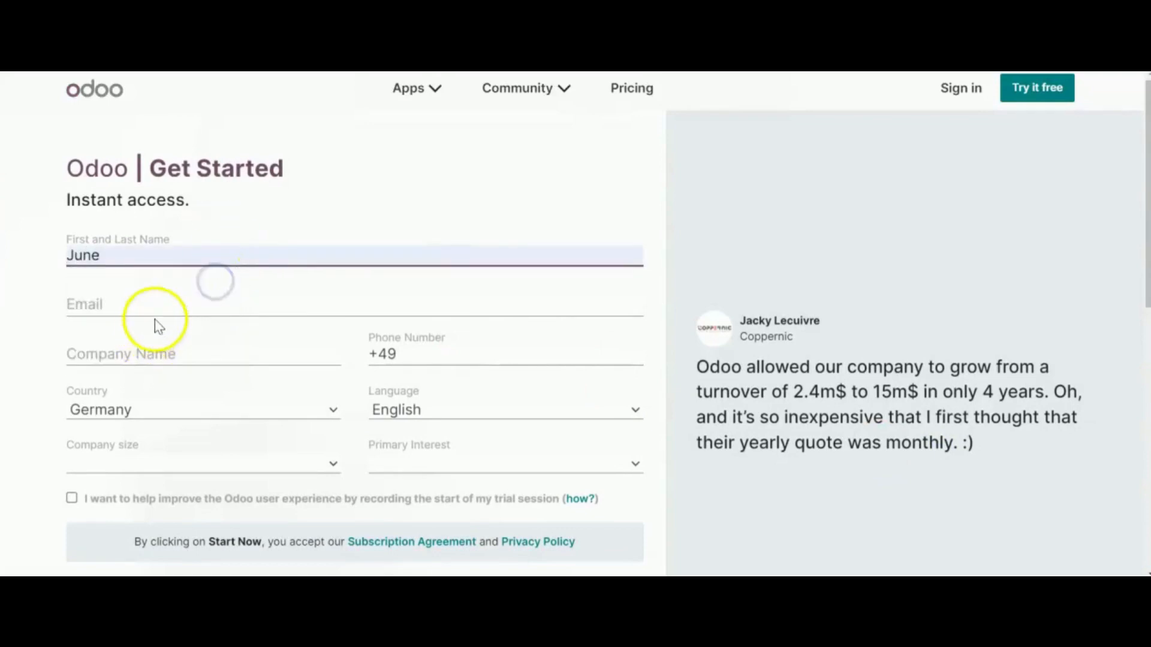
pyautogui.write('jum')
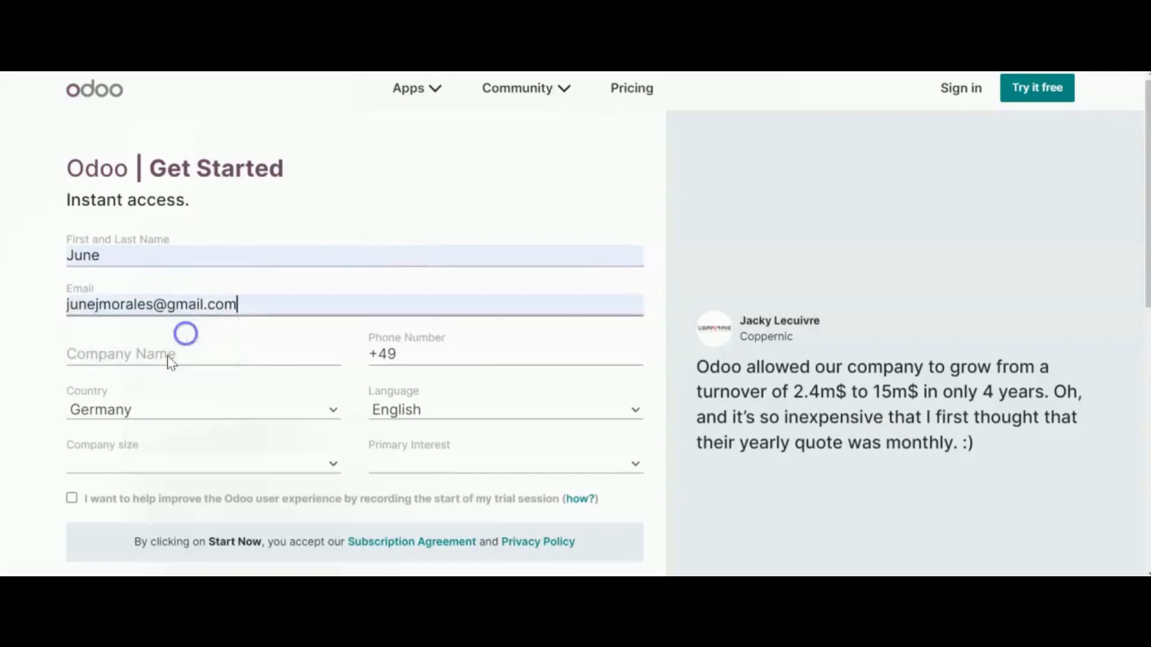
pyautogui.write('k')
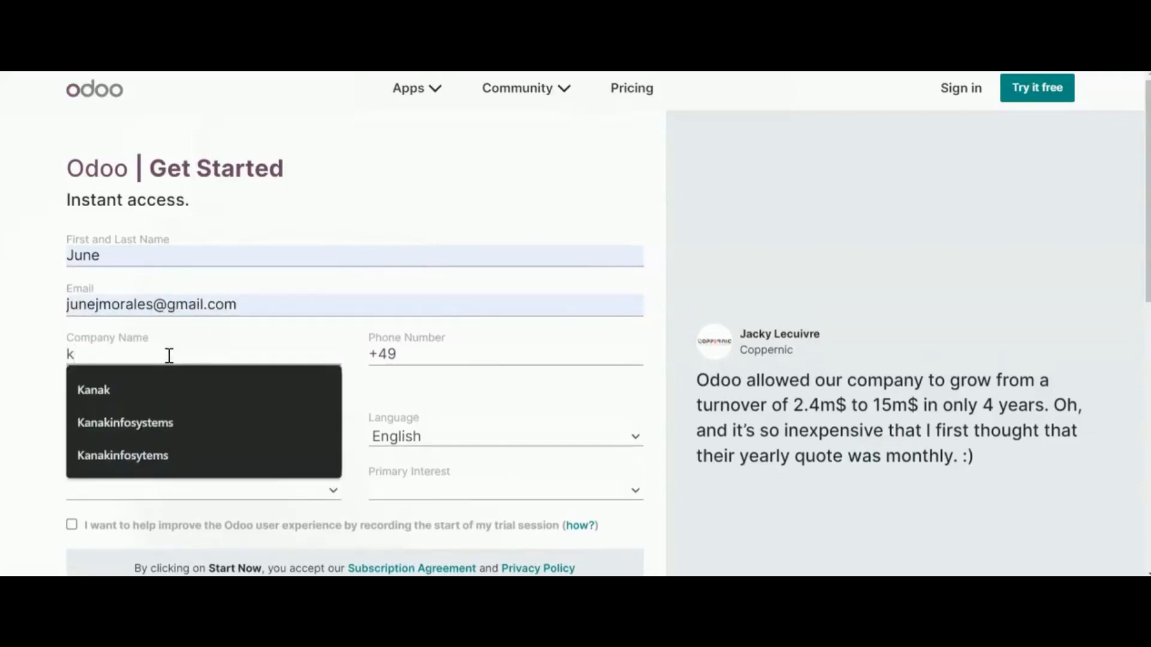
pyautogui.click(125, 422)
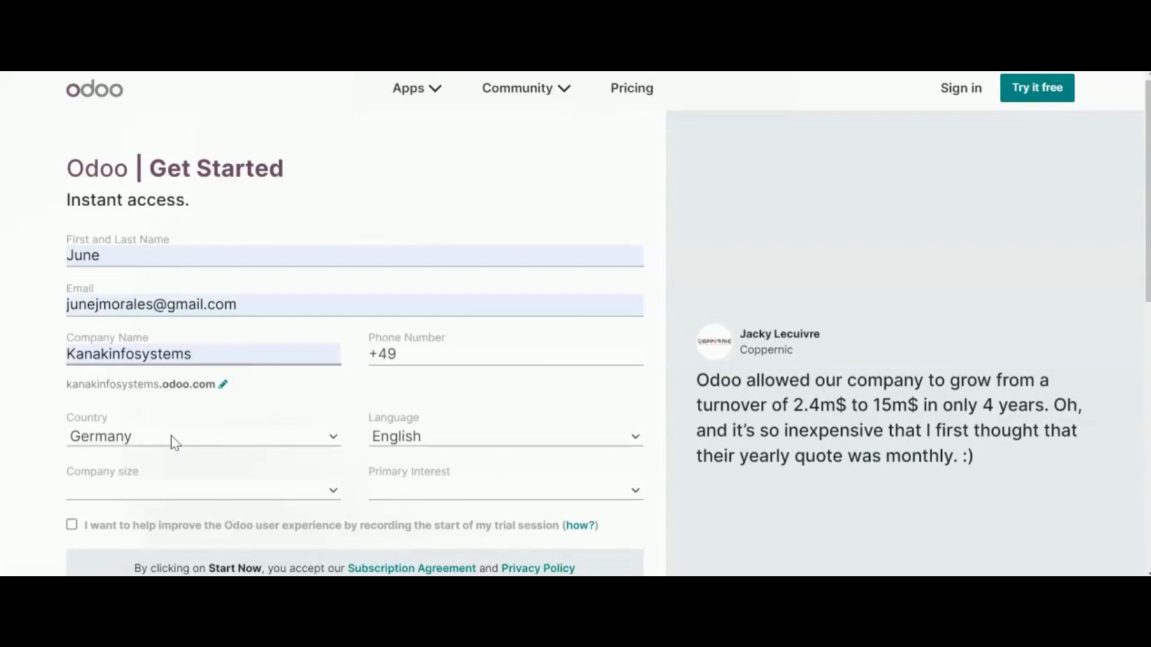
# Step: Set the sign-up country to India
pyautogui.click(202, 437)
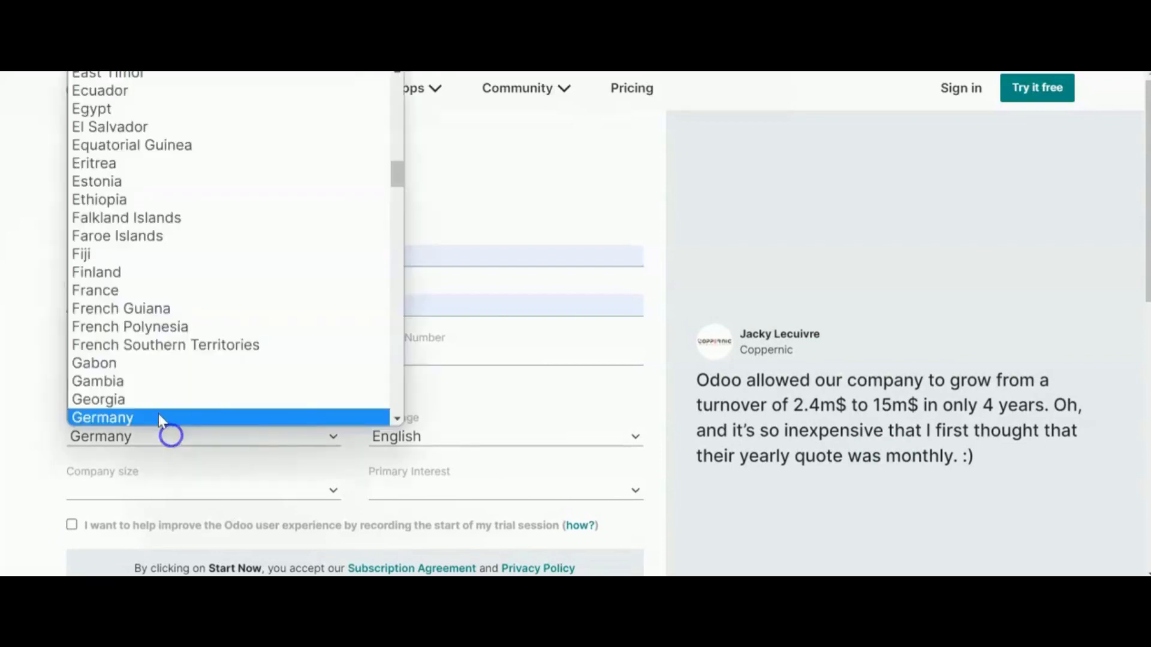
pyautogui.scroll(-3)
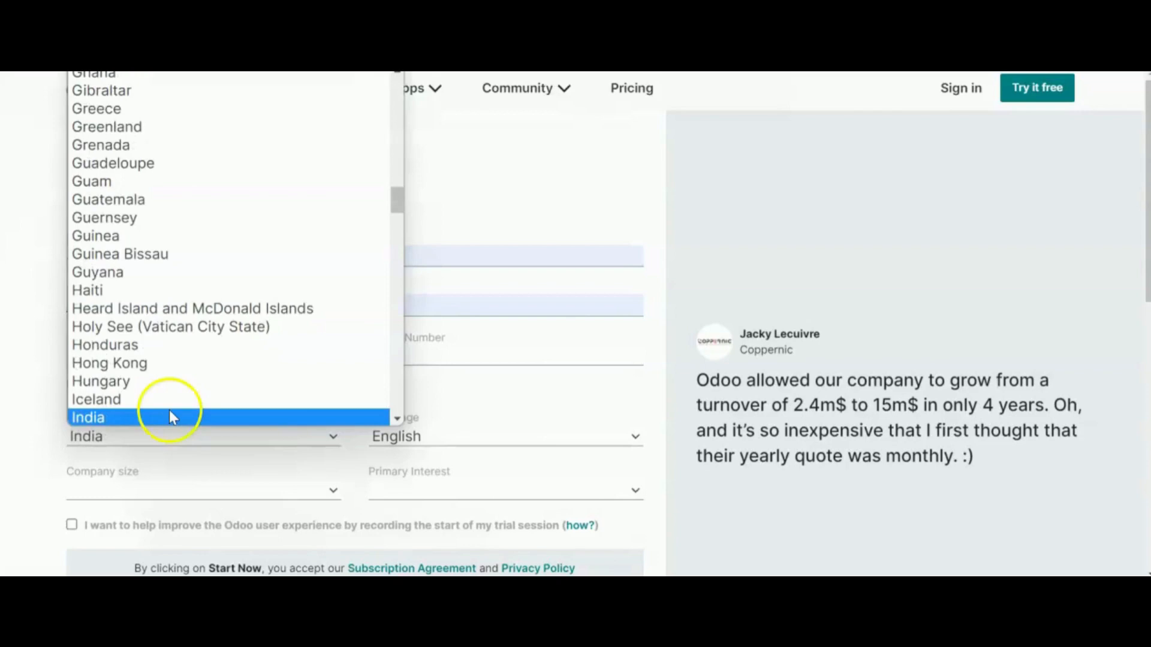
pyautogui.click(87, 417)
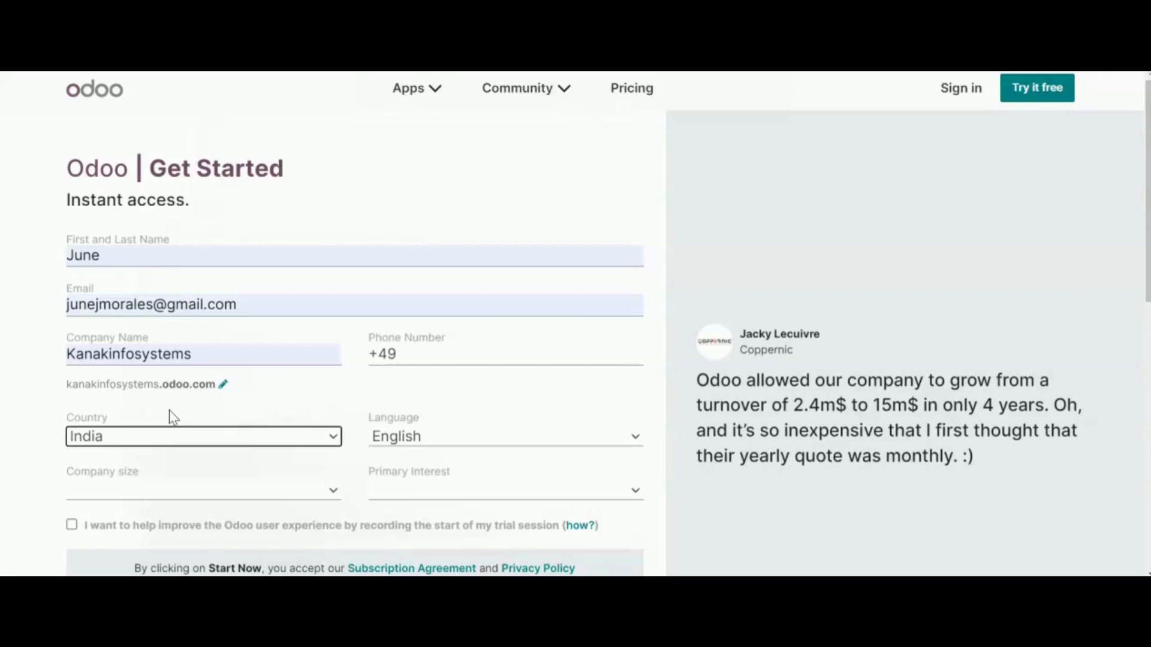
pyautogui.scroll(-3)
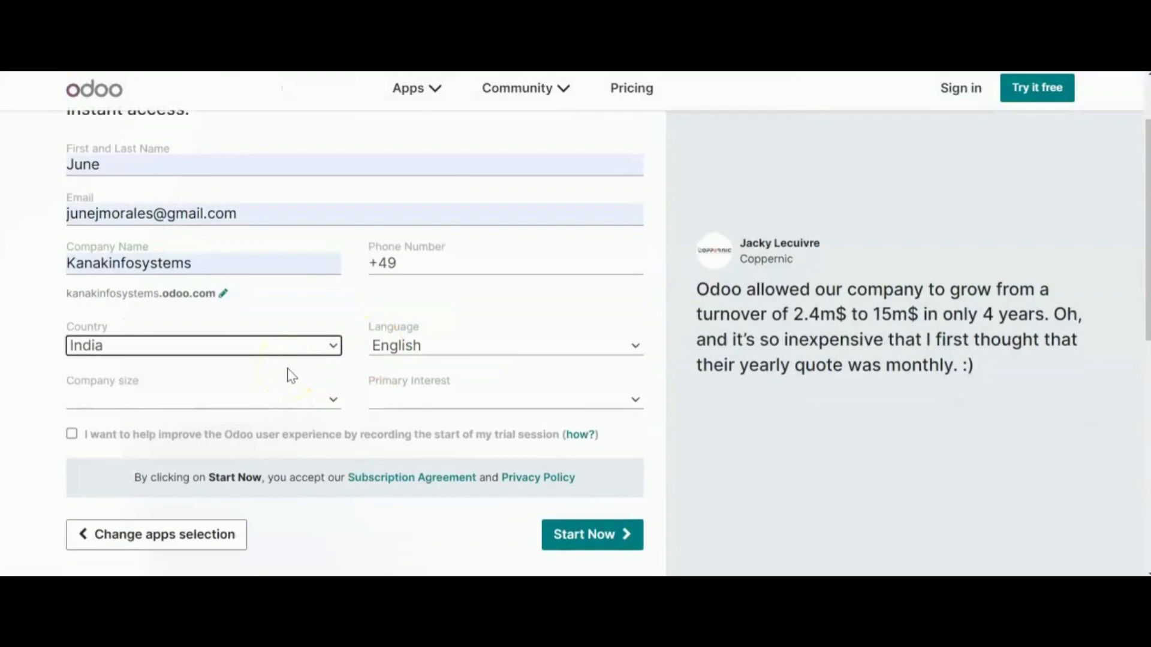
# Step: Choose 5 - 20 employees and 'I am a student', then start the trial database
pyautogui.click(204, 398)
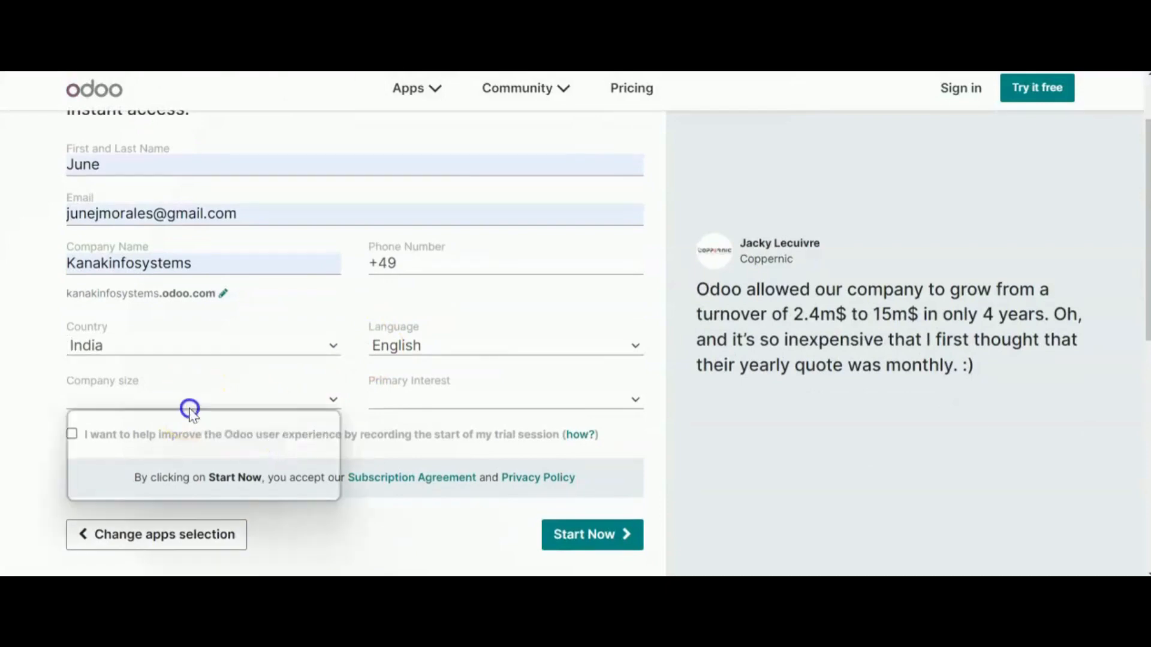
pyautogui.click(203, 398)
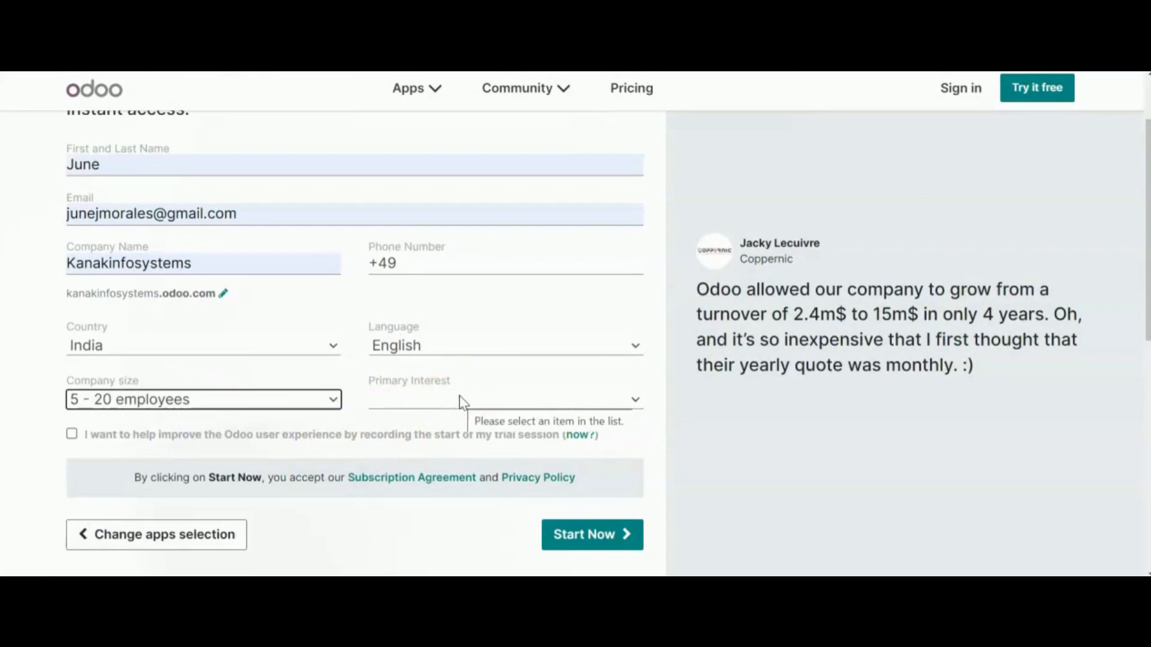
pyautogui.click(505, 398)
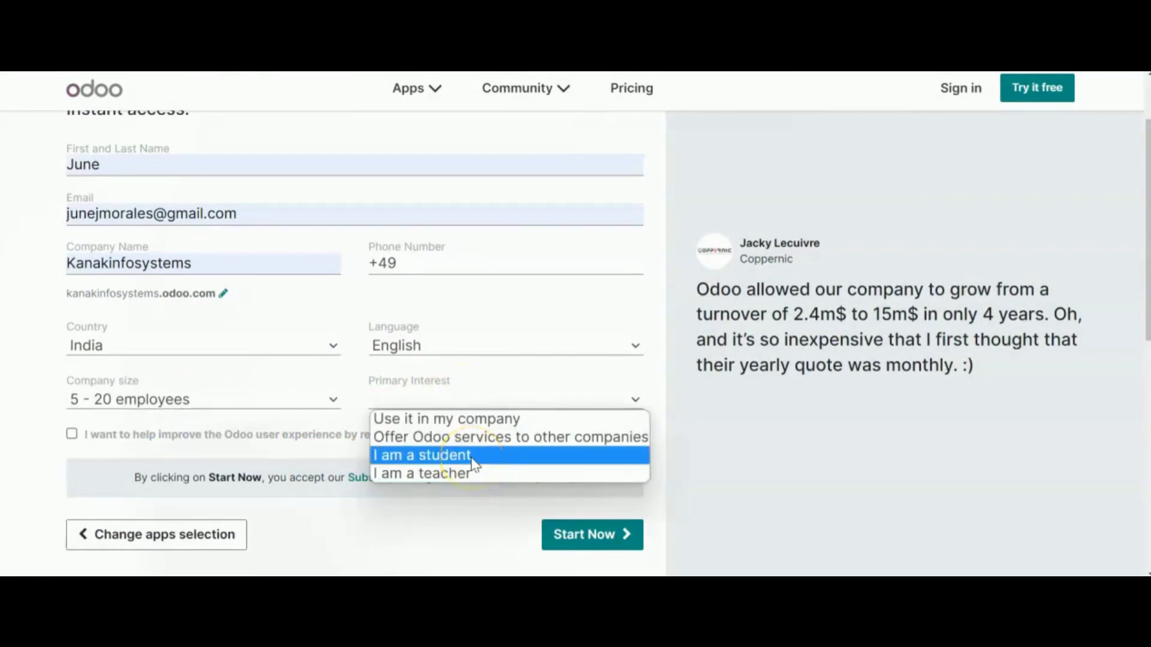
pyautogui.click(421, 455)
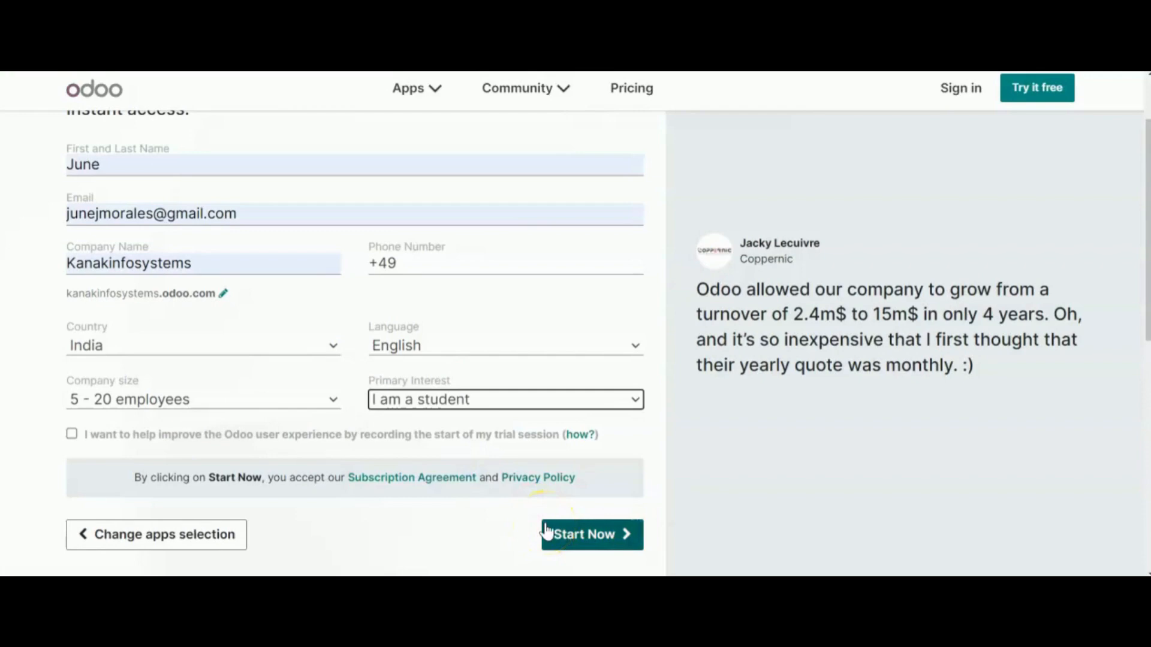
pyautogui.moveTo(533, 510)
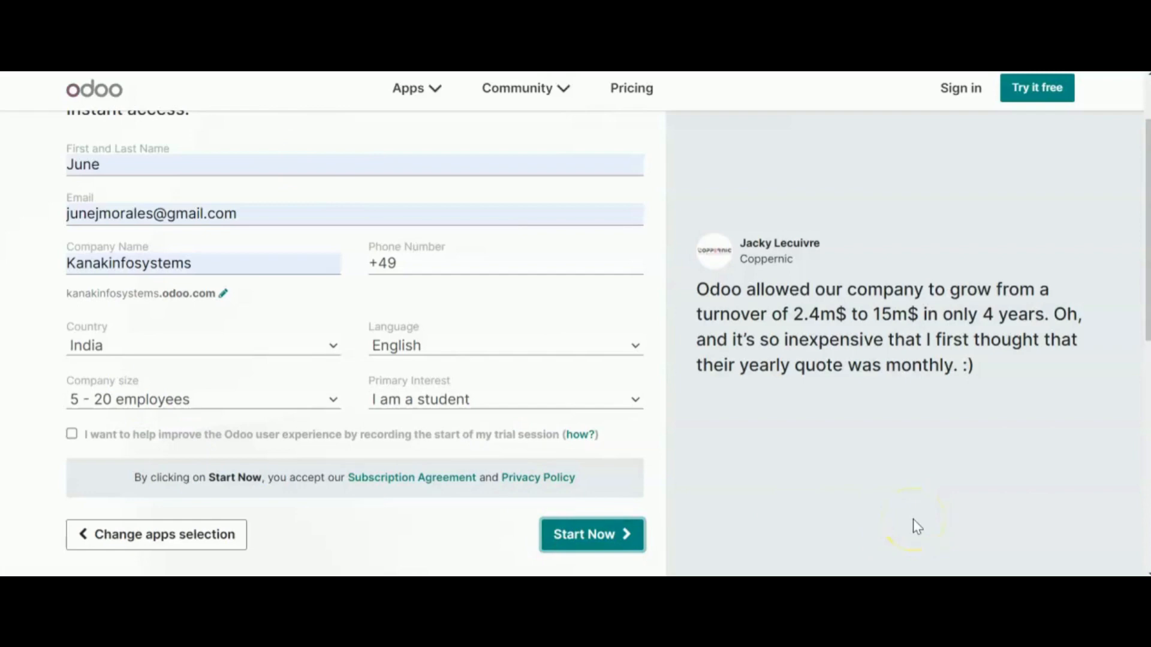
pyautogui.click(591, 535)
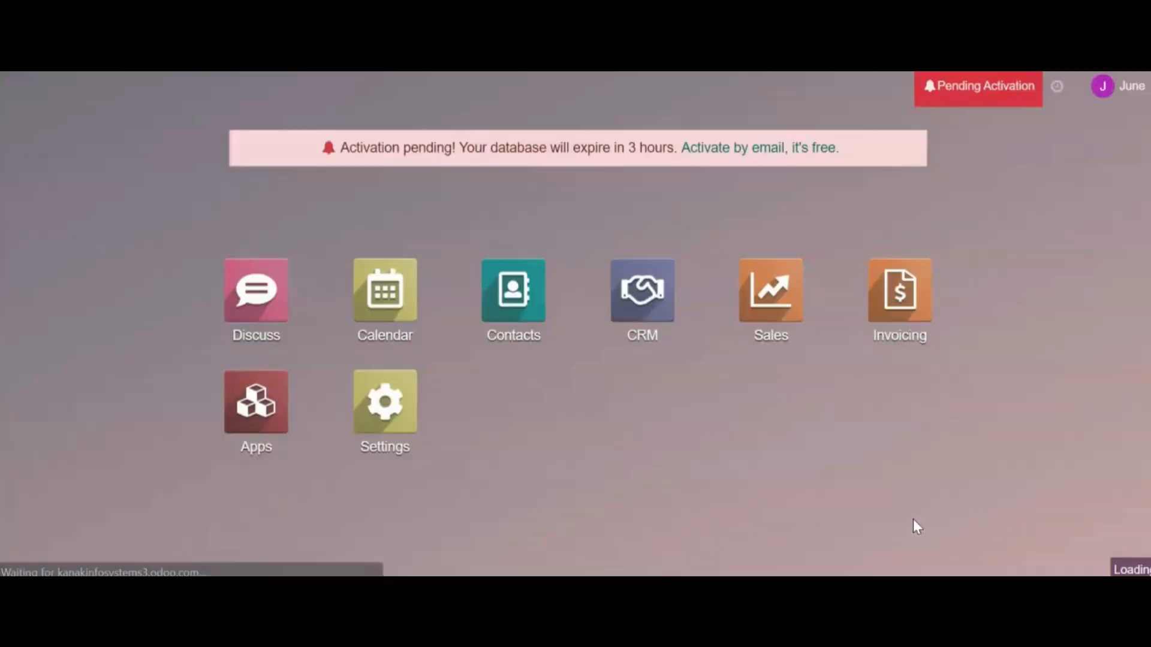
pyautogui.click(641, 290)
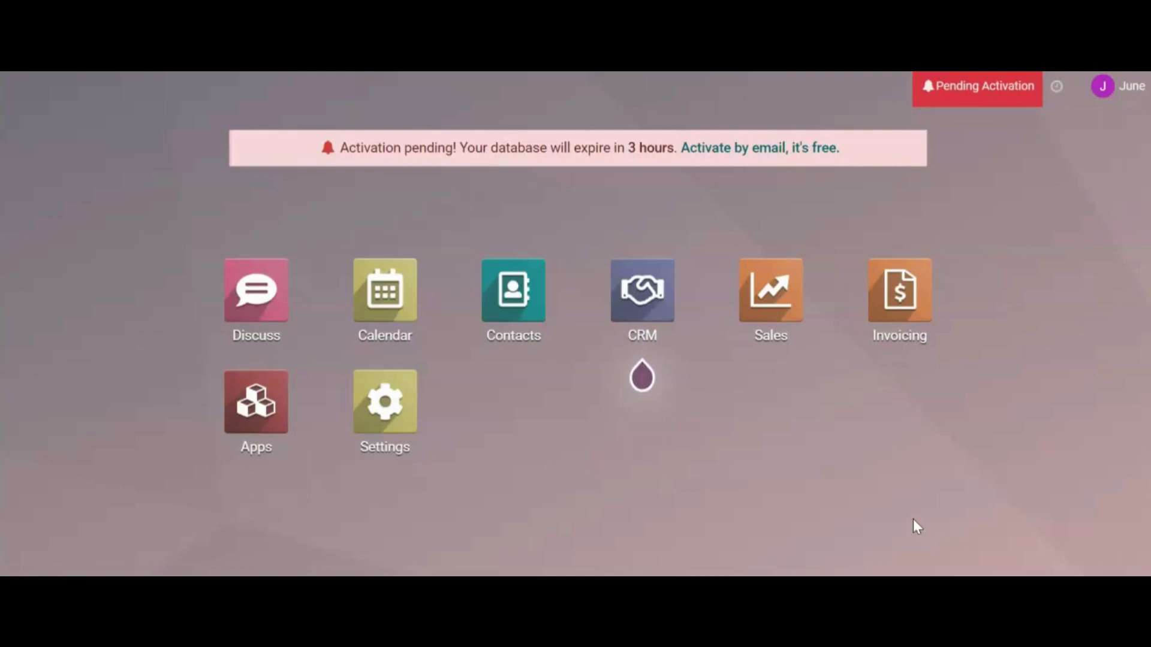
pyautogui.moveTo(422, 227)
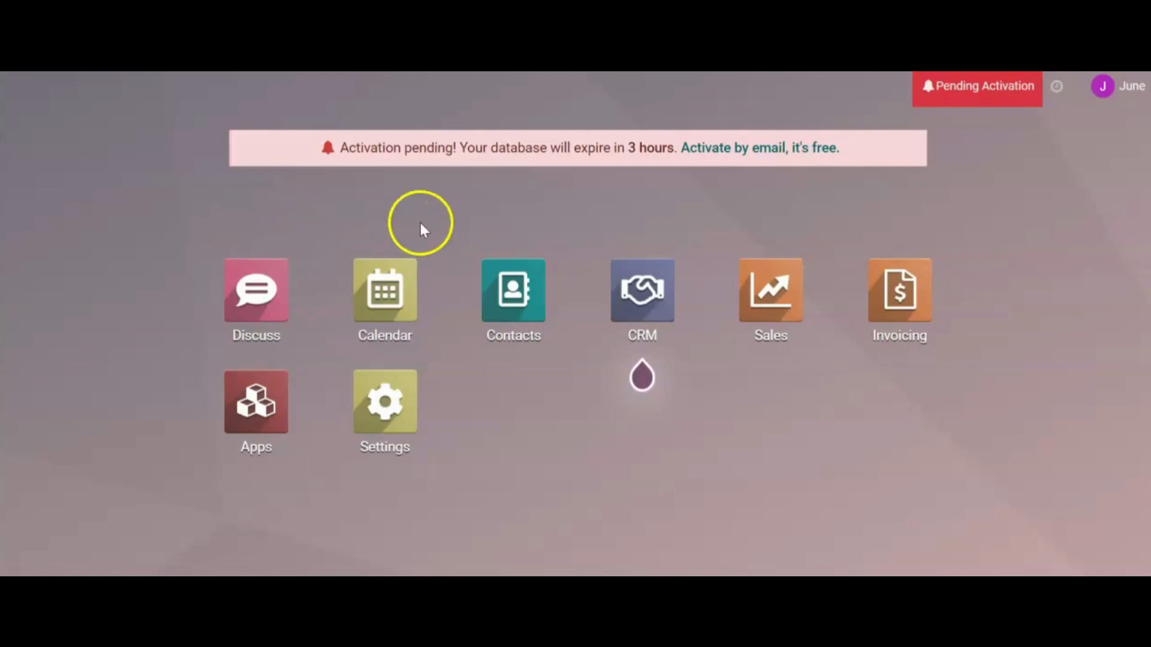
pyautogui.moveTo(705, 184)
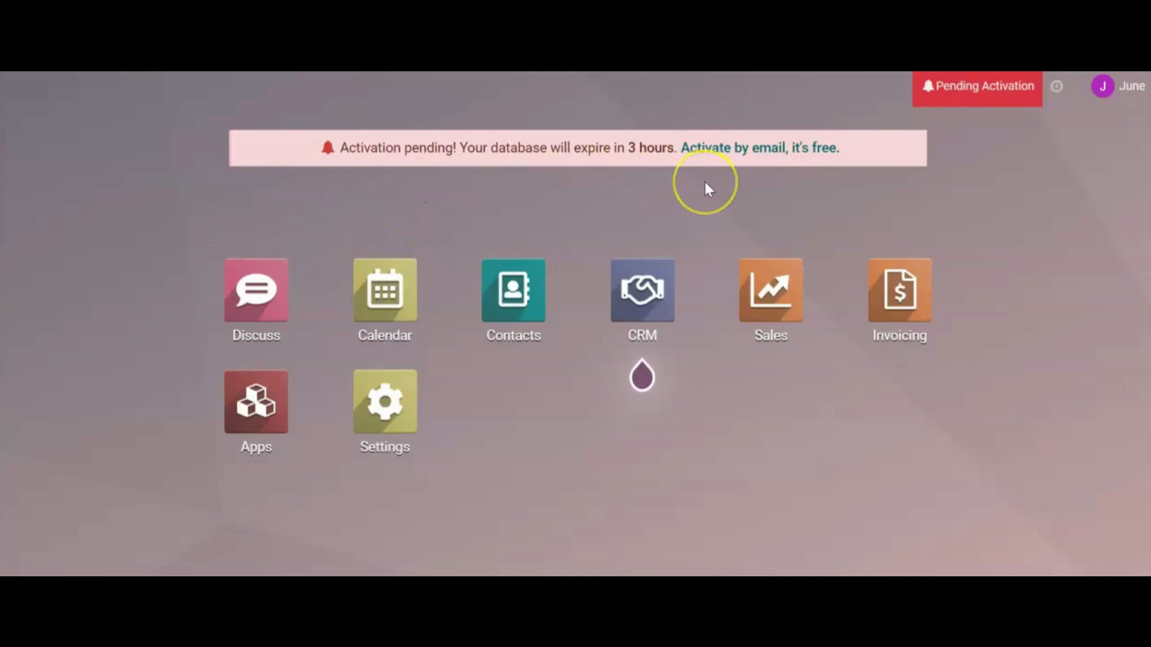
pyautogui.moveTo(706, 185)
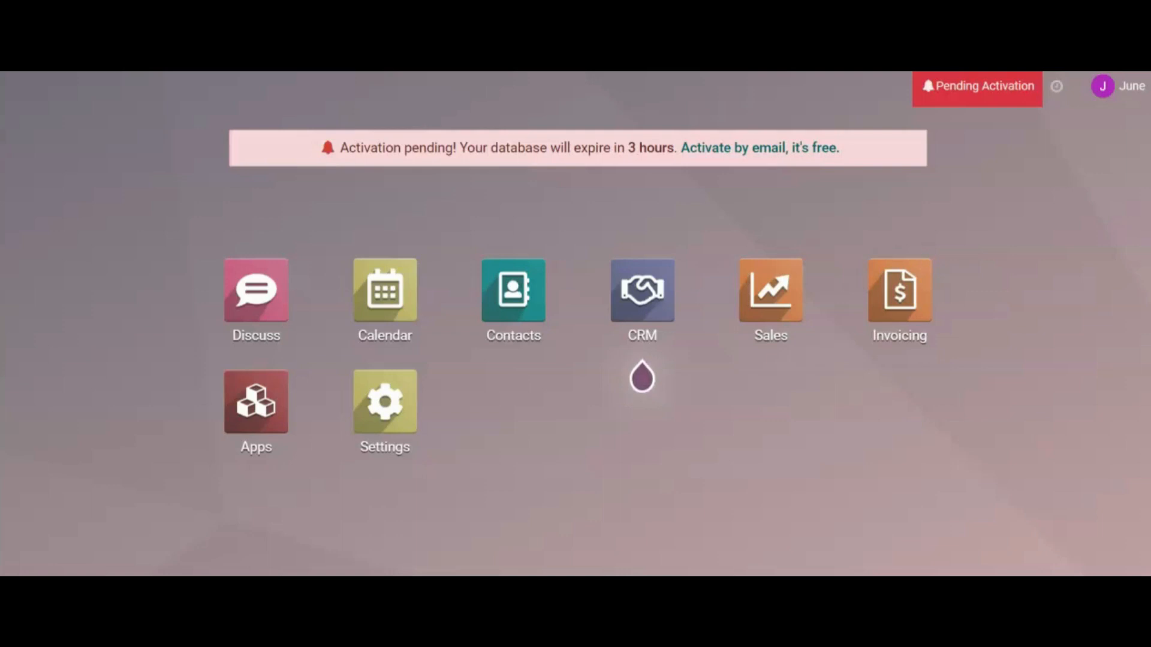
pyautogui.moveTo(425, 406)
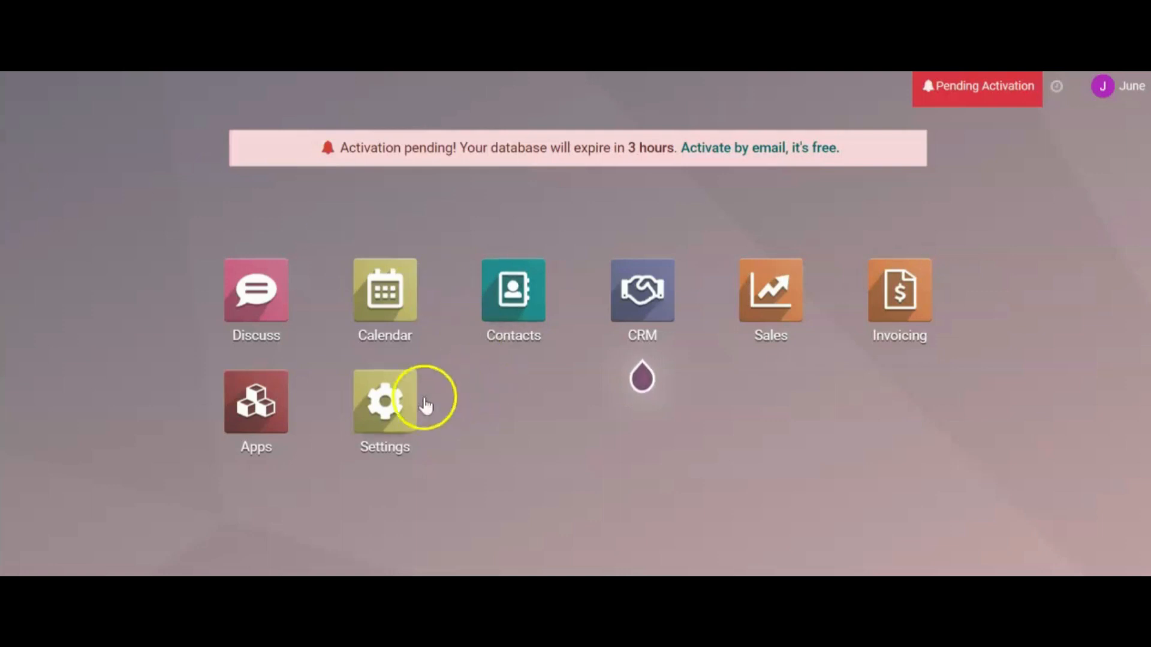
# Step: Reach the Kanakinfosystems company record from Settings for editing
pyautogui.click(384, 403)
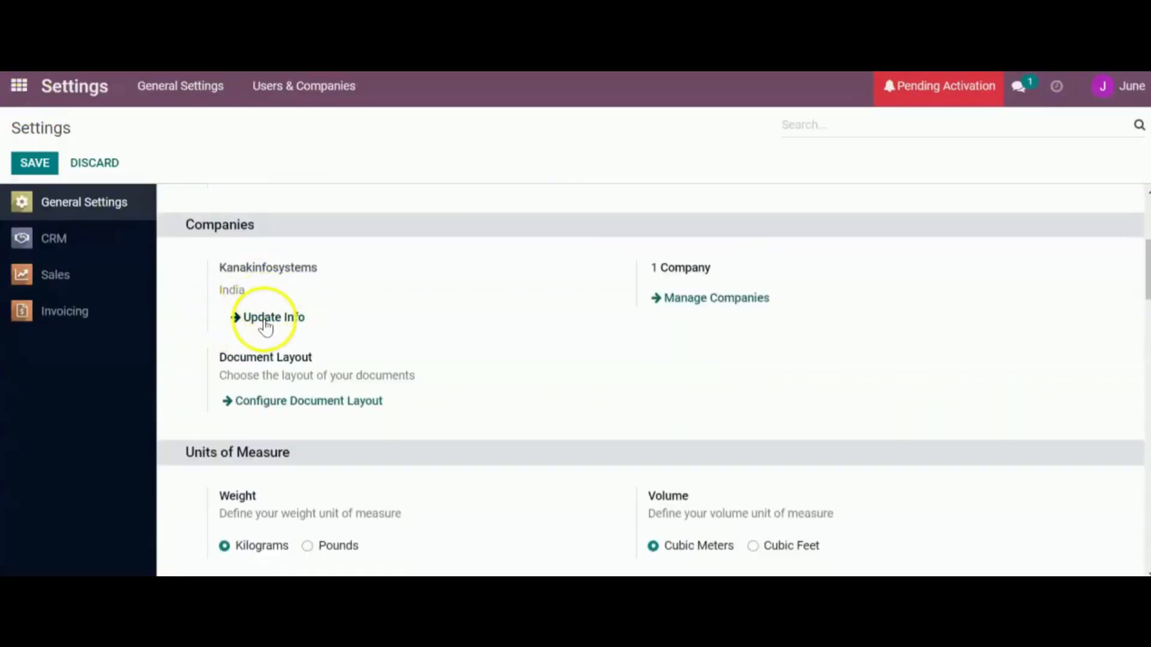
pyautogui.click(267, 316)
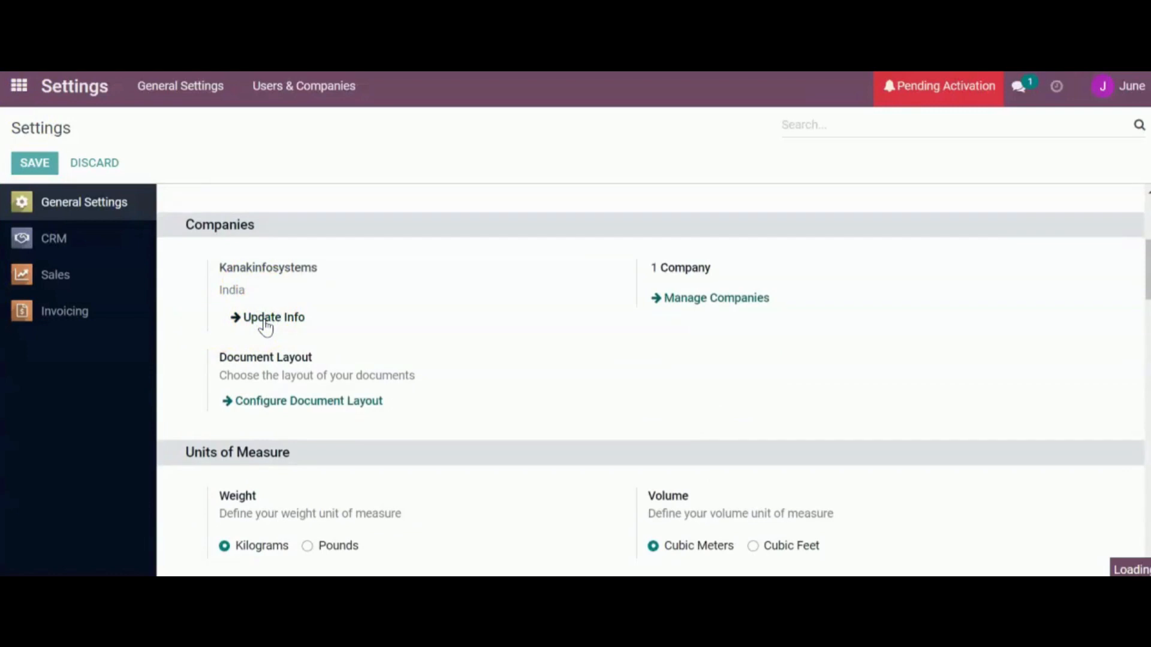
pyautogui.click(267, 316)
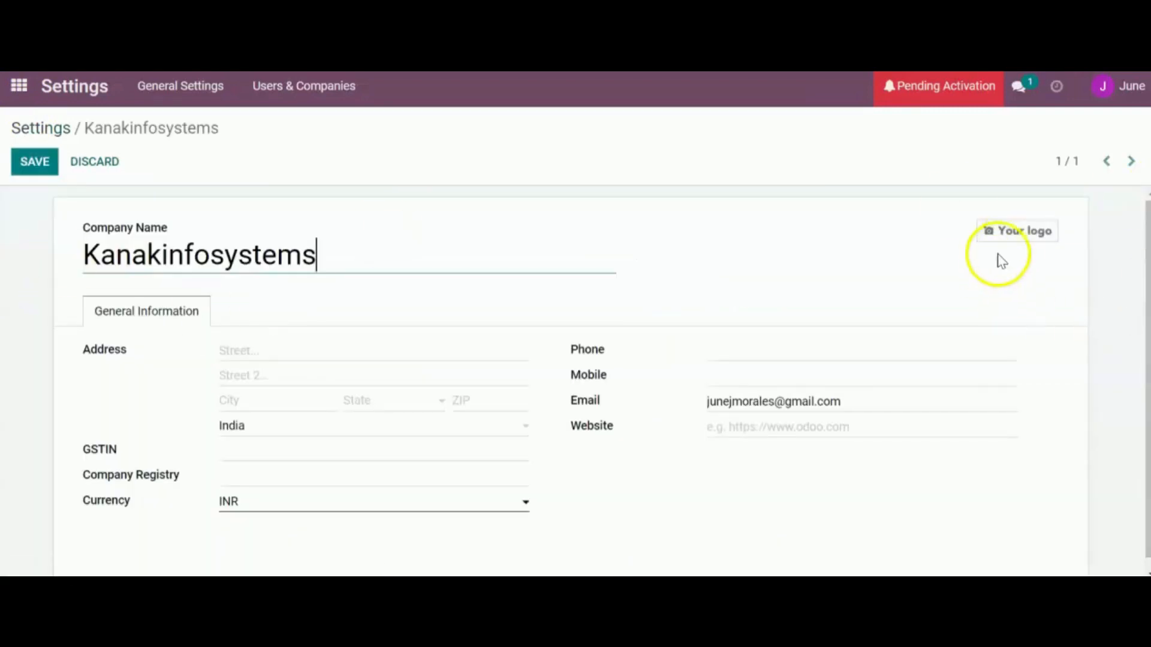
pyautogui.moveTo(359, 301)
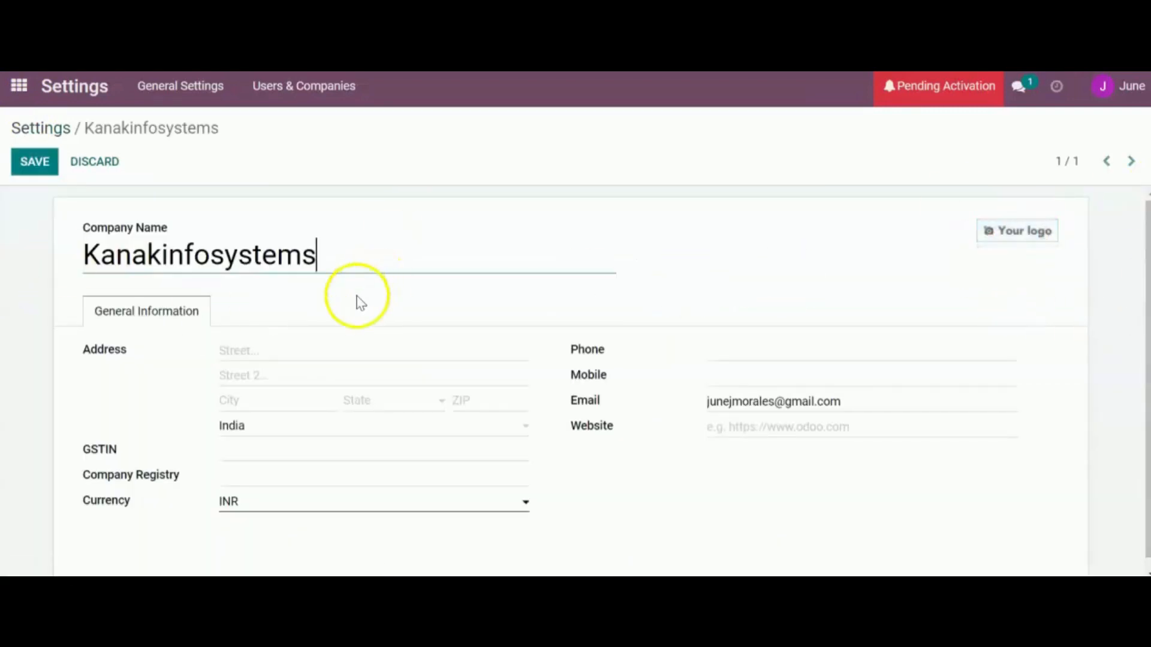
pyautogui.moveTo(768, 368)
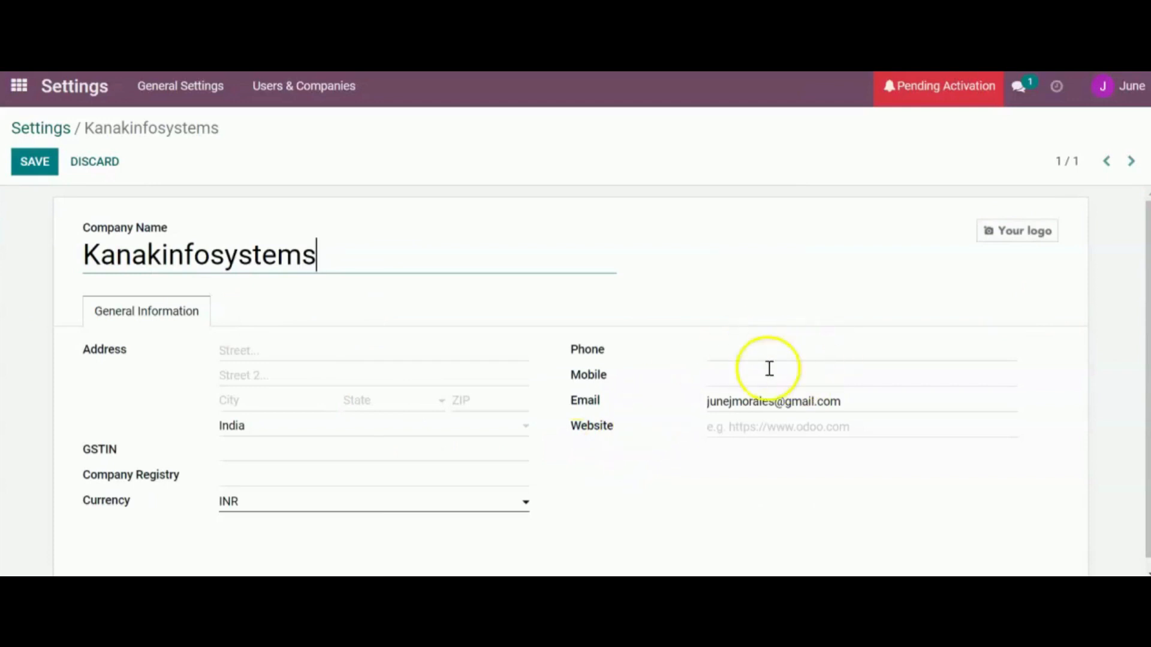
pyautogui.moveTo(768, 426)
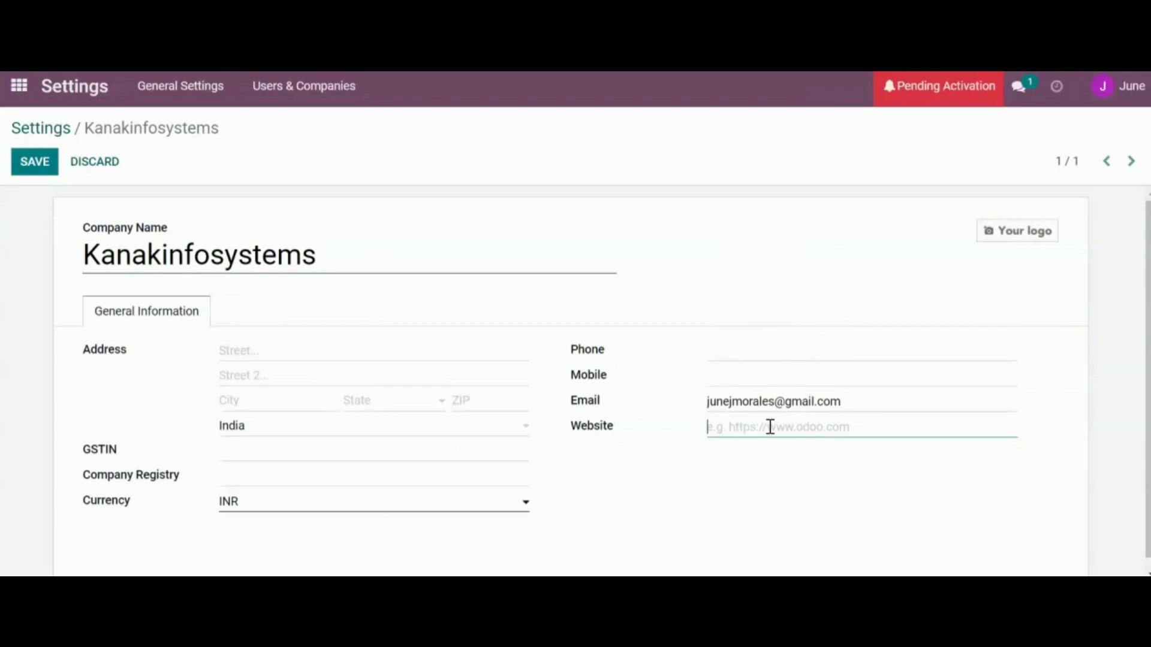
pyautogui.write('www')
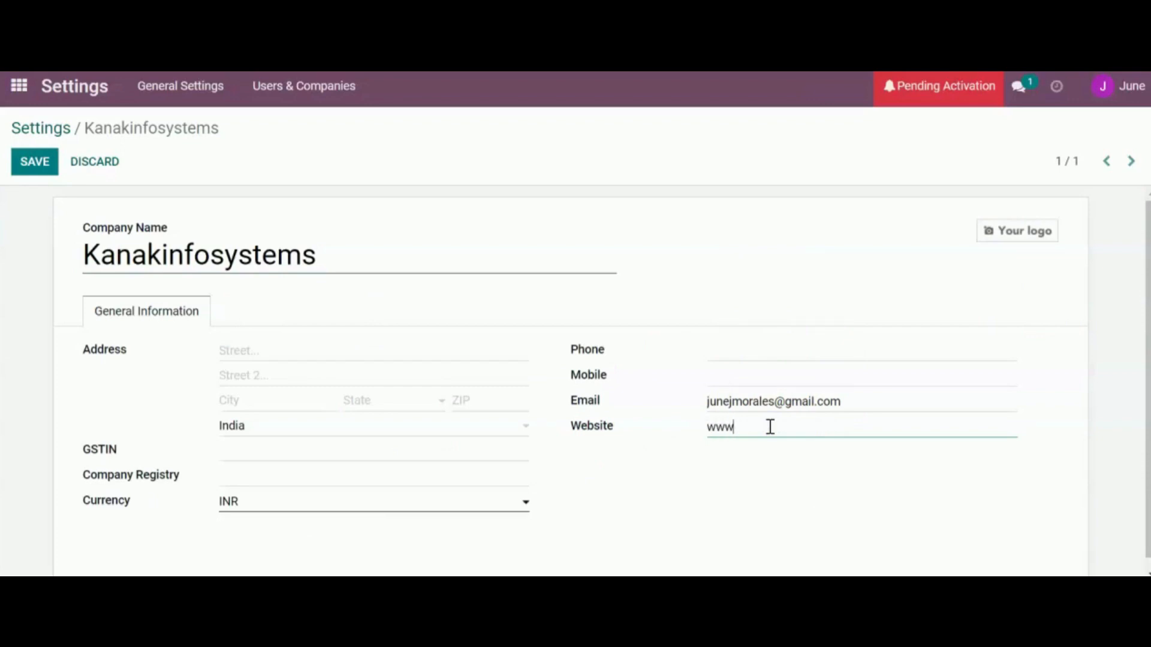
pyautogui.write('.ka')
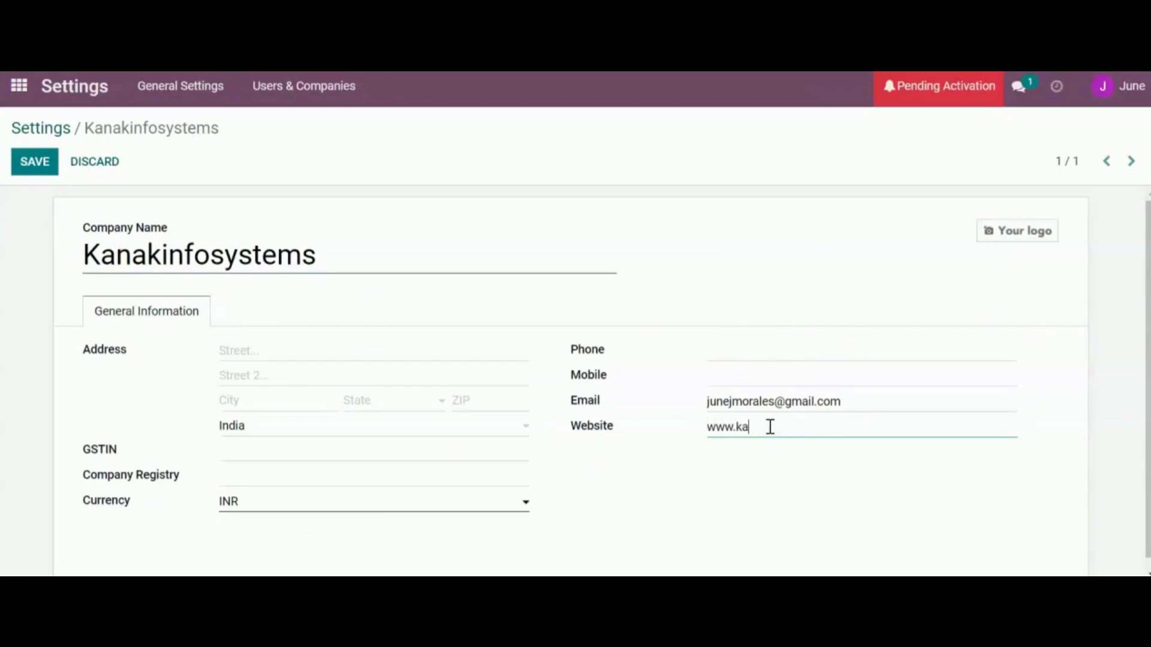
pyautogui.write('naki')
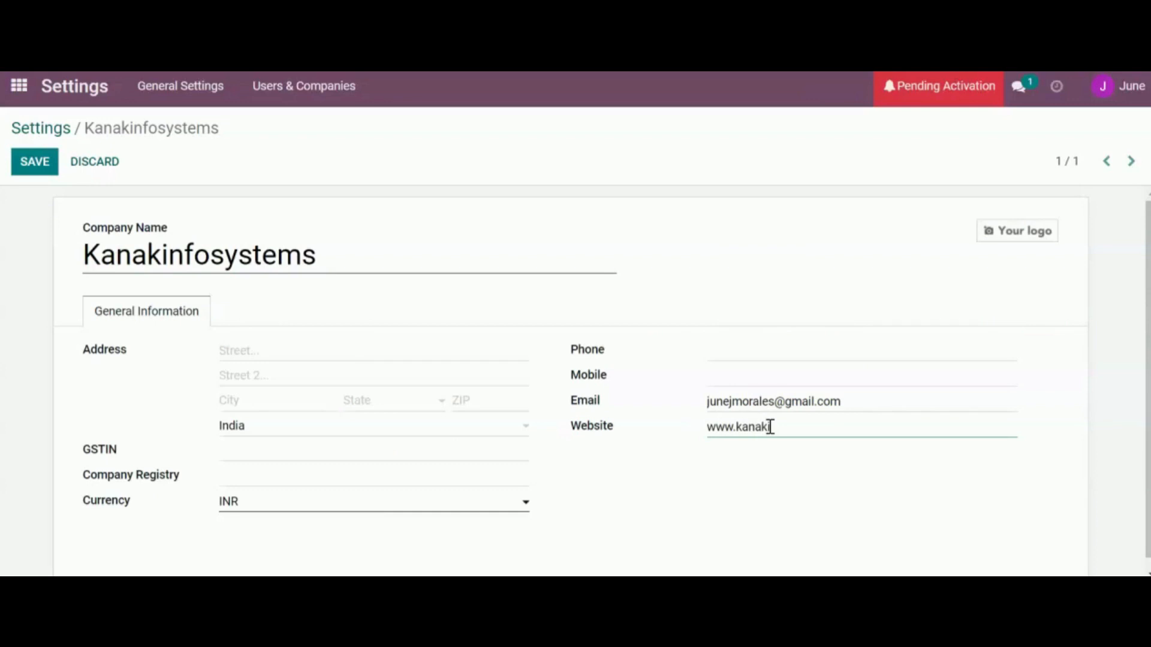
pyautogui.write('nfo')
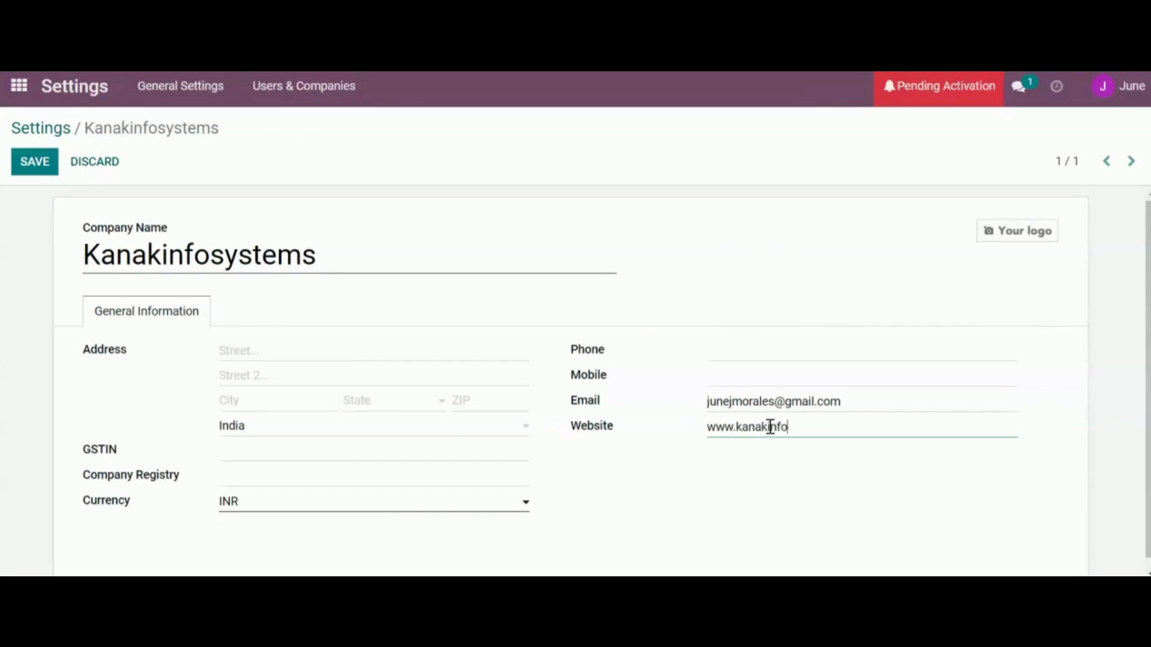
pyautogui.write('syst')
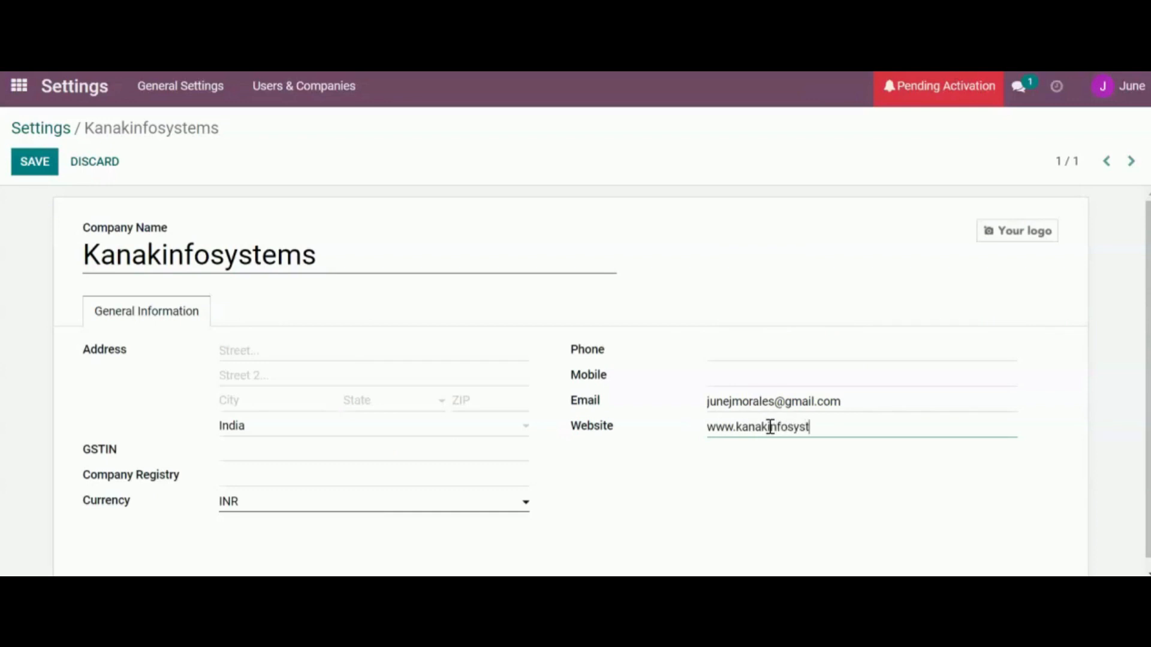
pyautogui.write('ems')
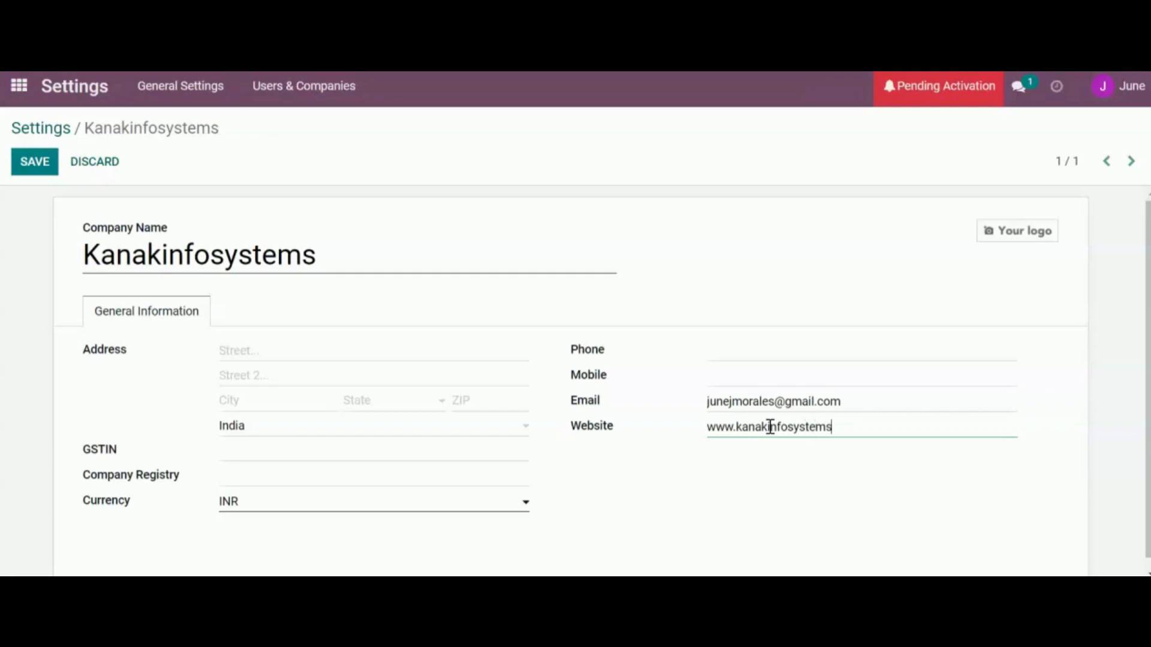
pyautogui.write('.co')
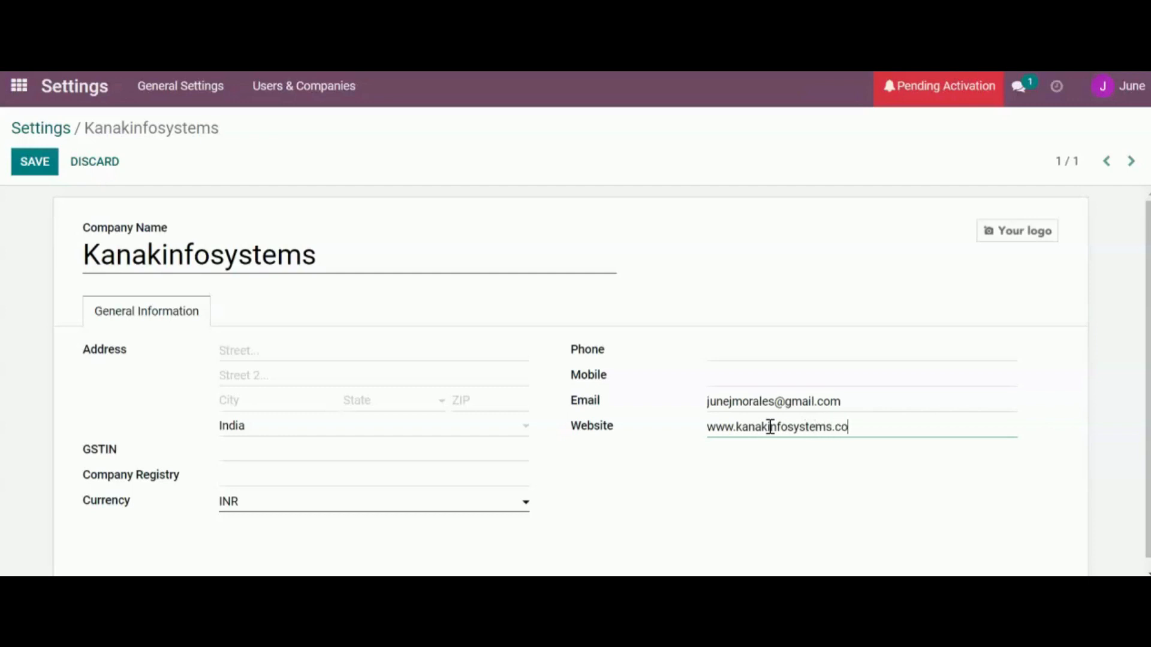
pyautogui.write('m')
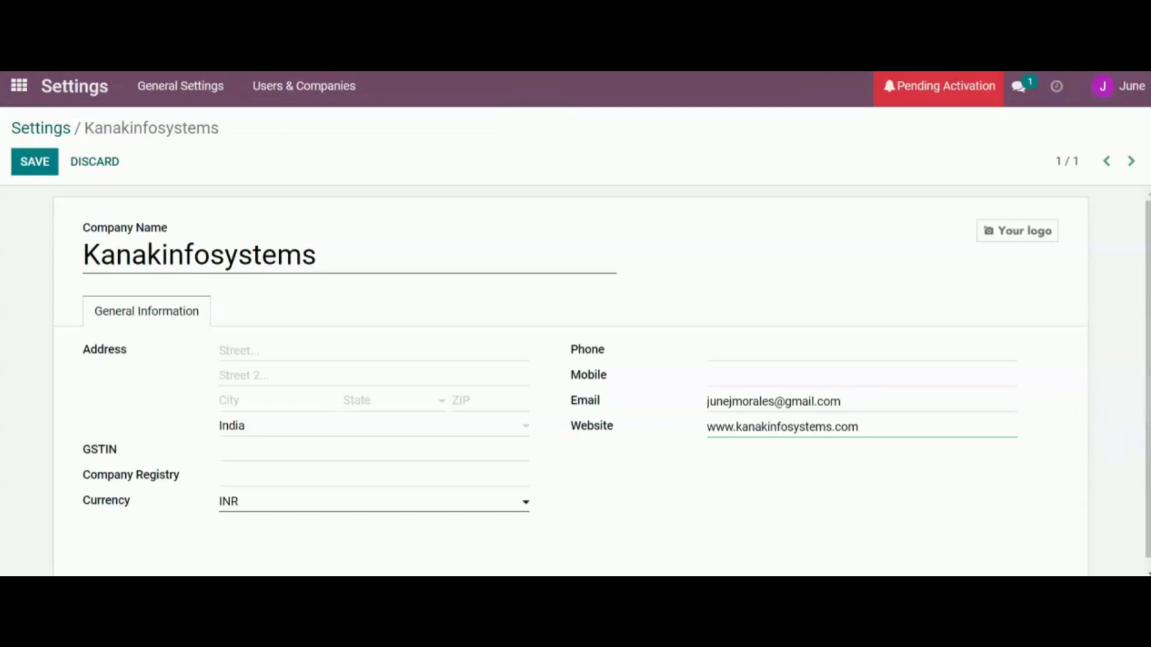
pyautogui.click(35, 162)
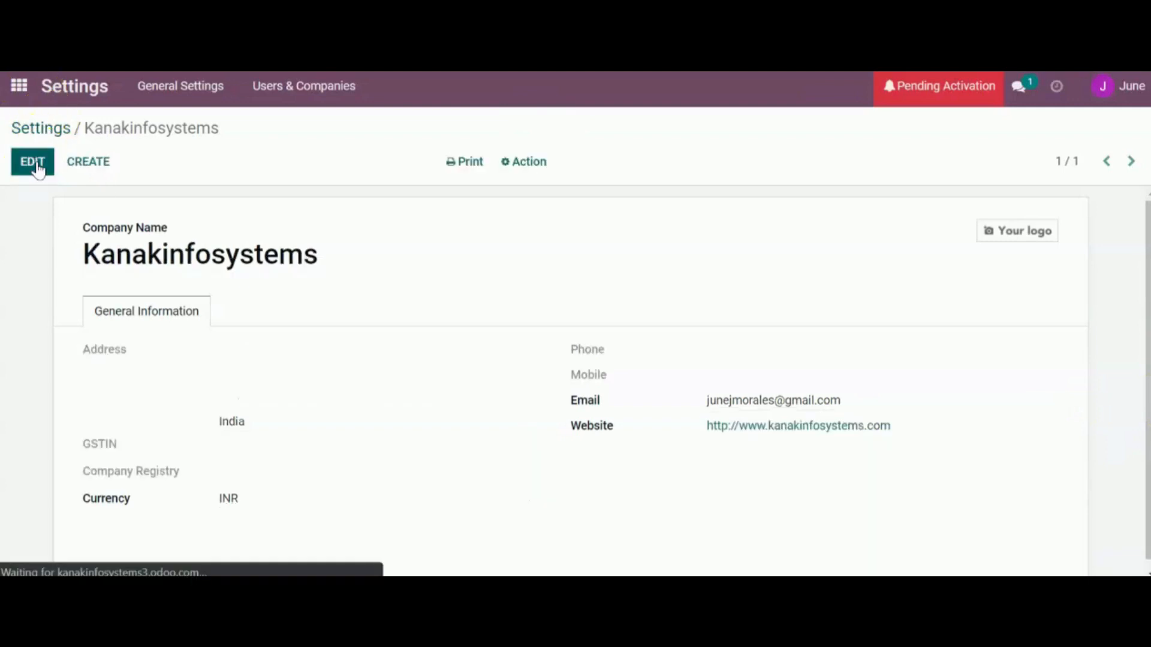
pyautogui.moveTo(31, 162)
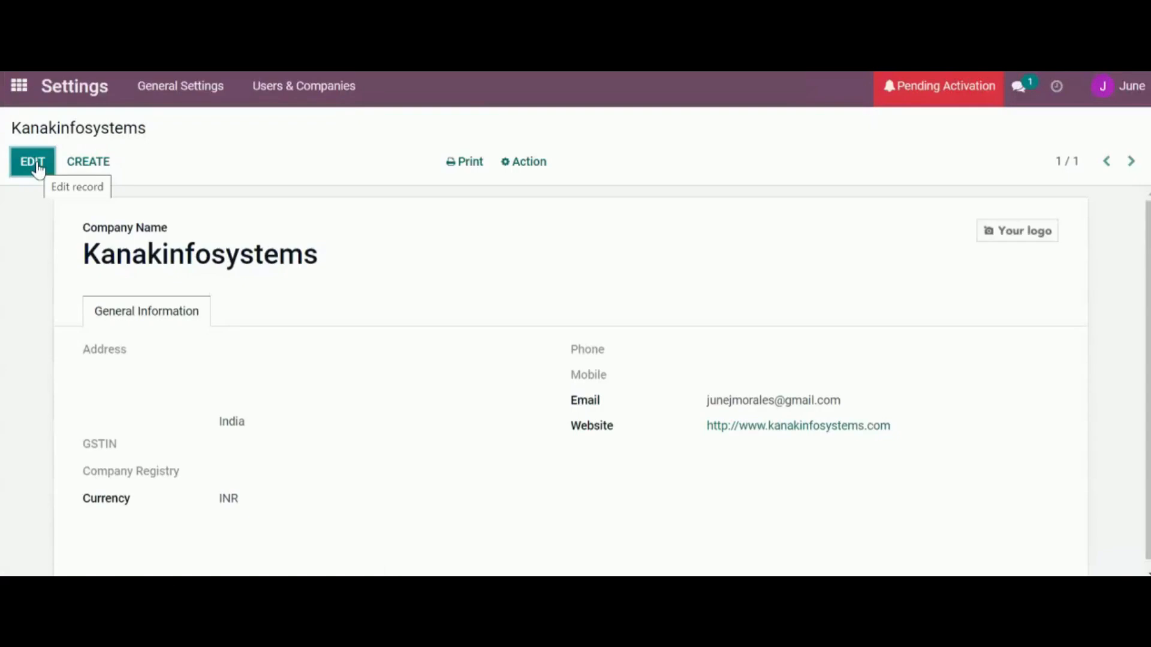
pyautogui.moveTo(32, 162)
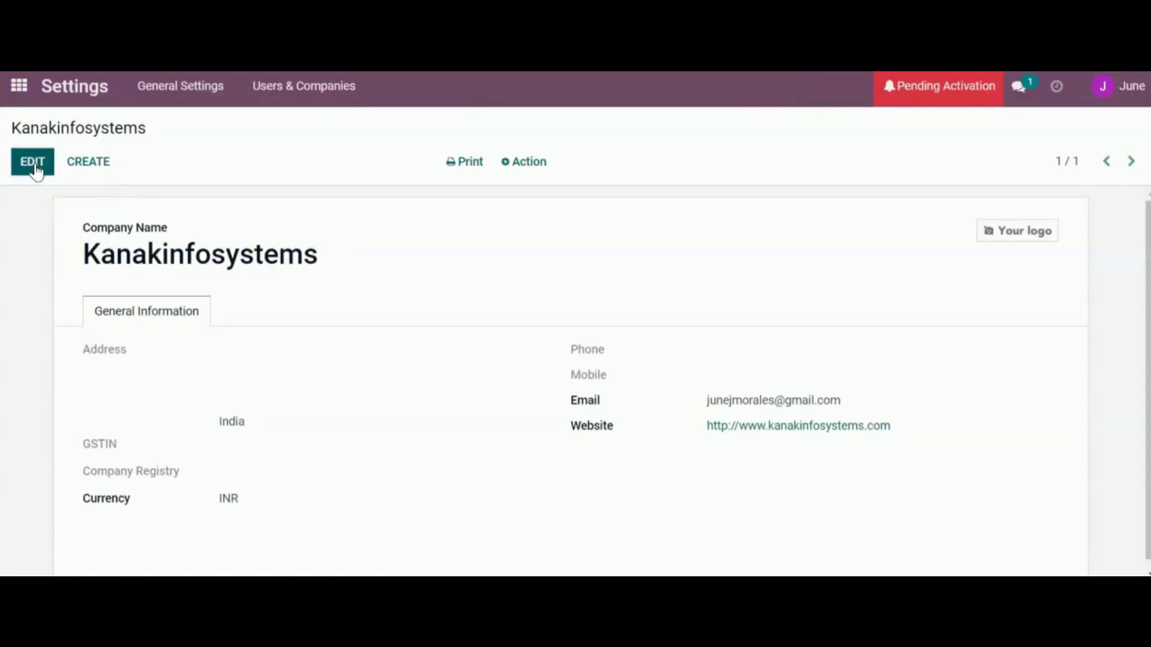
pyautogui.moveTo(33, 162)
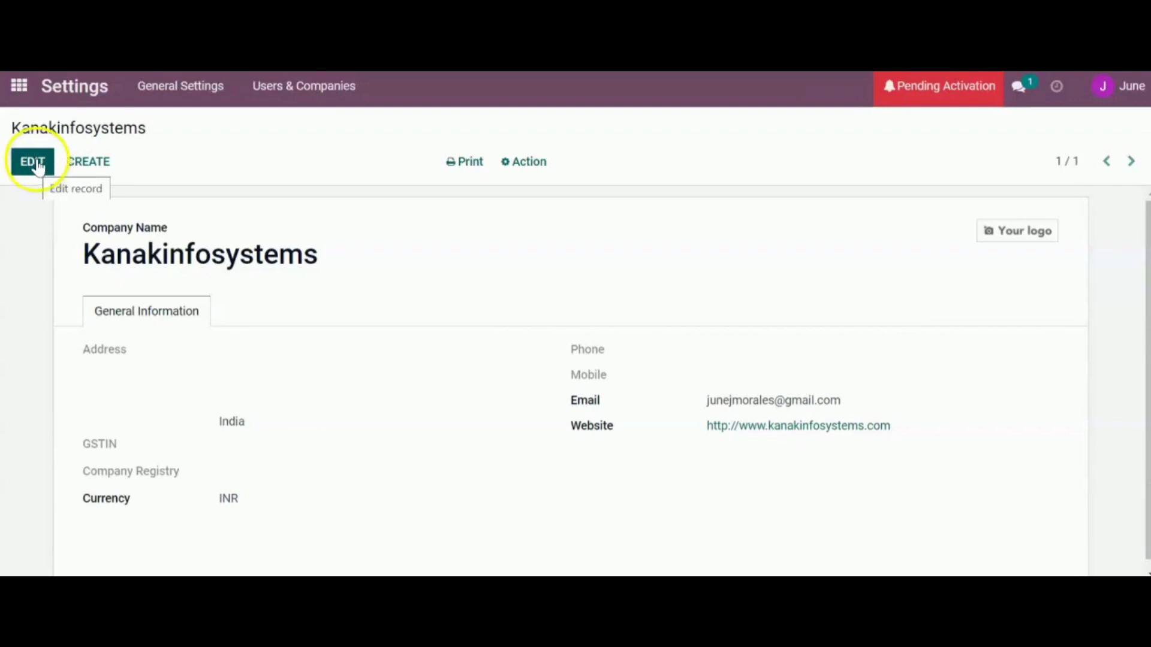
pyautogui.moveTo(195, 218)
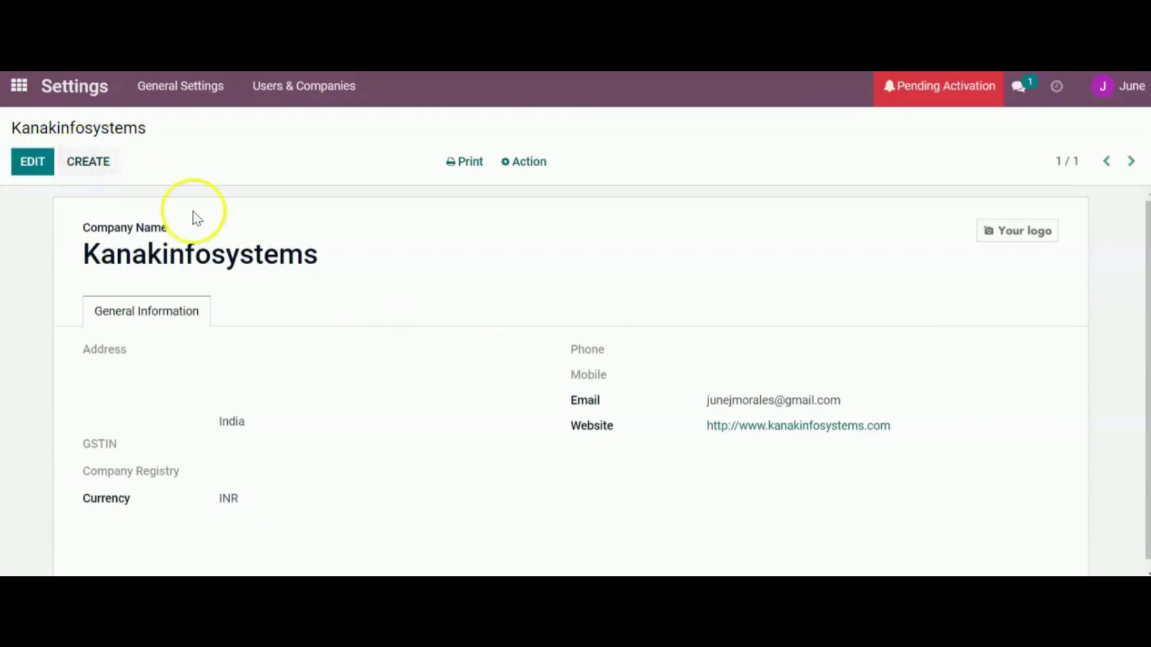
pyautogui.click(304, 85)
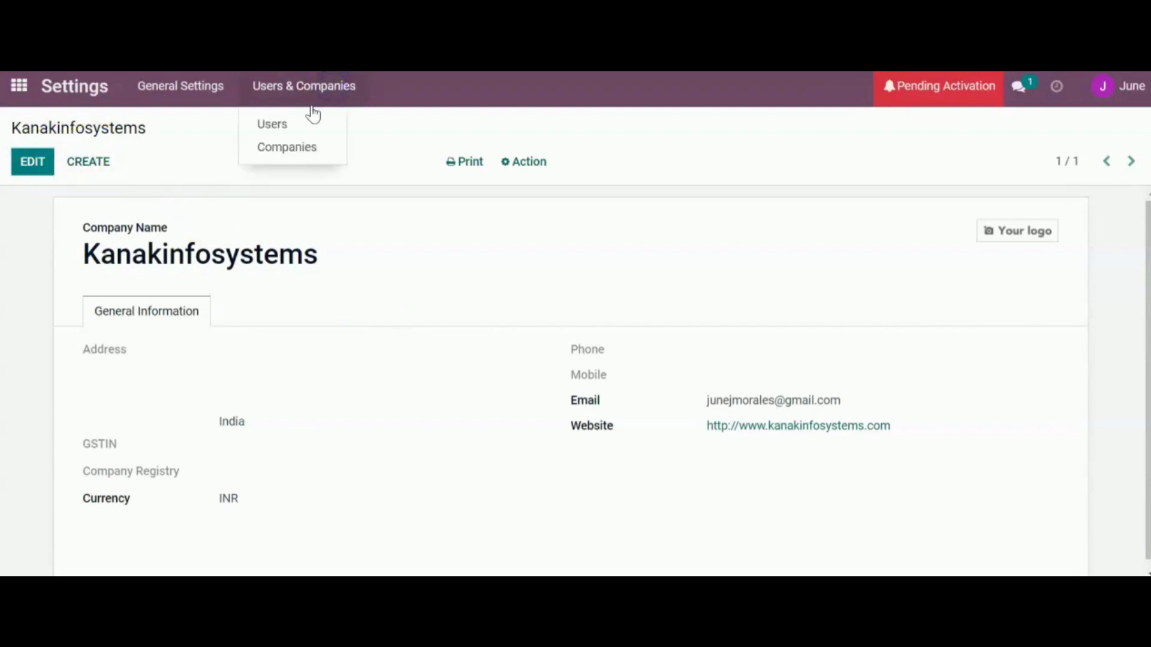
# Step: Go to the Users list and start creating a new user
pyautogui.click(272, 123)
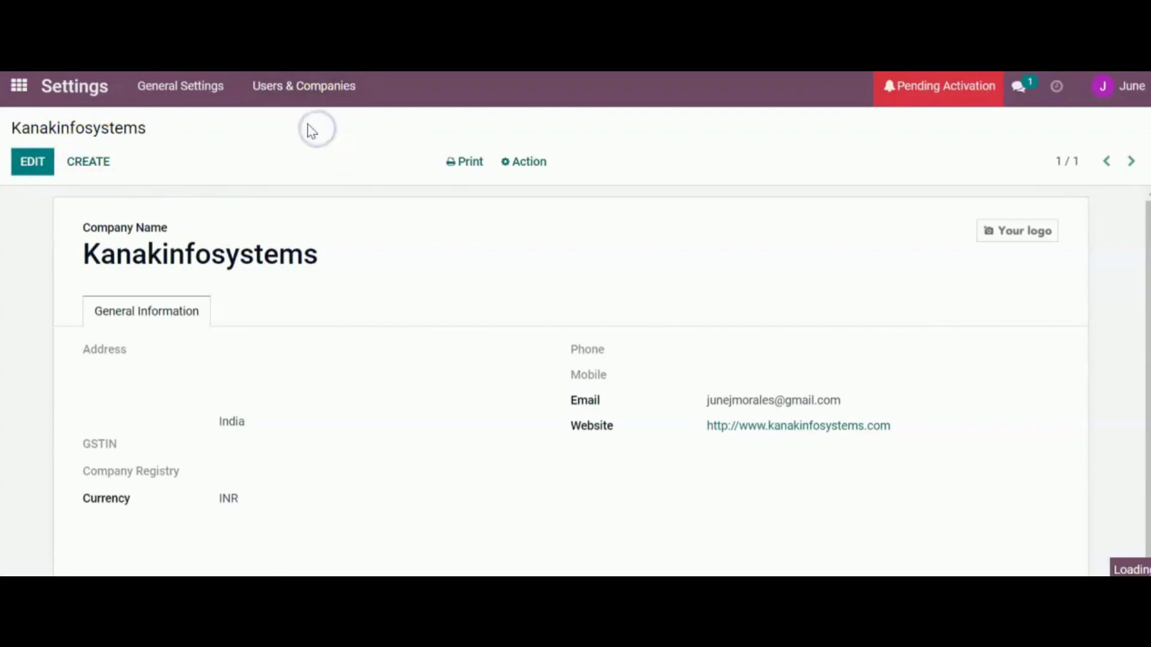
pyautogui.click(303, 87)
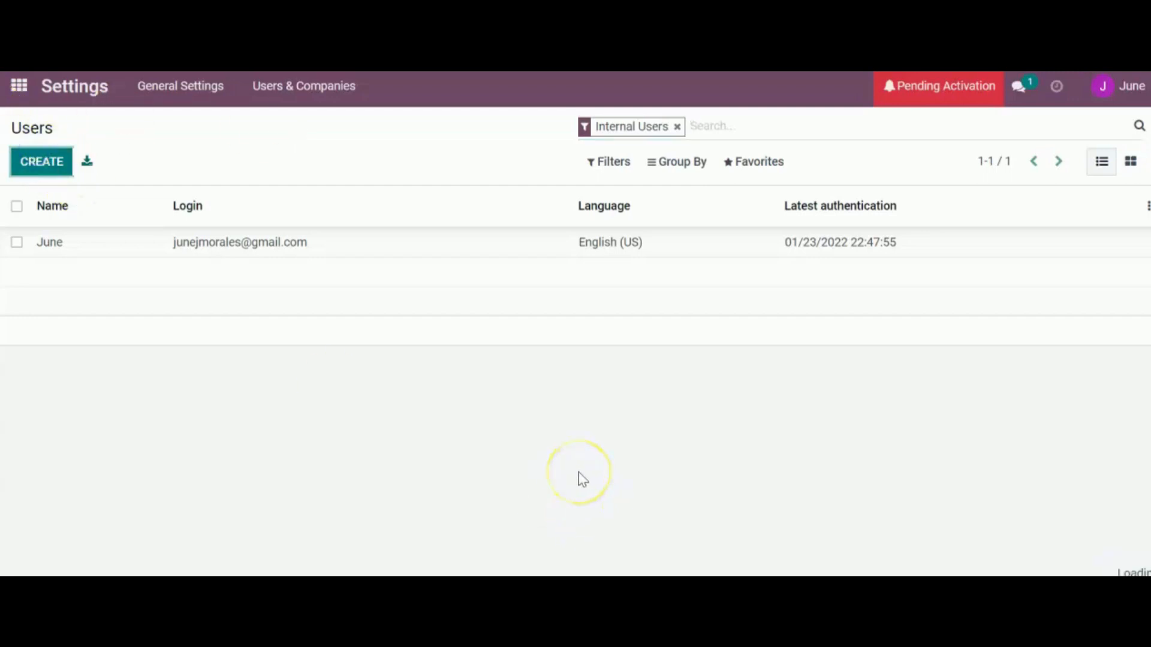
pyautogui.click(40, 162)
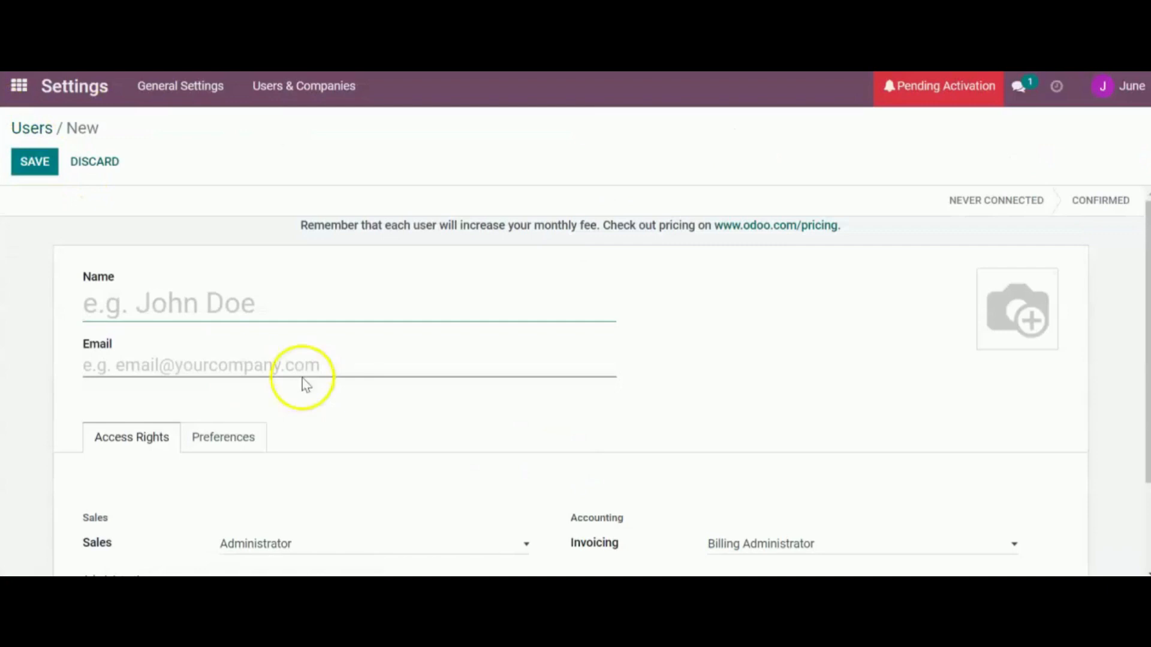
pyautogui.moveTo(228, 355)
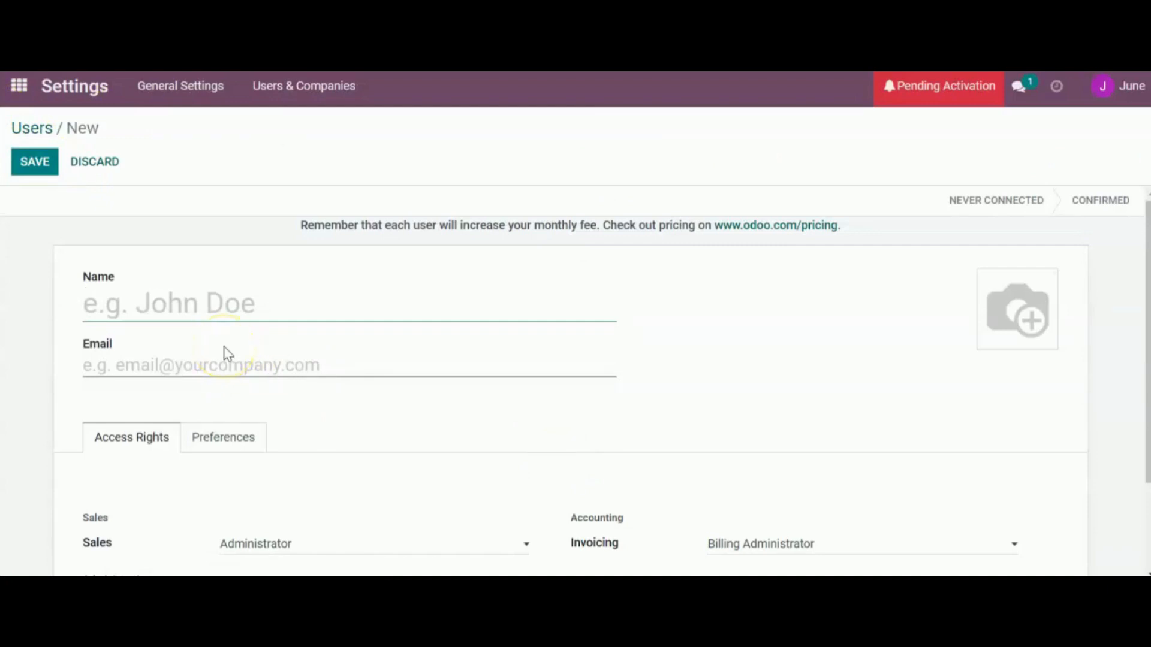
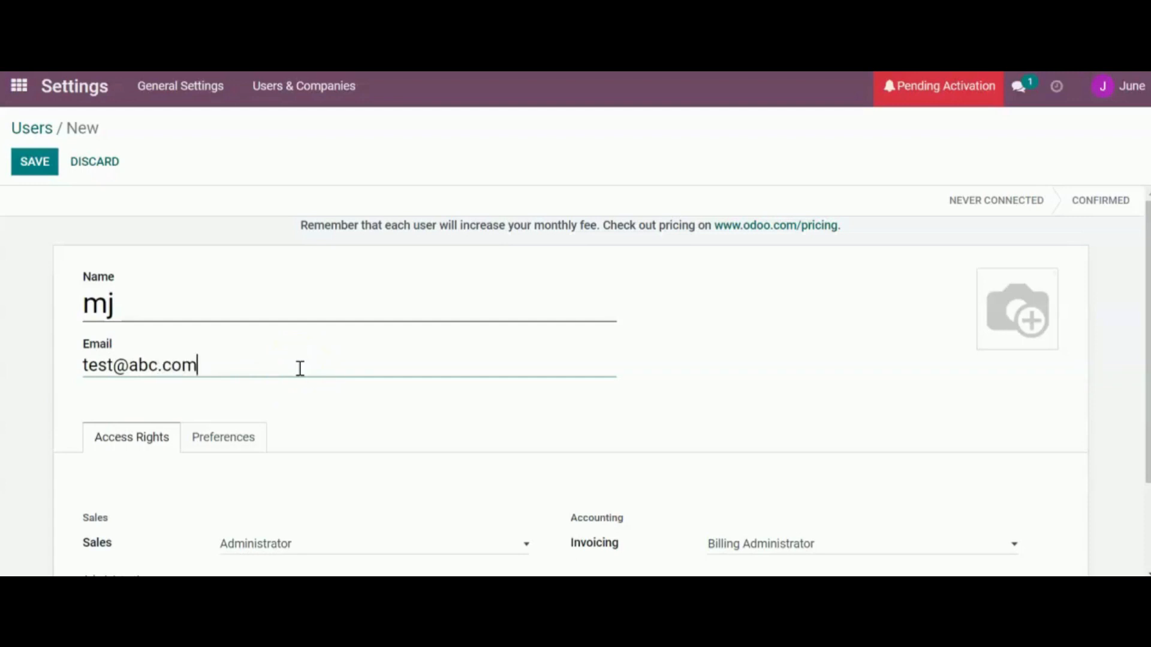
pyautogui.scroll(-3)
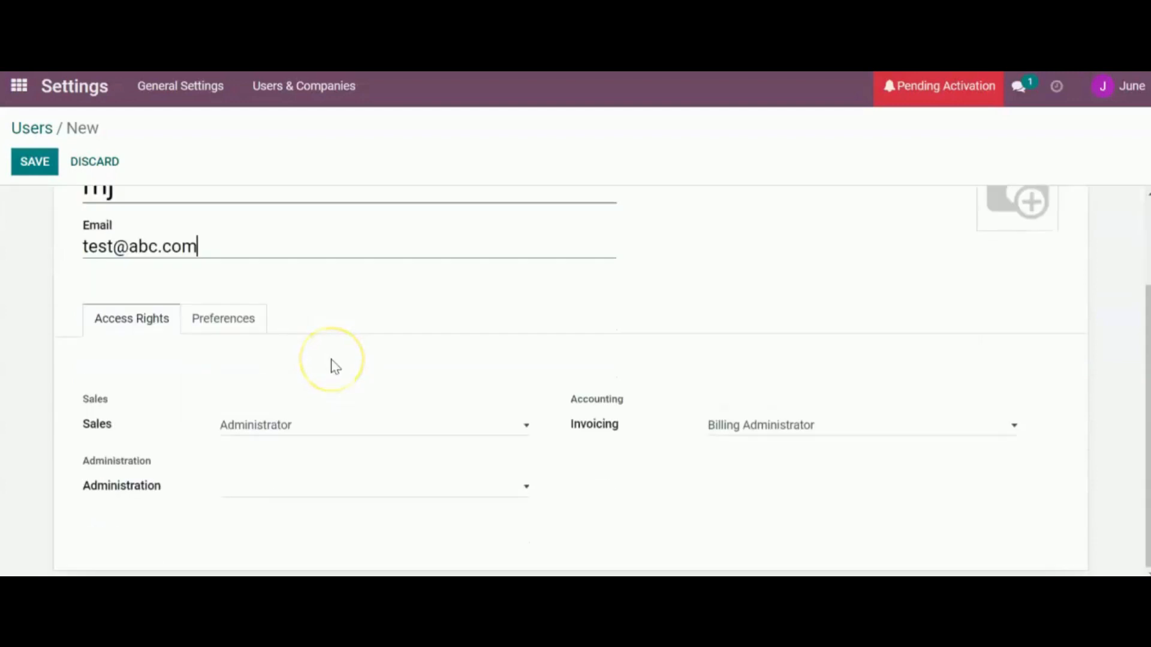
pyautogui.moveTo(331, 360)
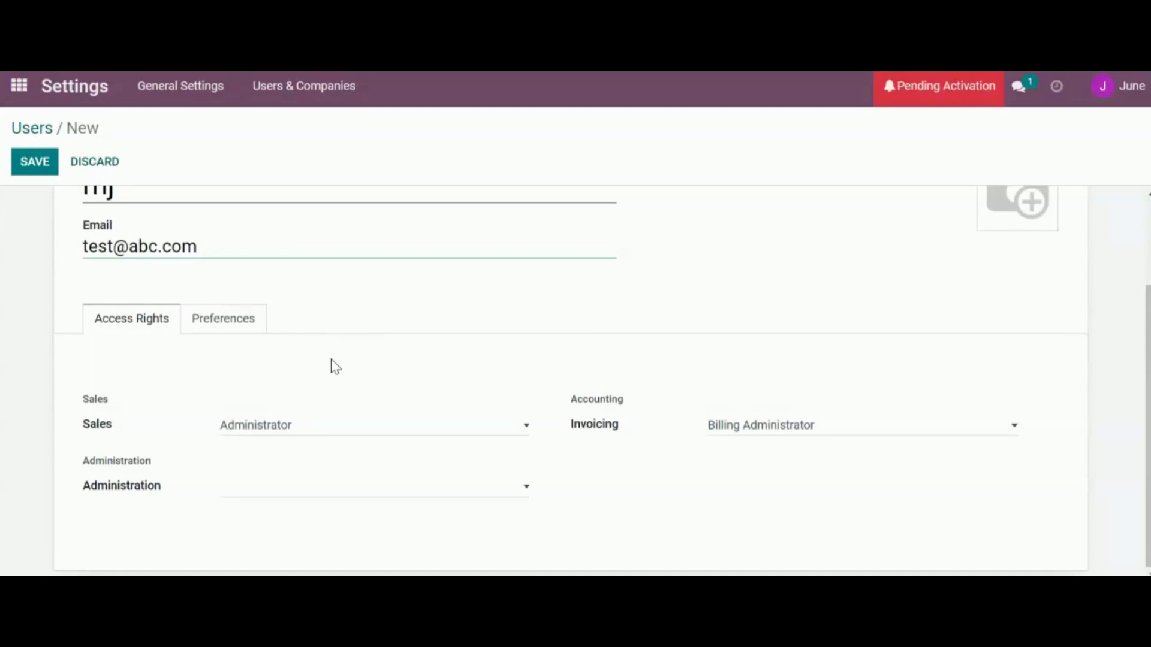
pyautogui.moveTo(306, 436)
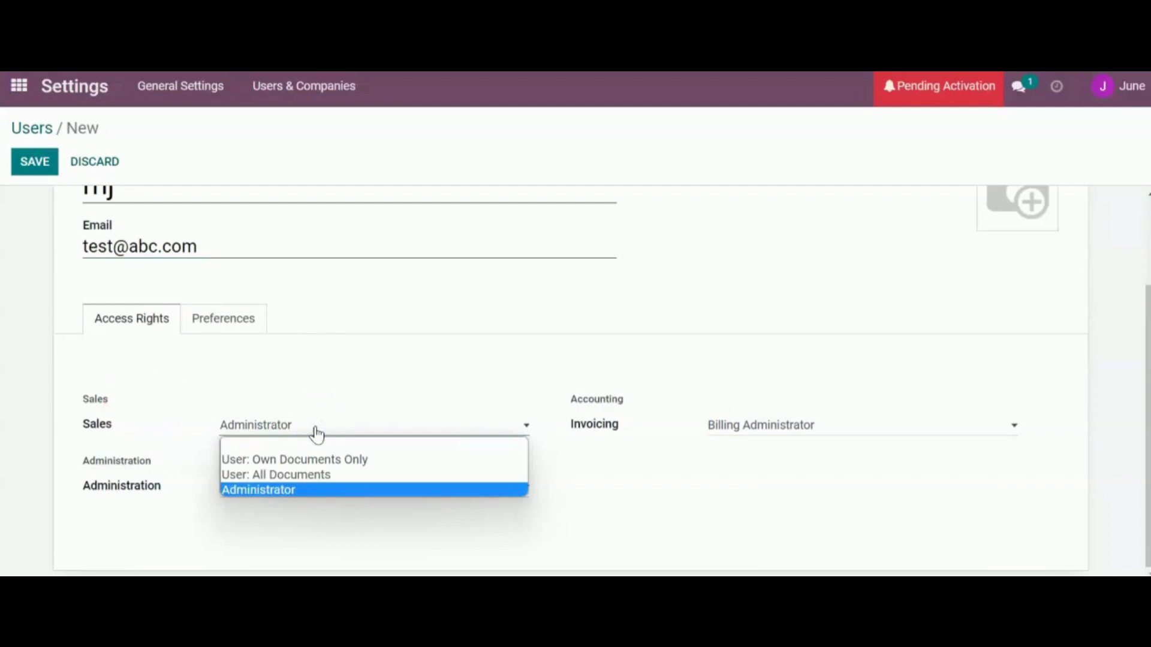
# Step: Give the user Sales 'User: All Documents' and Invoicing 'Billing' rights, then save, sending the invitation
pyautogui.click(223, 318)
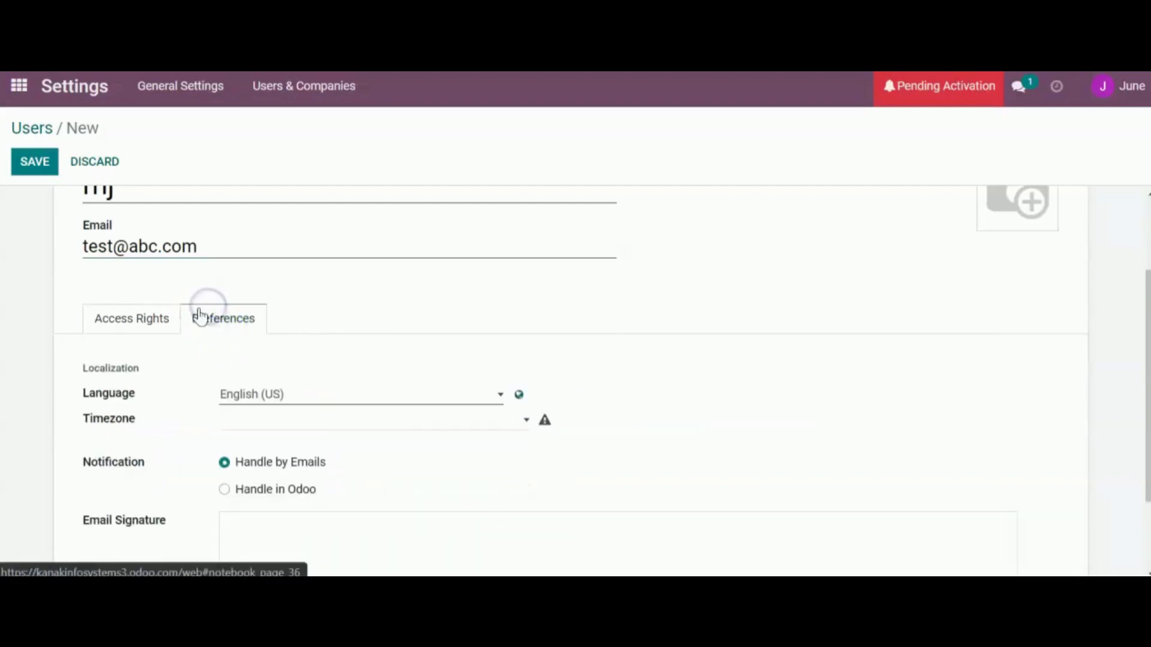
pyautogui.click(130, 318)
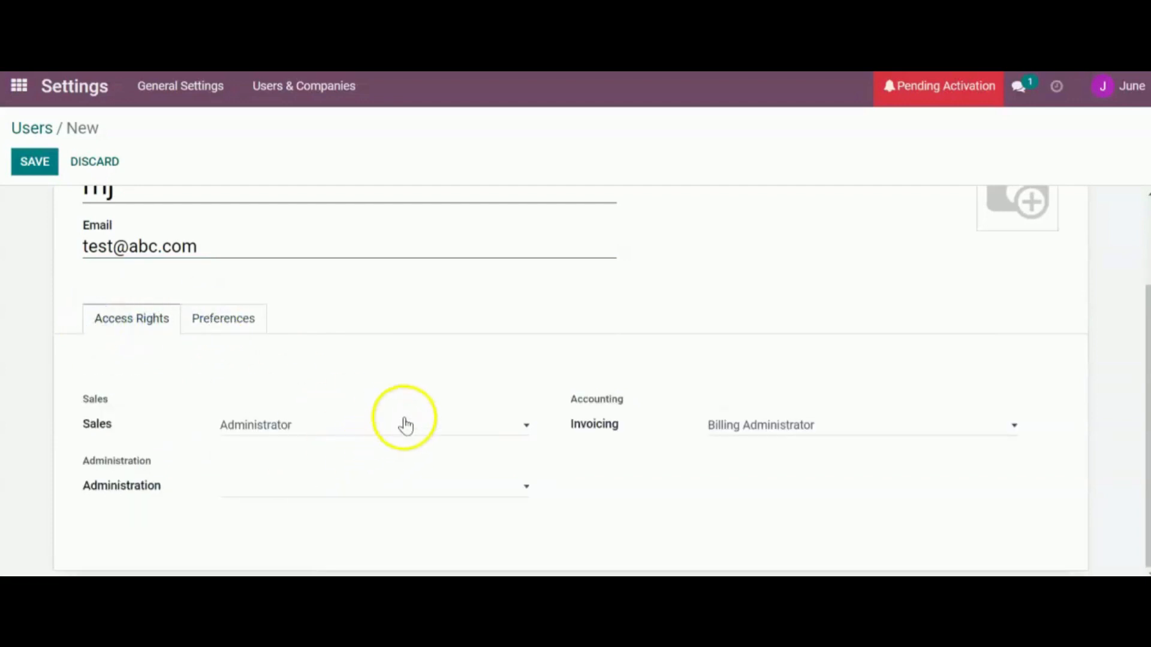
pyautogui.click(373, 424)
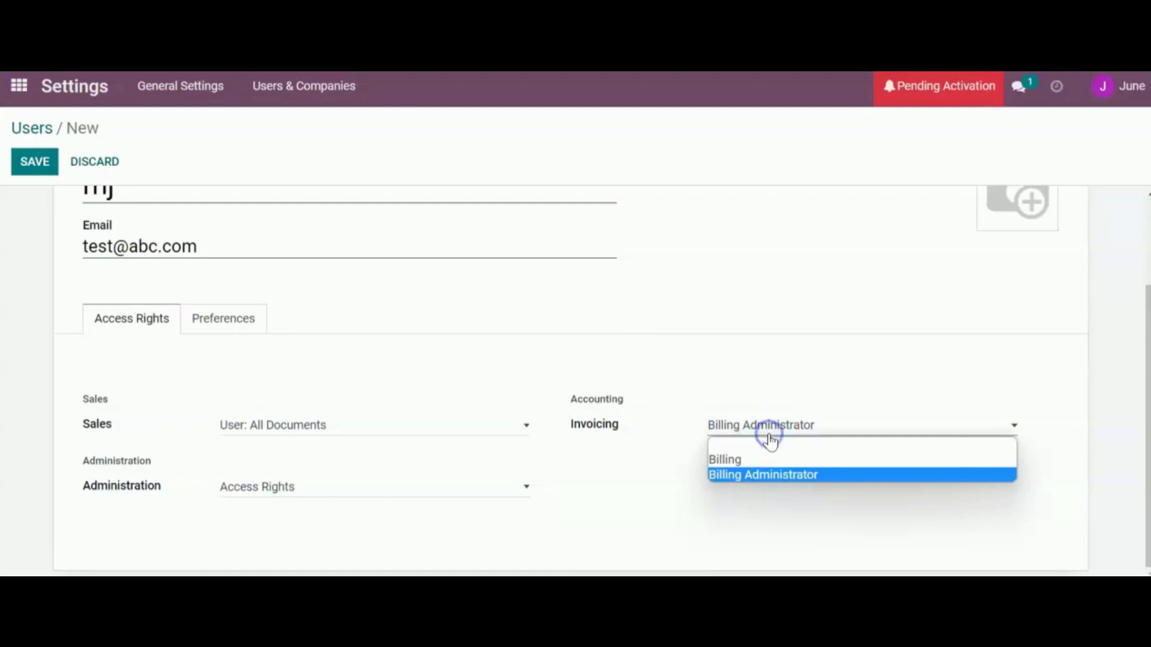
pyautogui.click(724, 459)
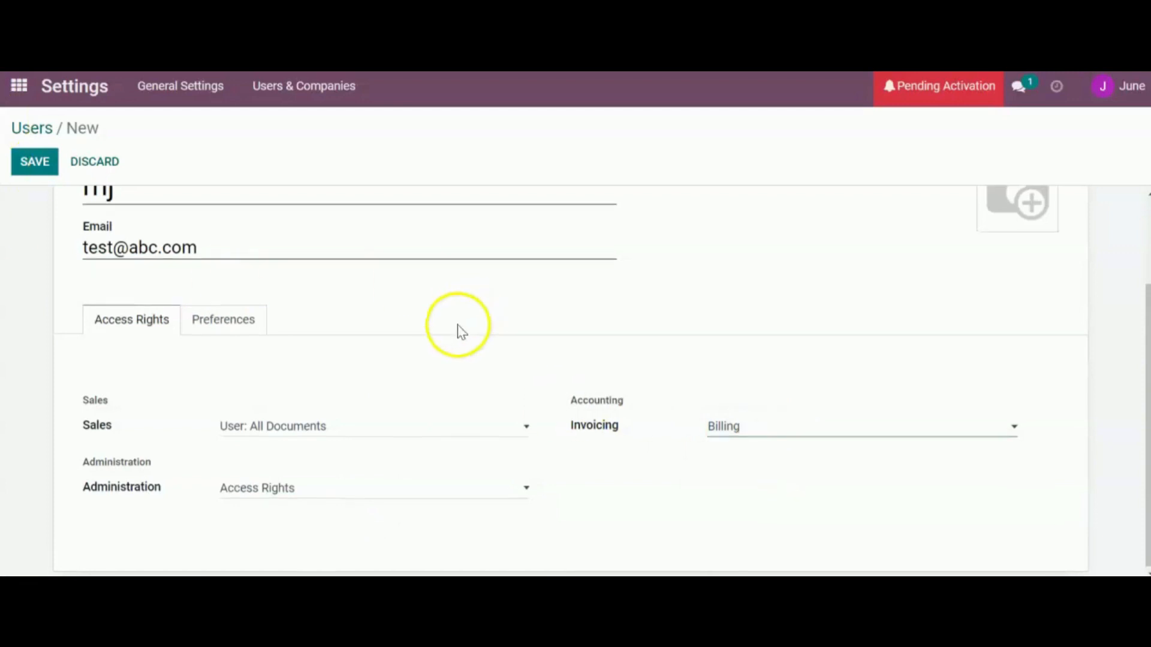
pyautogui.scroll(3)
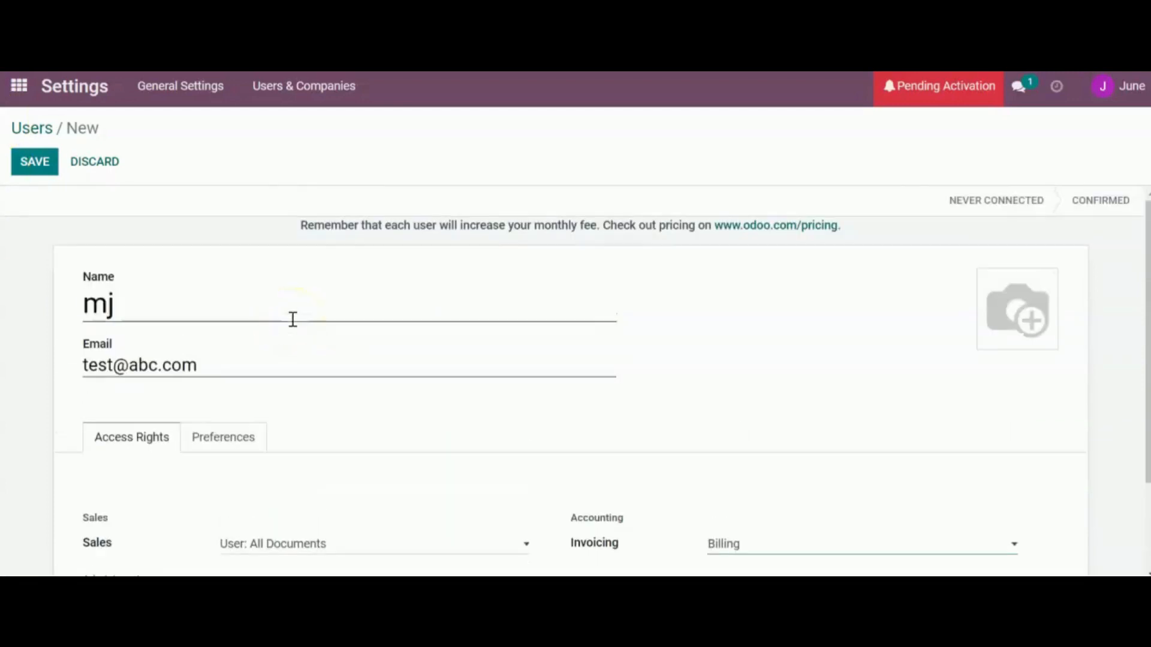
pyautogui.moveTo(260, 356)
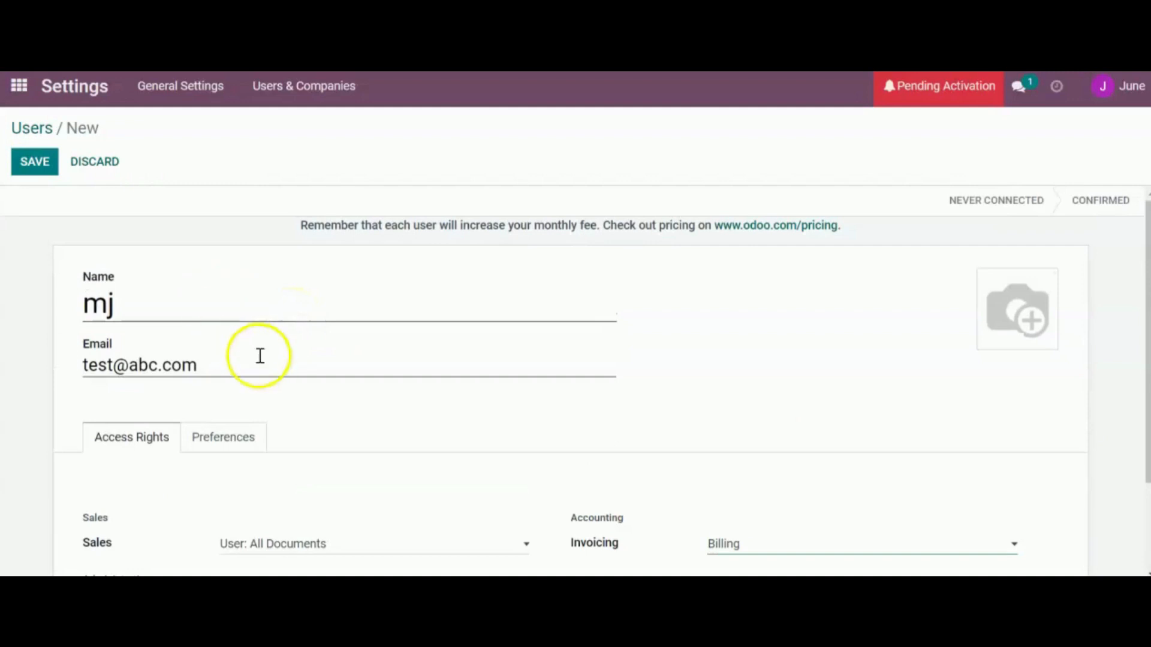
pyautogui.click(35, 162)
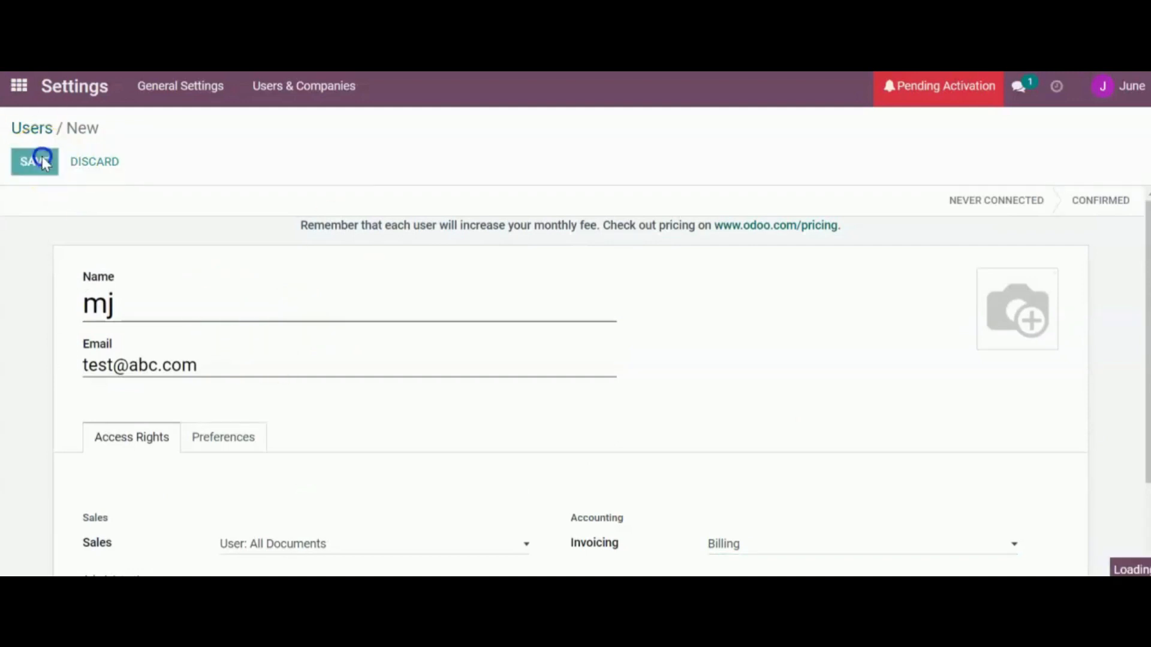
pyautogui.click(32, 162)
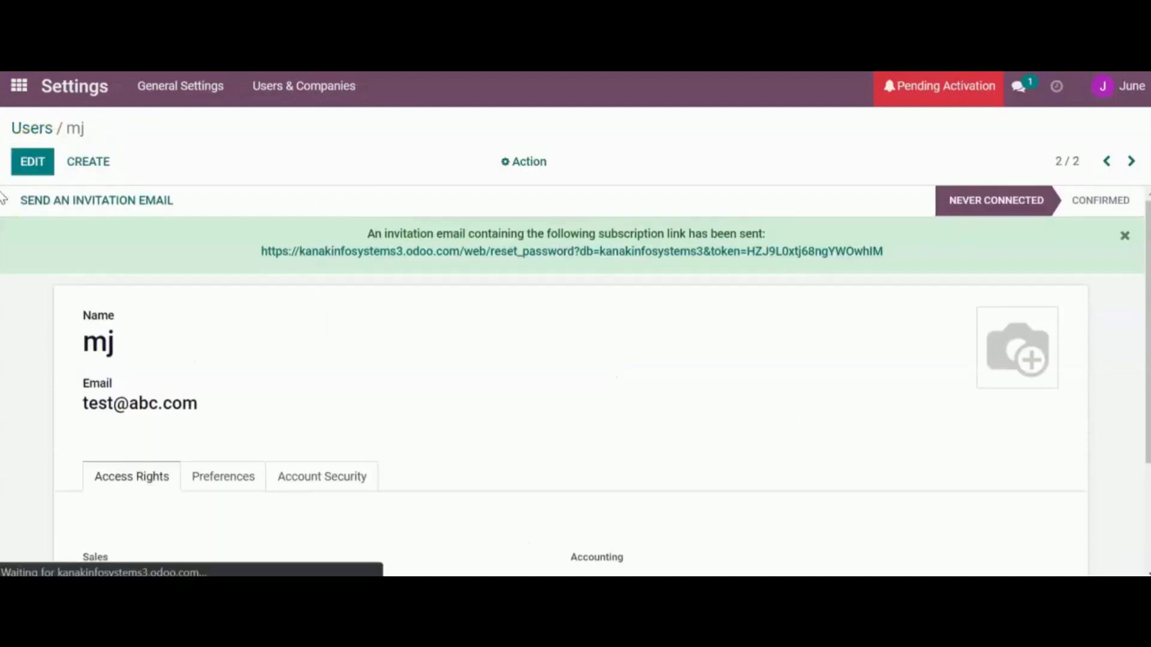
pyautogui.moveTo(245, 308)
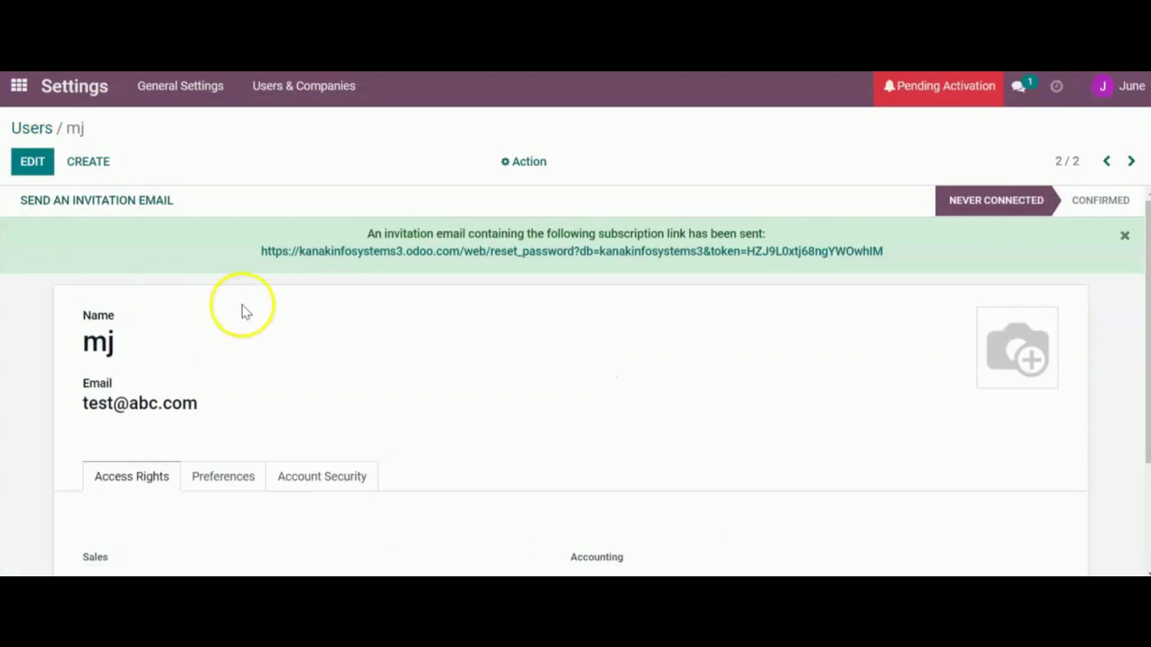
# Step: Return from the user record to the apps dashboard
pyautogui.scroll(-3)
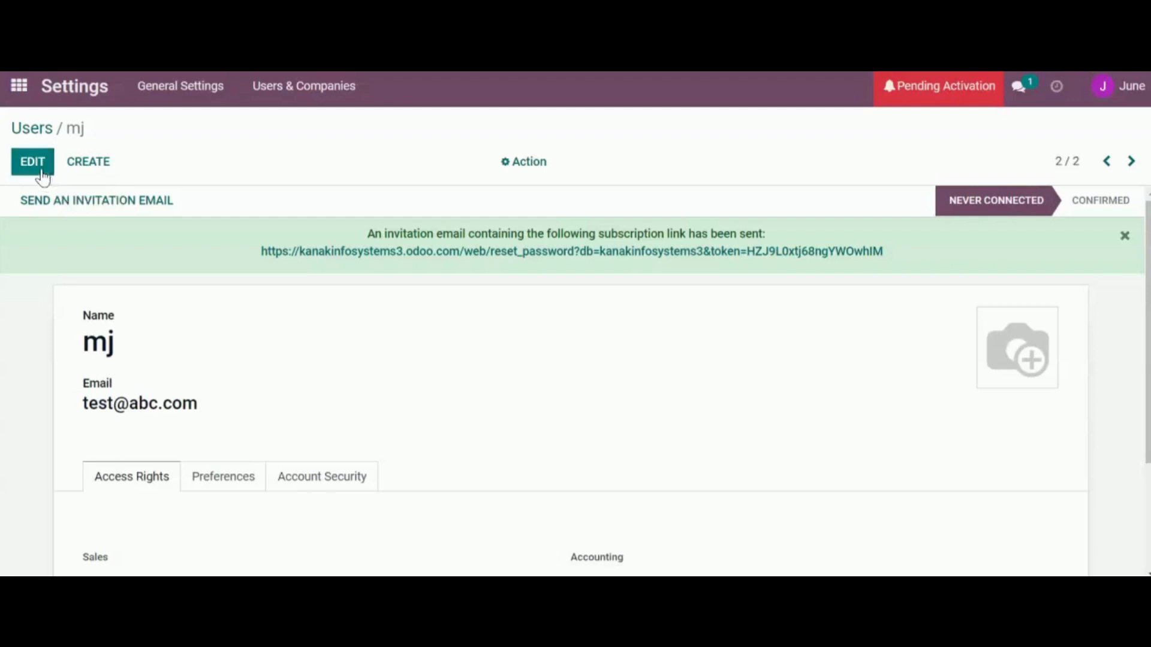
pyautogui.click(18, 87)
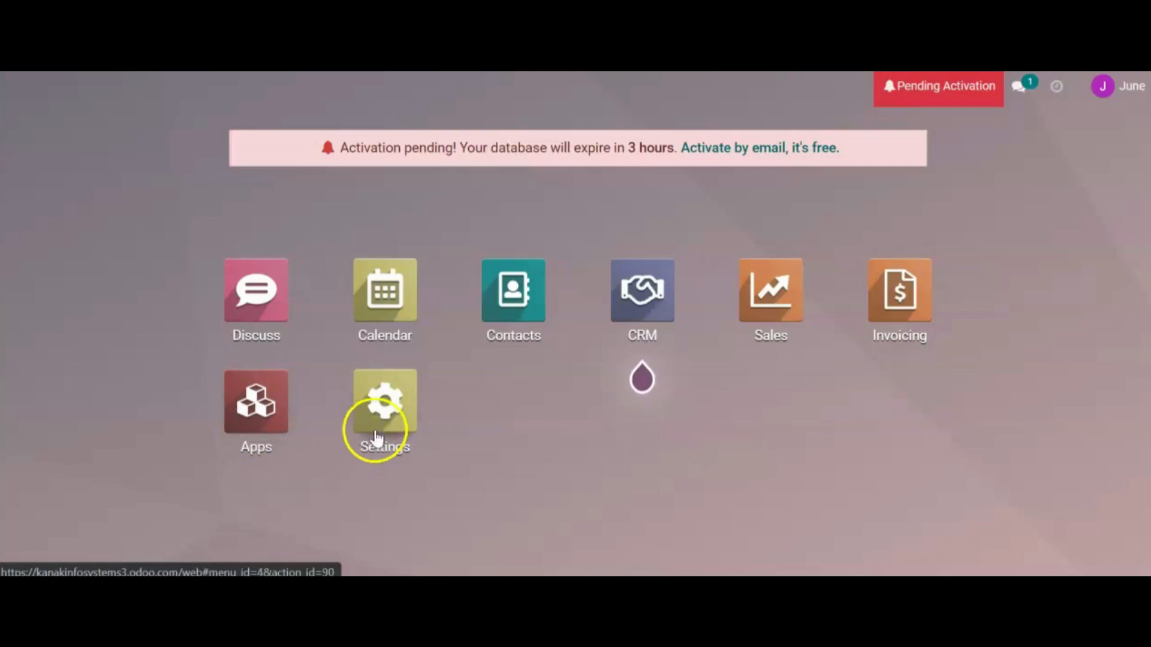
pyautogui.click(385, 400)
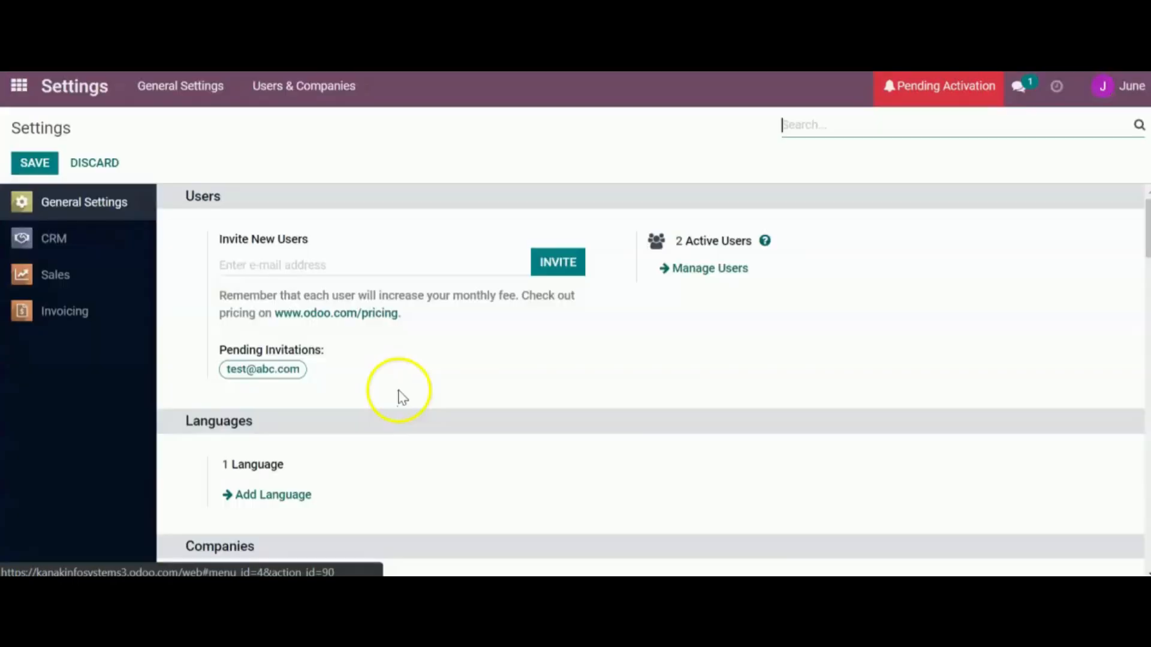
pyautogui.moveTo(308, 353)
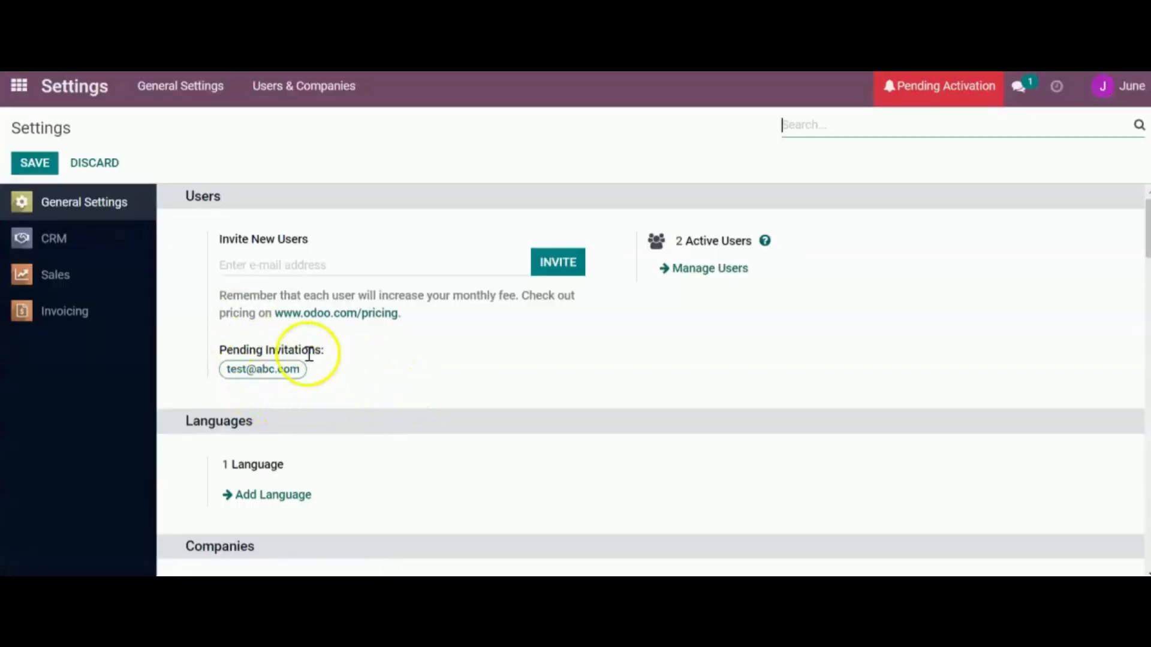
pyautogui.moveTo(190, 375)
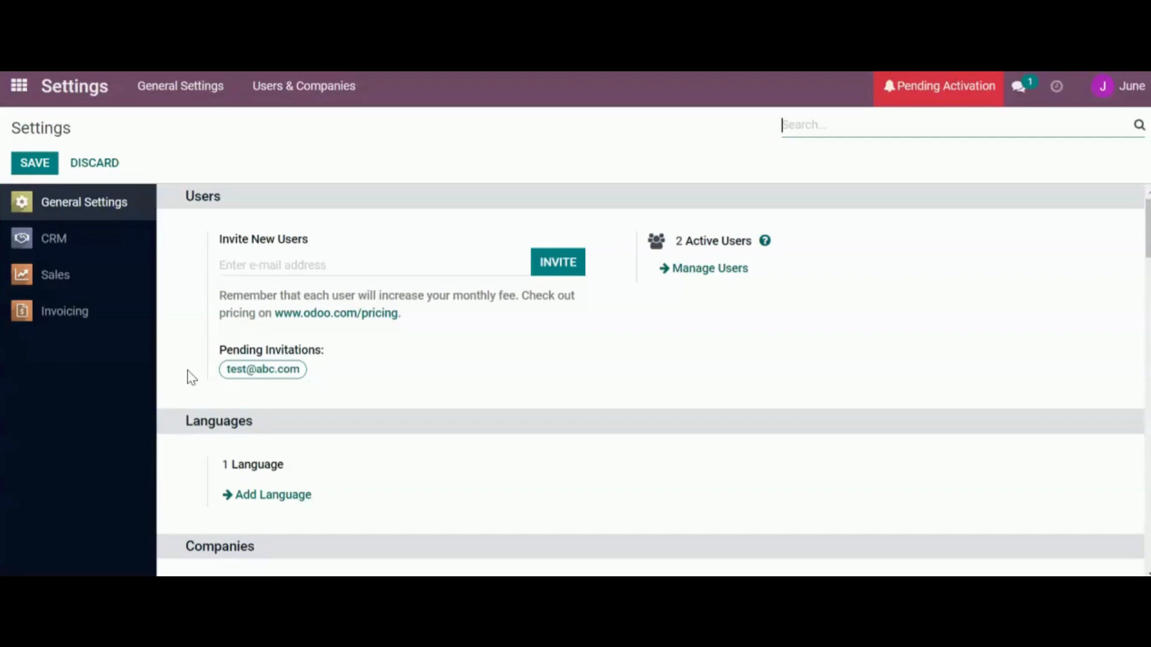
pyautogui.scroll(-3)
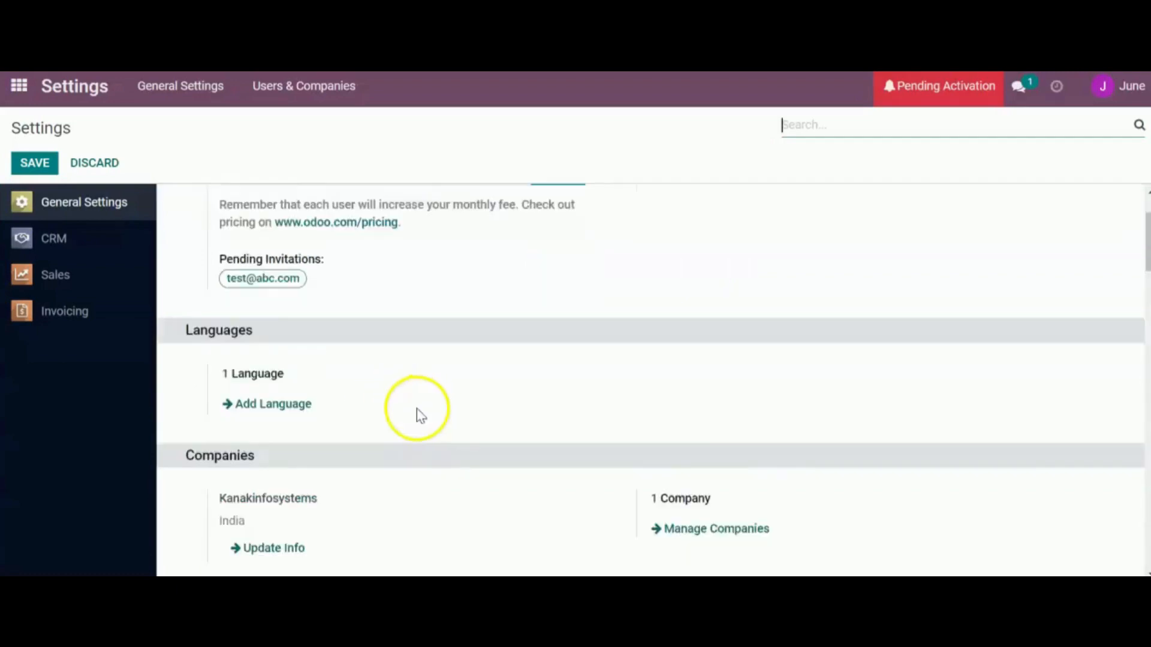
# Step: Activate developer mode from the Developer Tools section of Settings
pyautogui.scroll(-3)
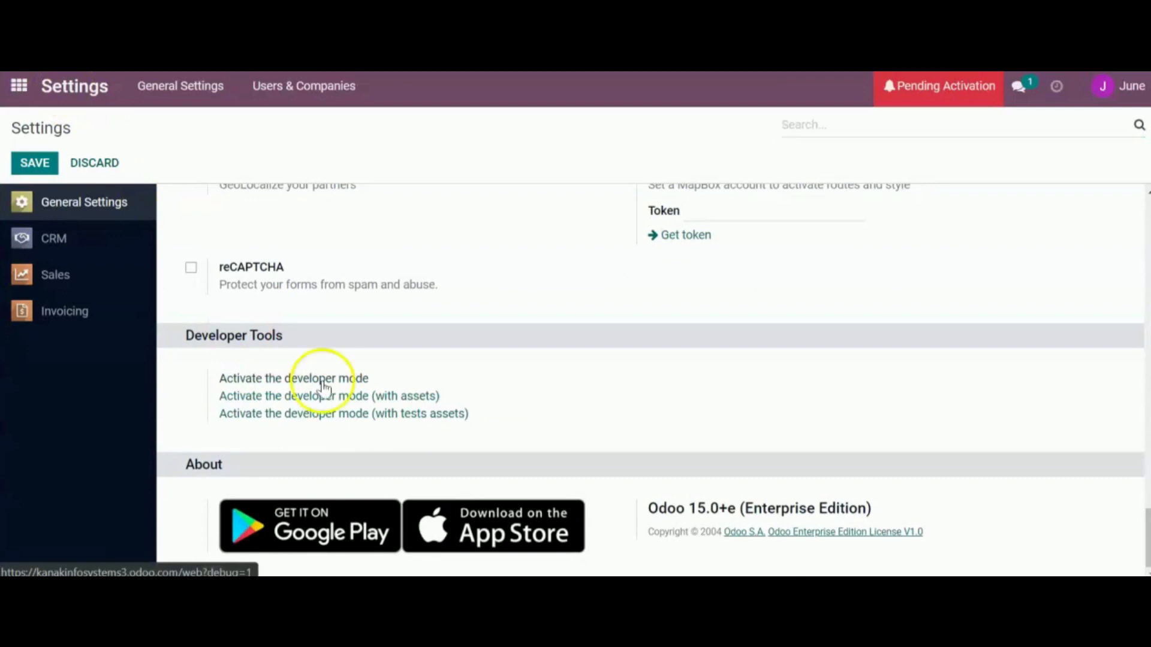
pyautogui.click(294, 377)
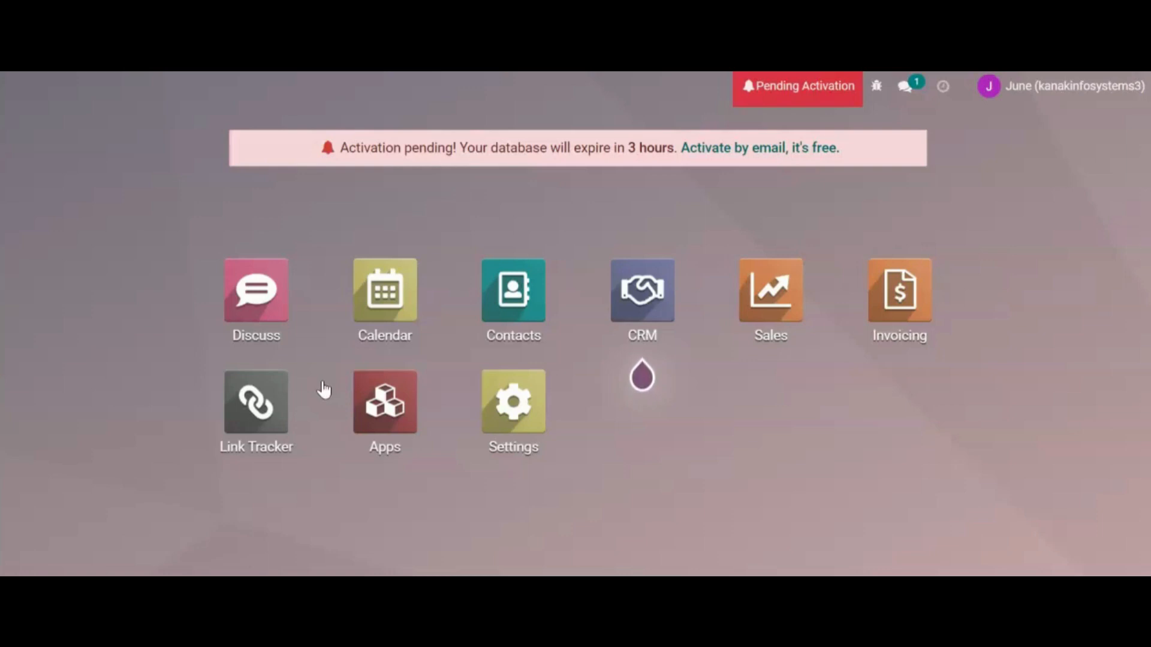
# Step: From General Settings, reach Developer Tools and request 'Load demo data'
pyautogui.click(513, 402)
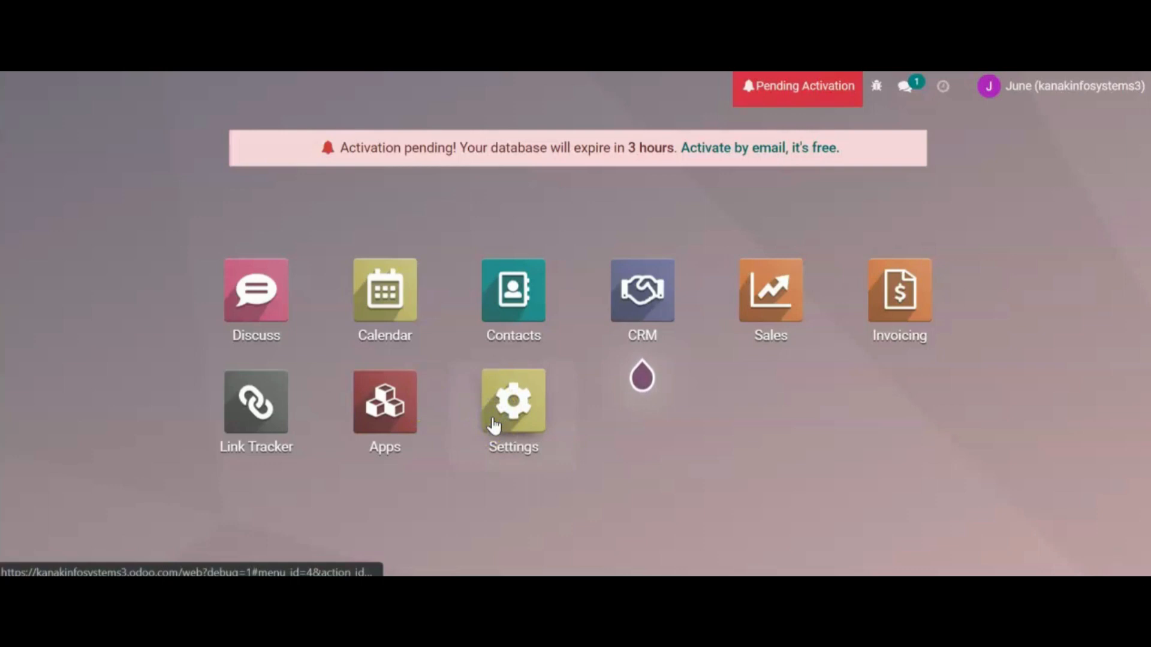
pyautogui.click(513, 401)
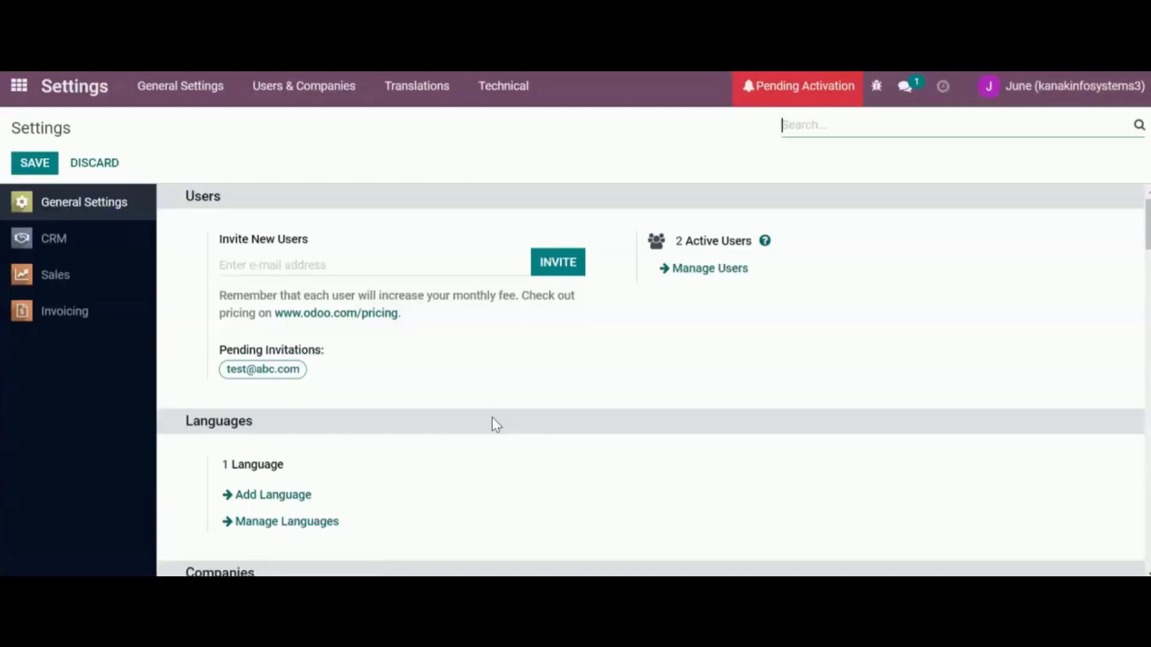
pyautogui.moveTo(502, 93)
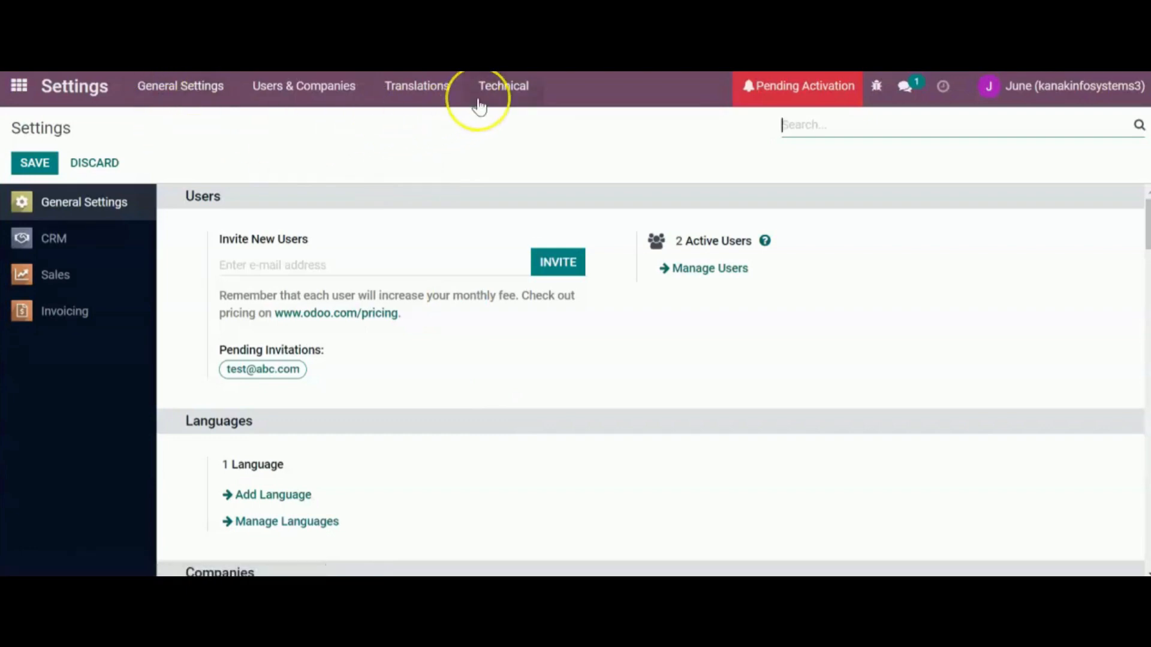
pyautogui.moveTo(503, 86)
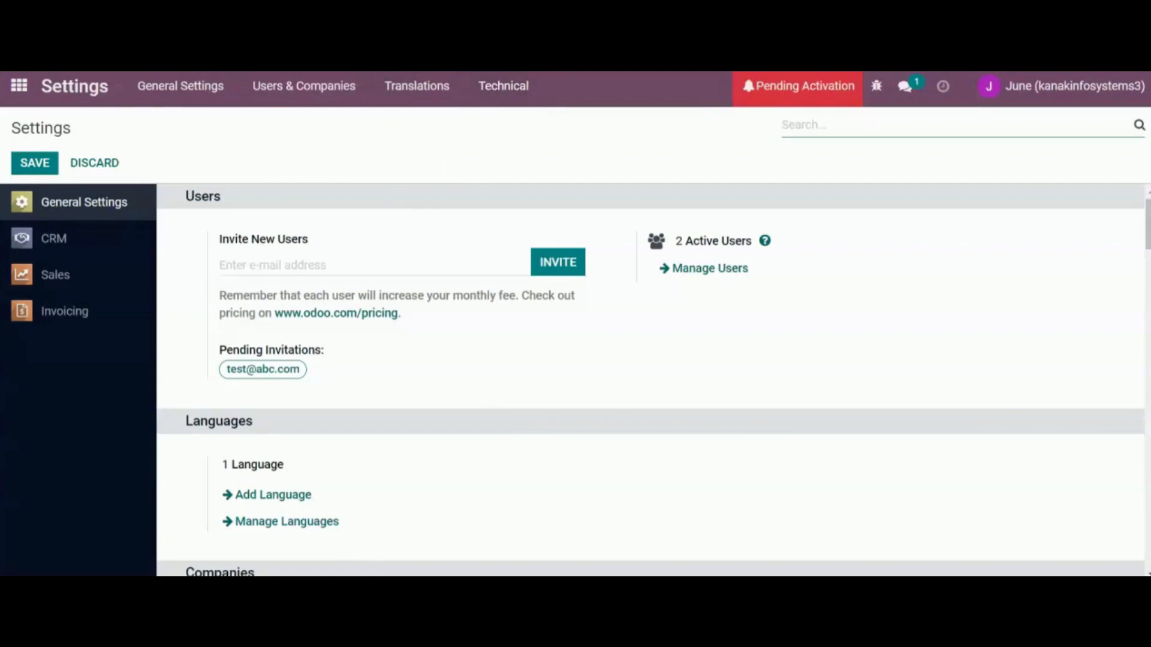
pyautogui.scroll(-3)
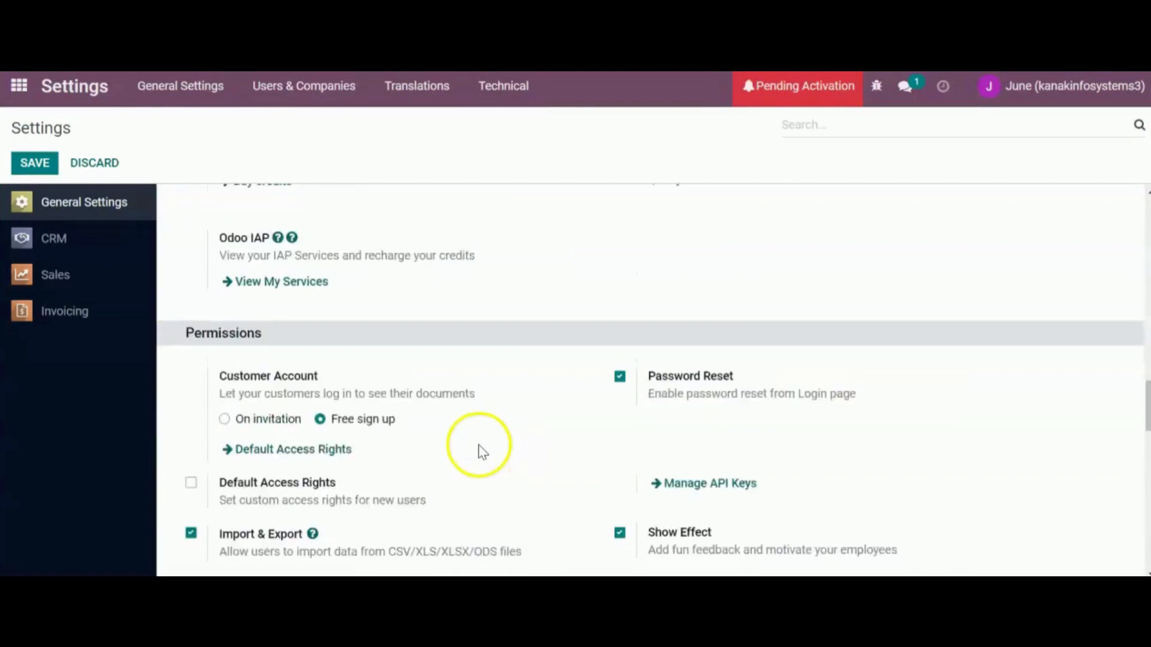
pyautogui.scroll(-3)
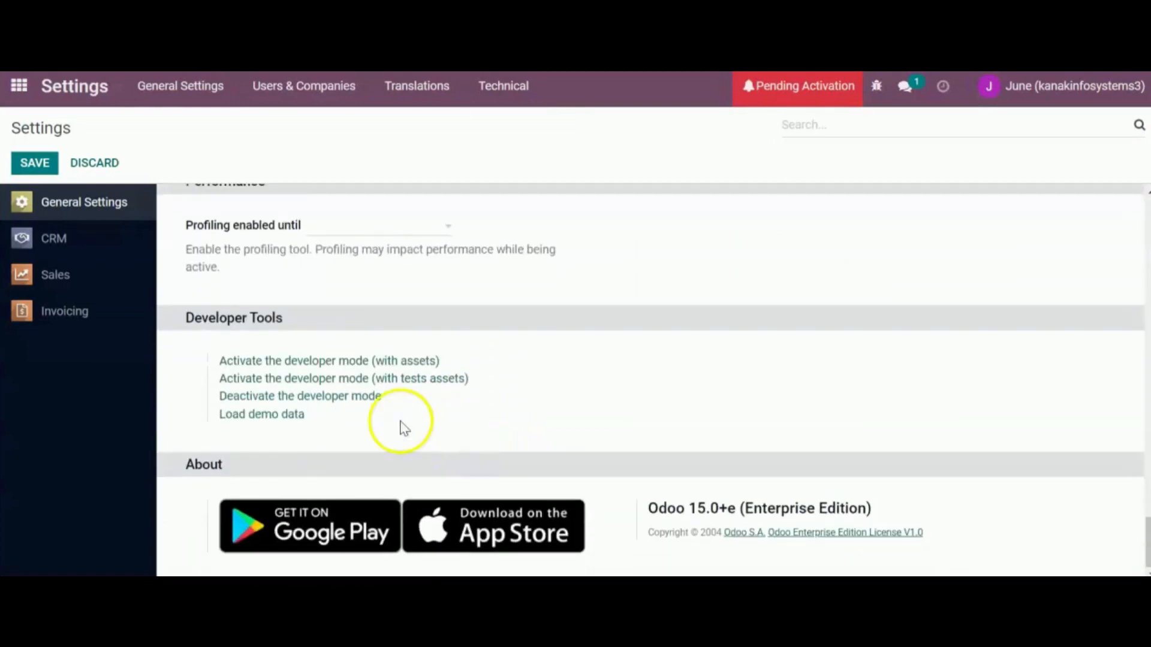
pyautogui.moveTo(262, 413)
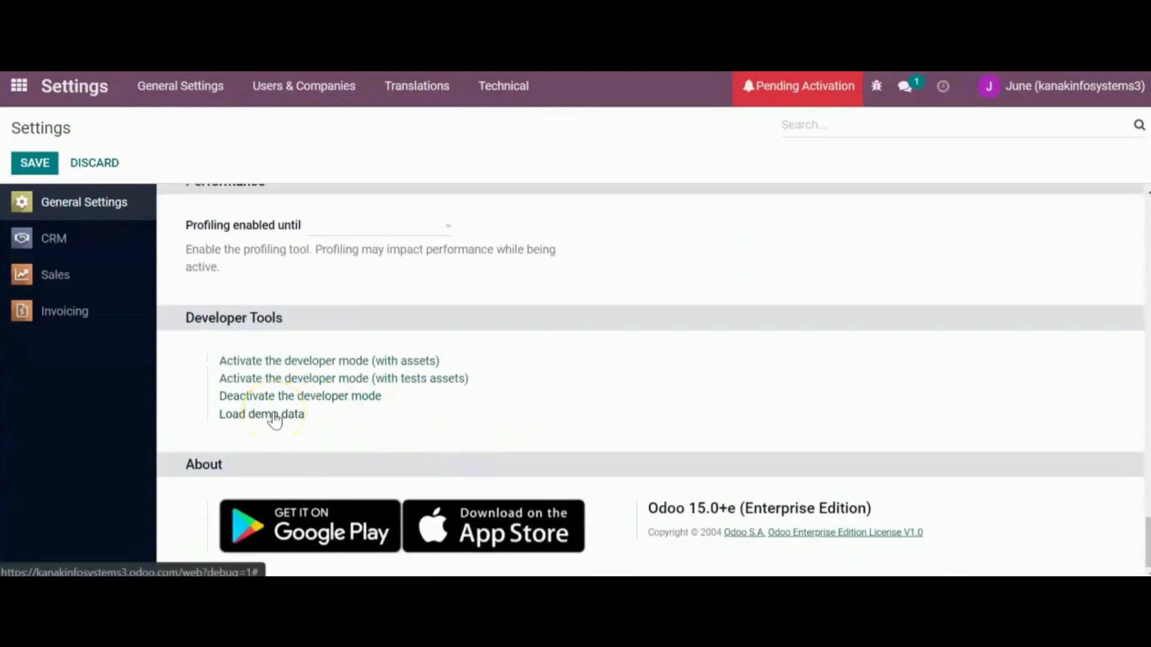
pyautogui.click(261, 414)
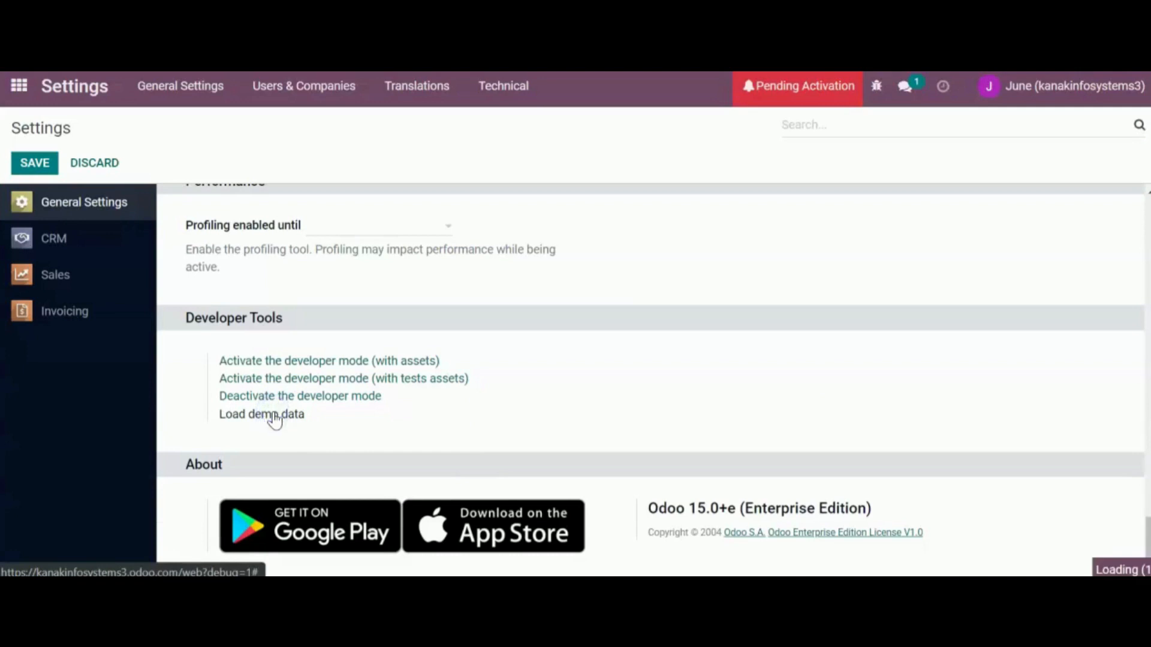
# Step: Accept 'Yes, I understand the risks' so the database becomes a demo database
pyautogui.click(261, 414)
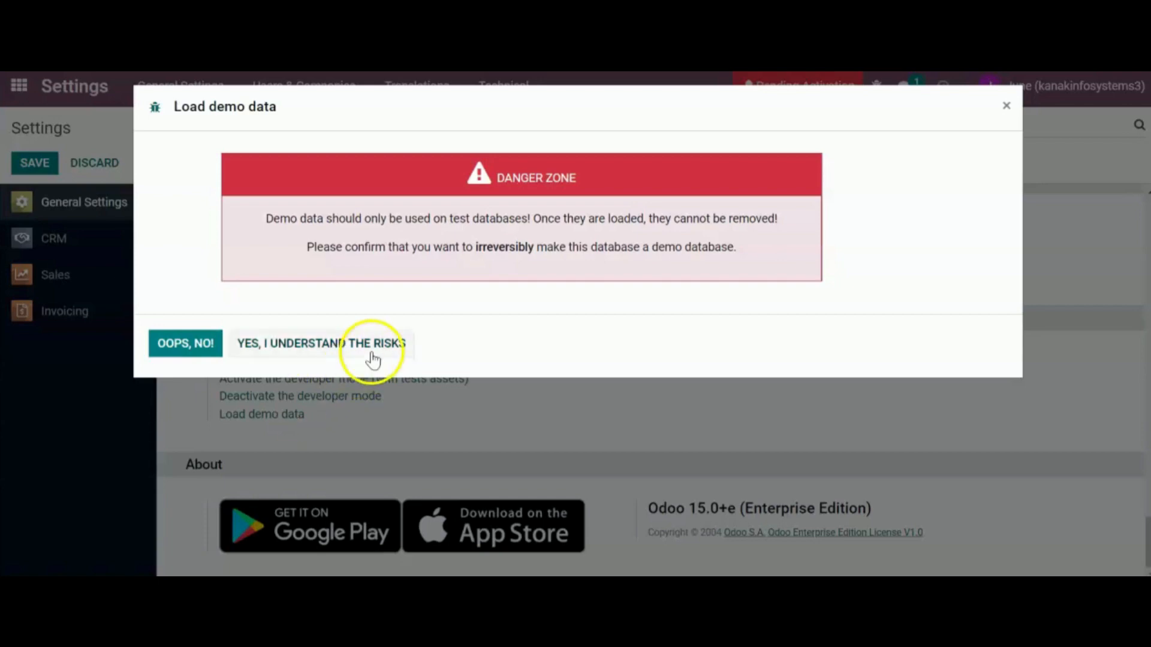
pyautogui.click(322, 343)
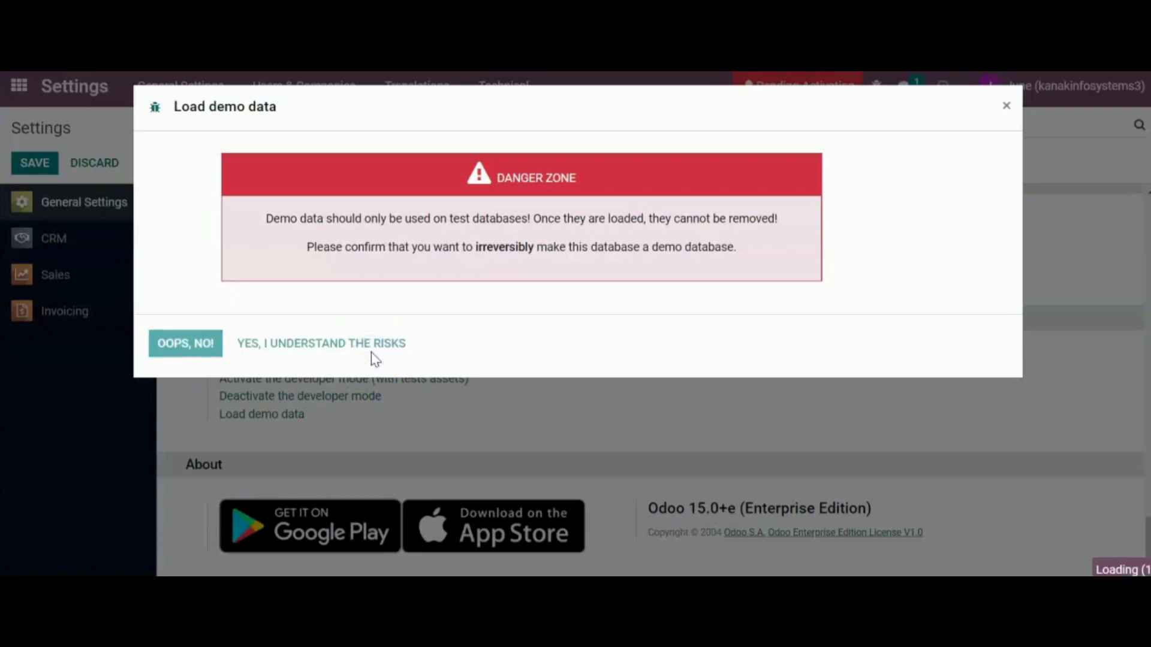
pyautogui.click(321, 343)
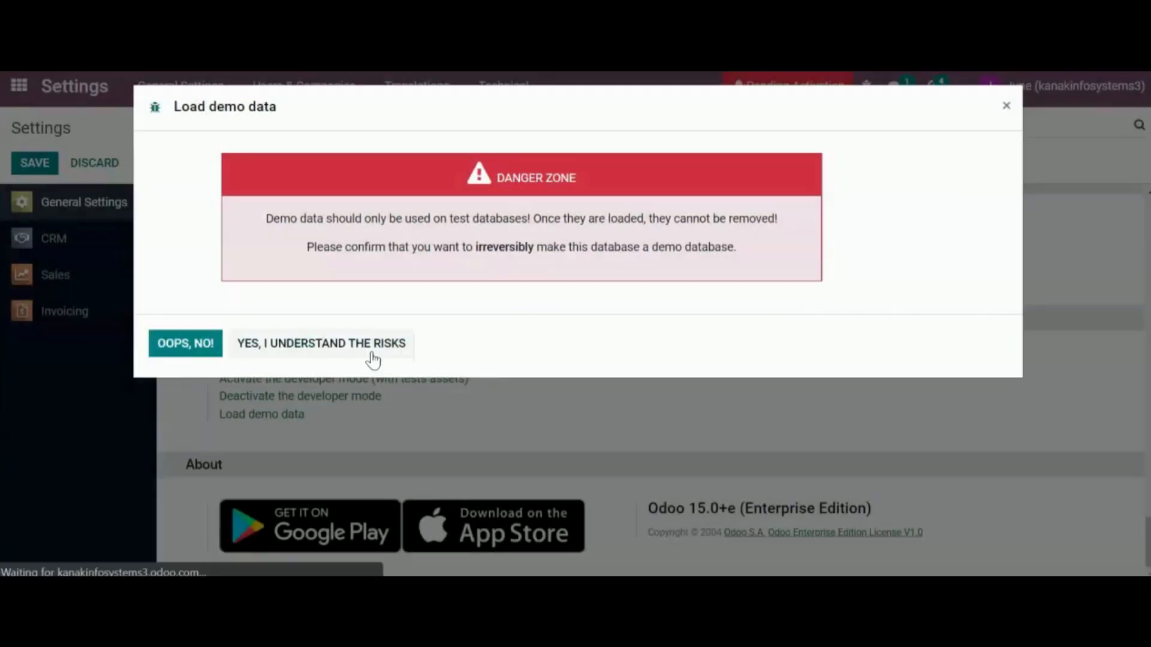
pyautogui.click(320, 343)
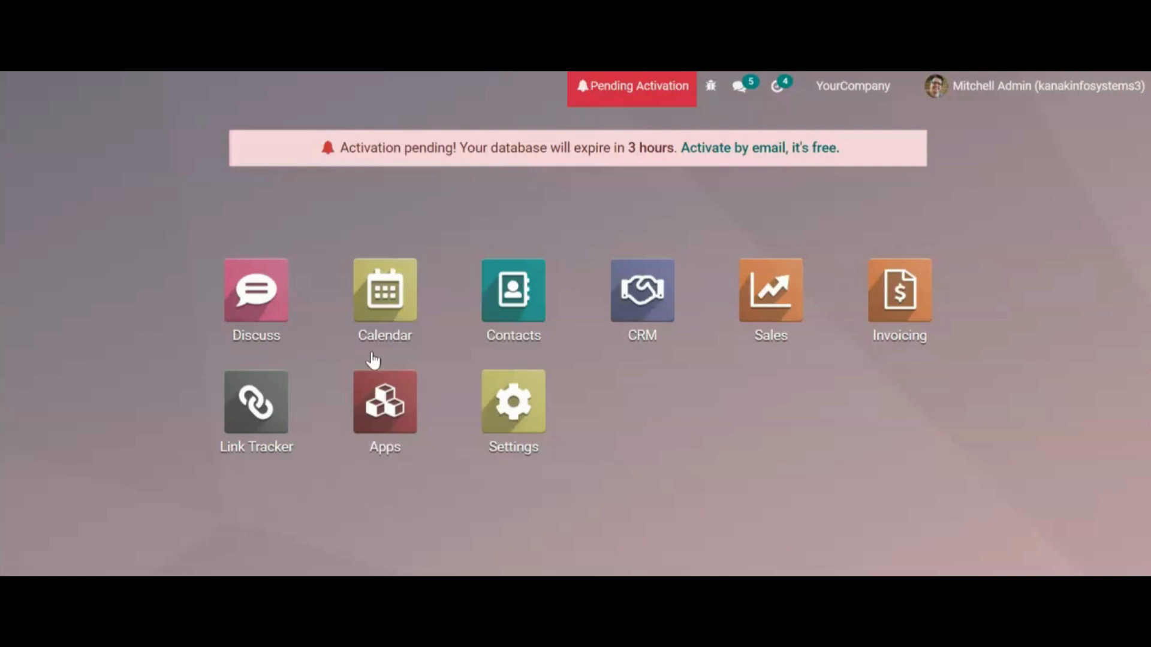
pyautogui.moveTo(816, 322)
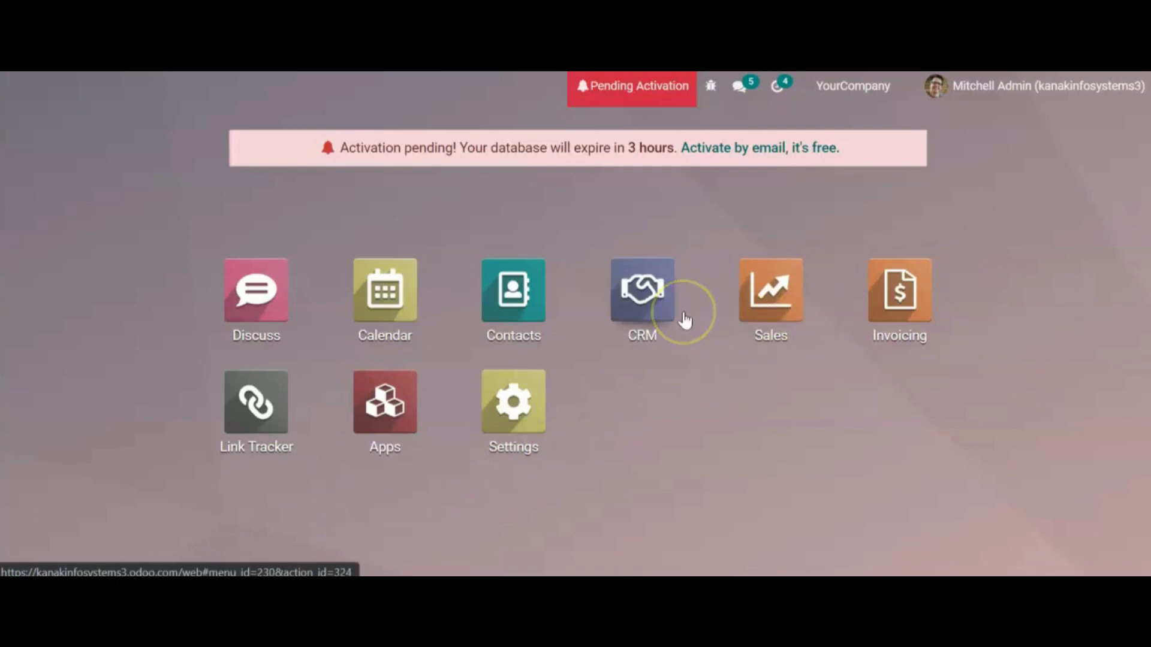
pyautogui.moveTo(682, 319)
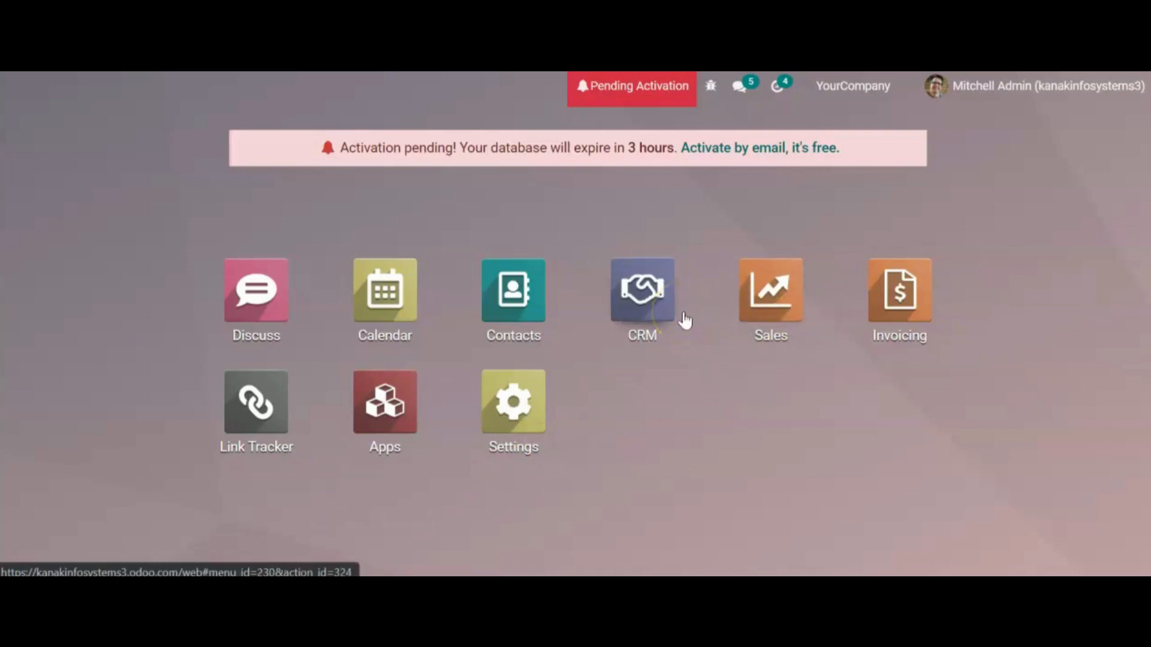
pyautogui.moveTo(899, 300)
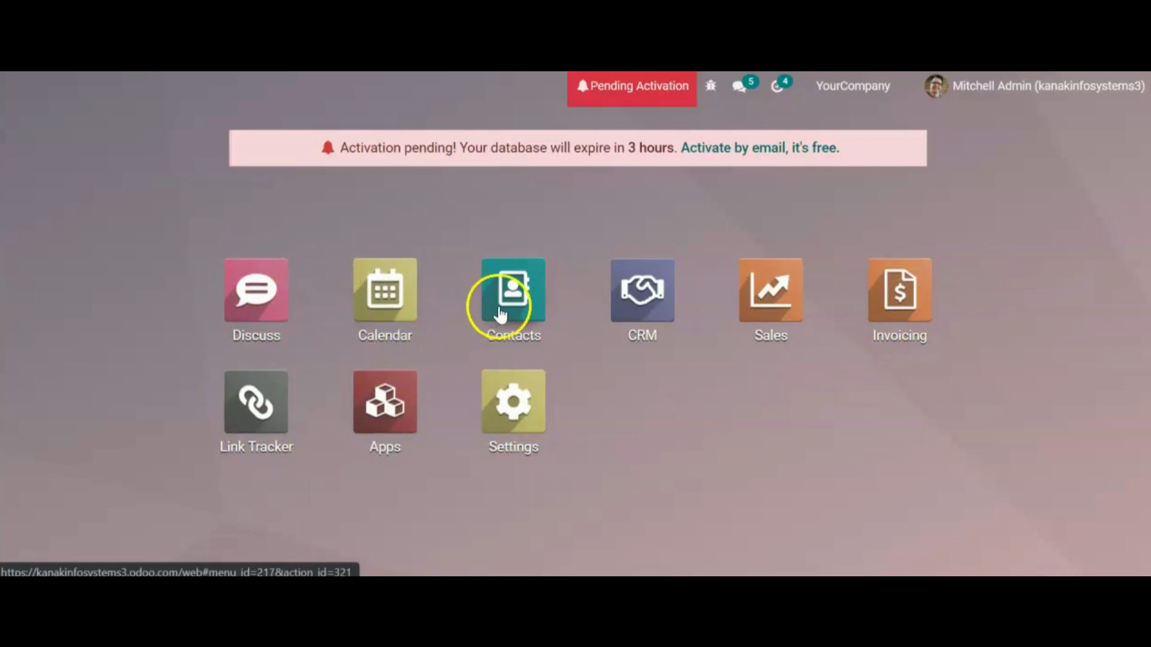
# Step: Browse the Contacts kanban cards (Ready Mat, Wood Corner, mj) and return to the top
pyautogui.click(513, 290)
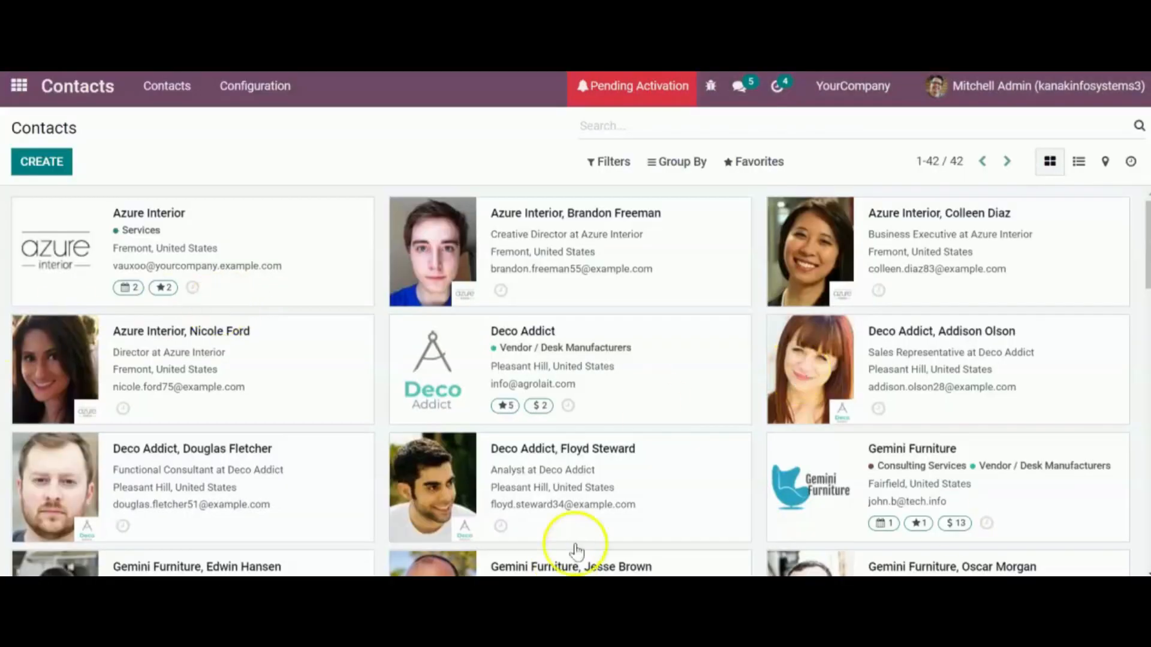
pyautogui.moveTo(593, 508)
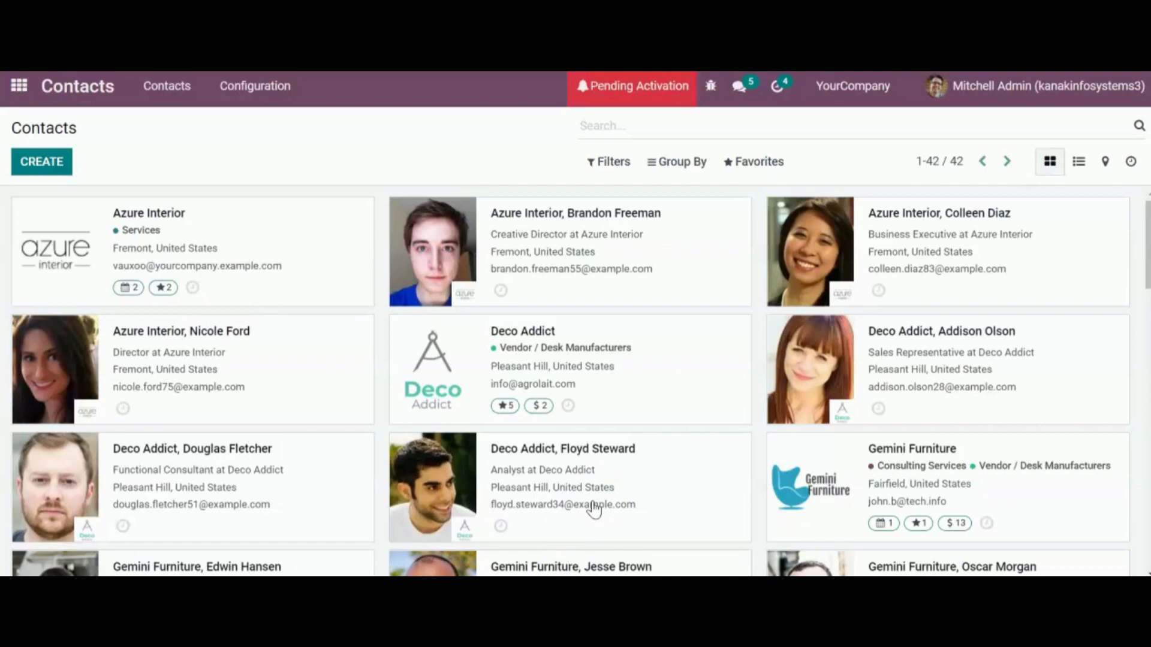
pyautogui.scroll(-3)
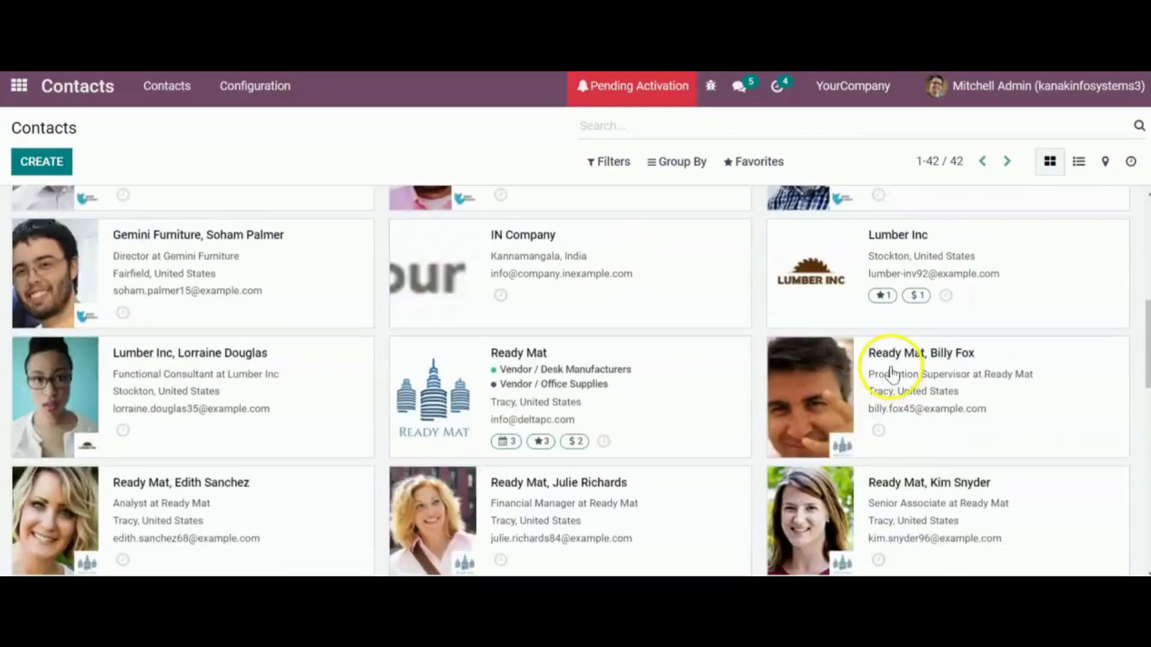
pyautogui.scroll(-3)
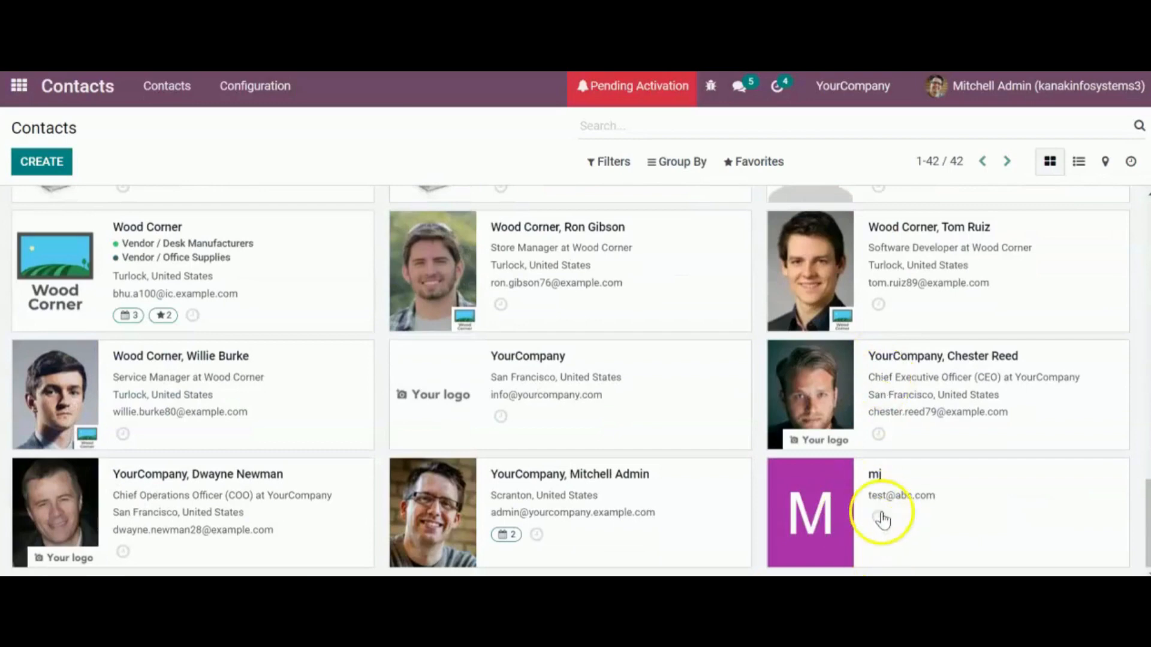
pyautogui.moveTo(870, 529)
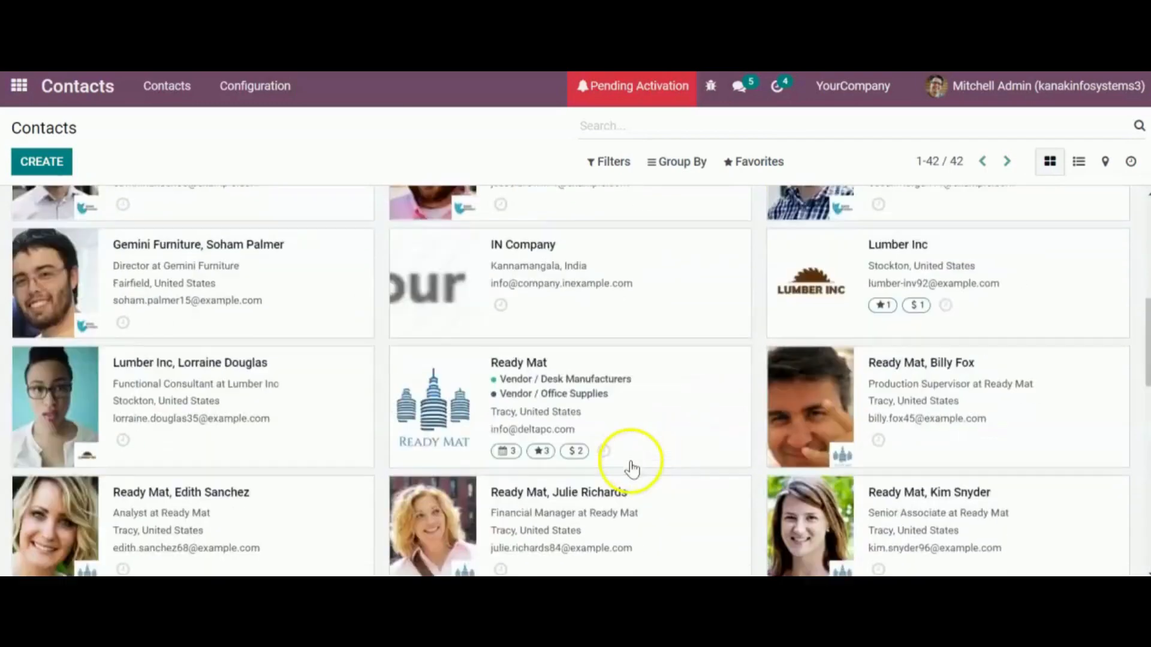
pyautogui.scroll(3)
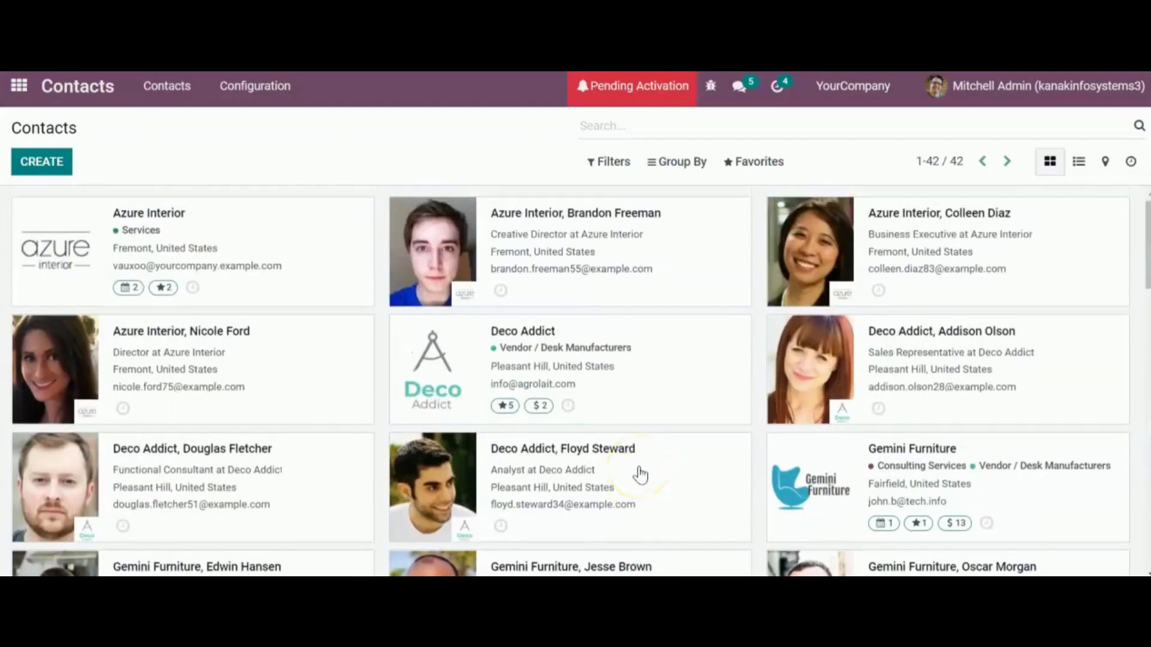
pyautogui.moveTo(609, 367)
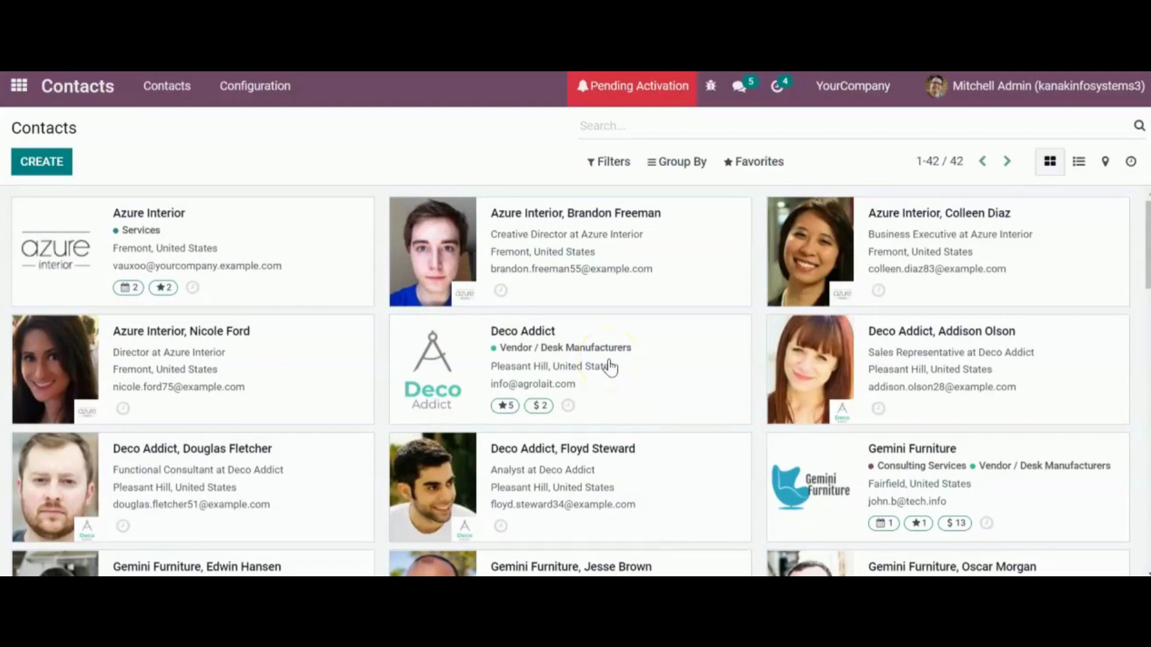
pyautogui.moveTo(404, 269)
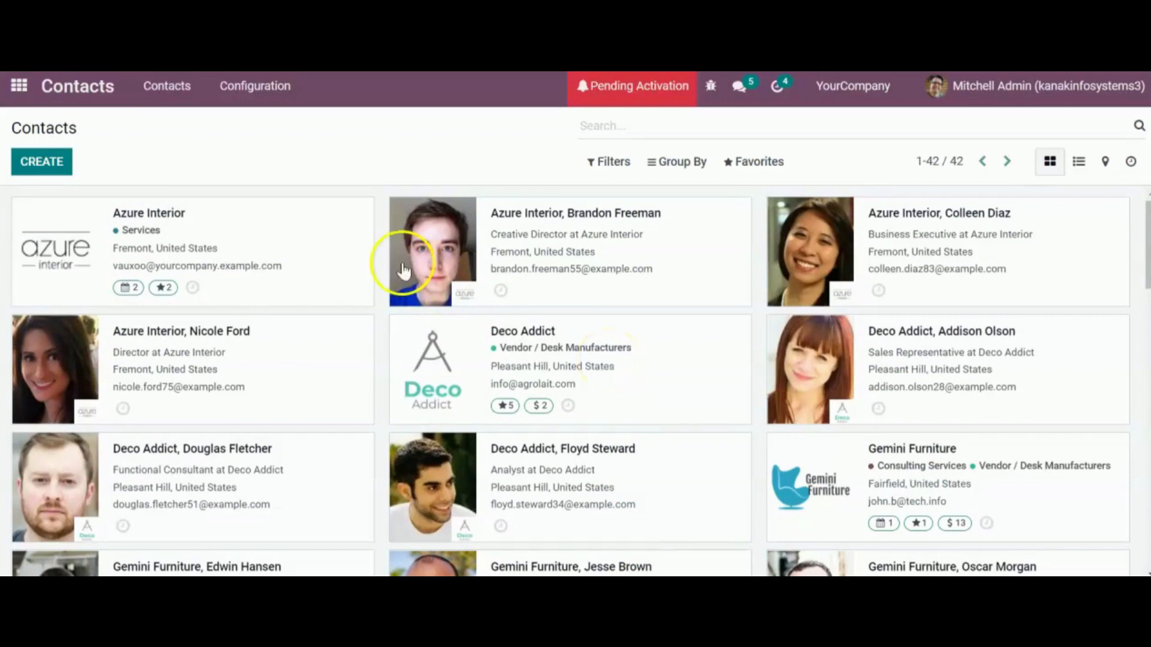
pyautogui.moveTo(7, 195)
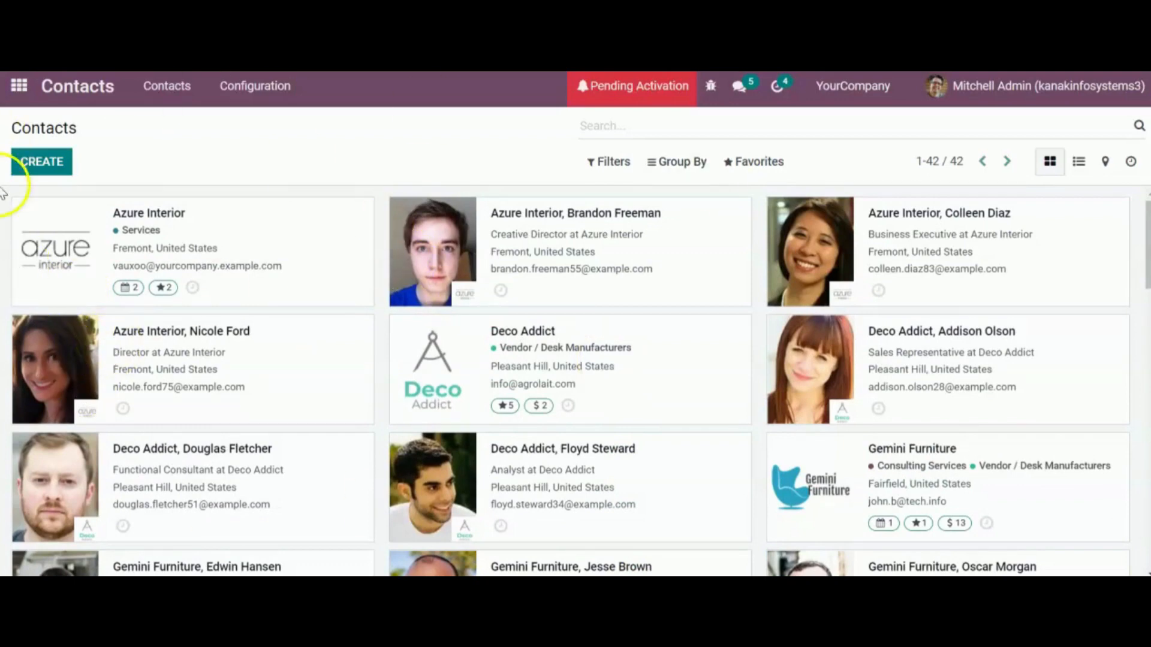
# Step: From the home menu, view the Sales quotations list with Gemini Furniture and Lumber Inc orders
pyautogui.click(18, 86)
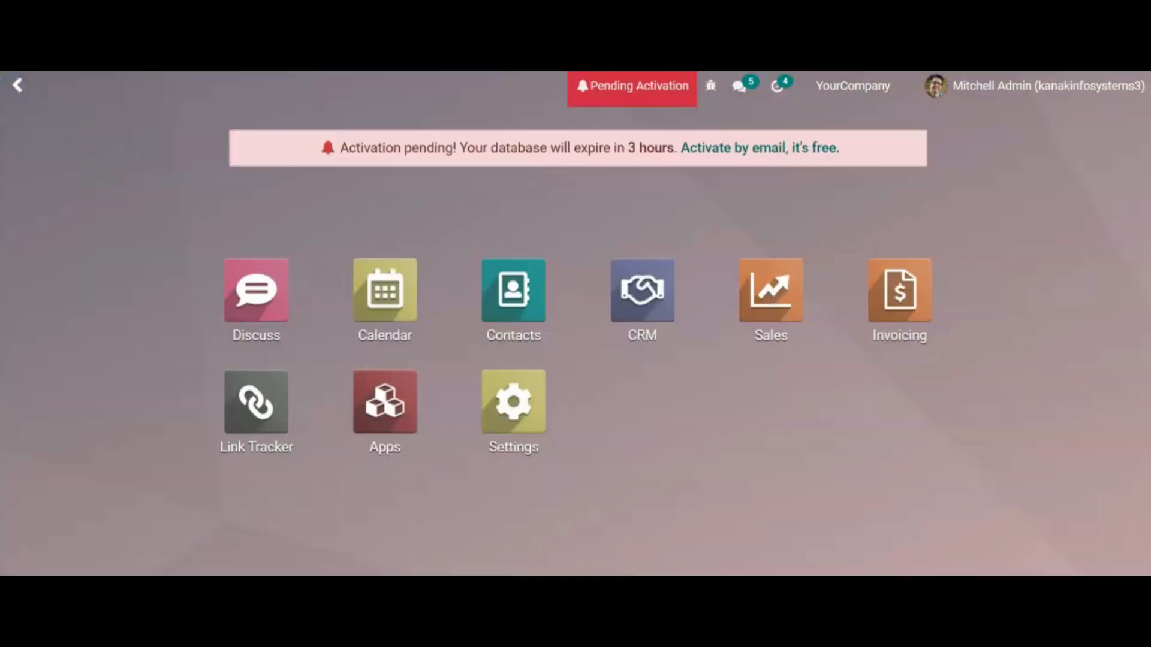
pyautogui.click(769, 291)
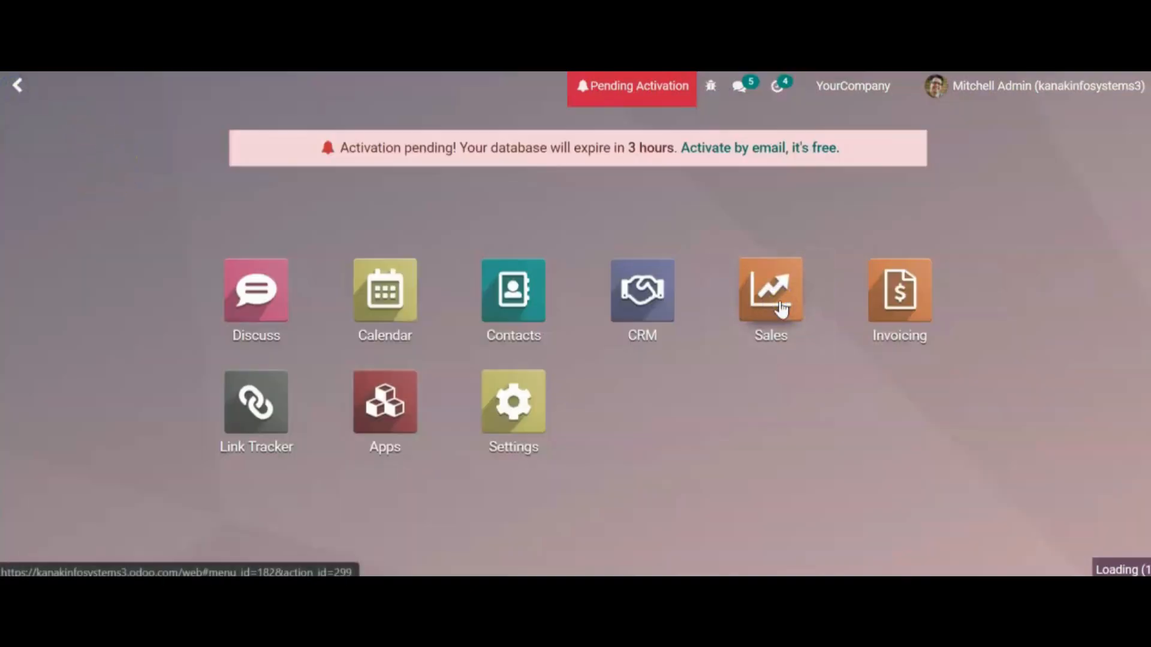
pyautogui.click(769, 290)
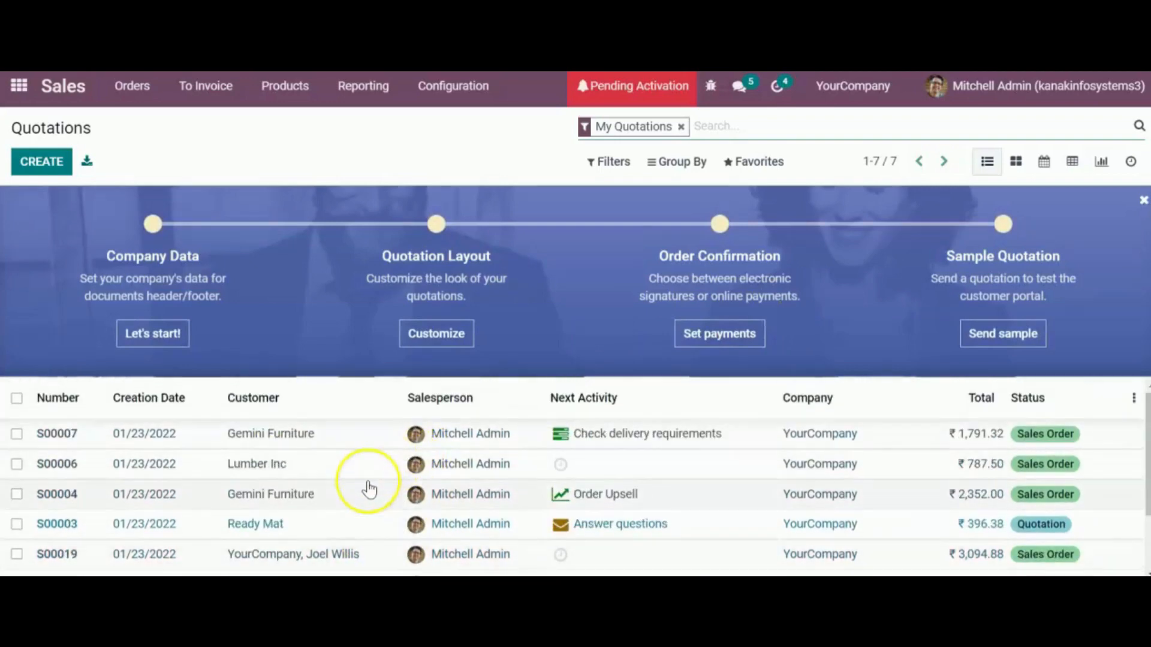
pyautogui.moveTo(367, 488)
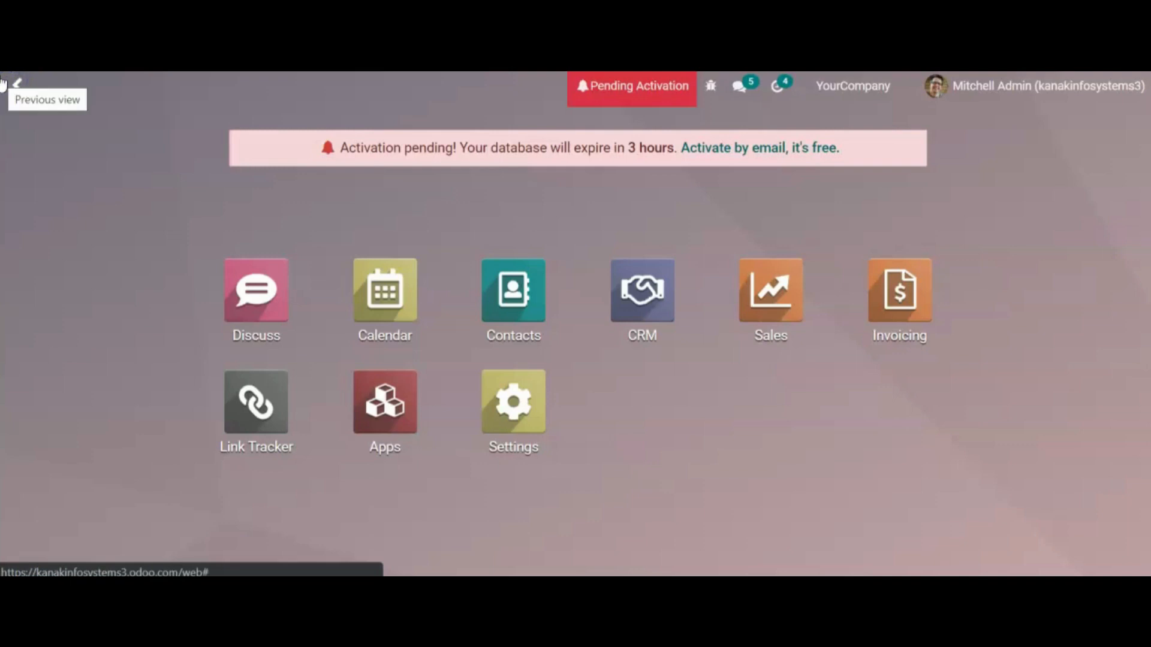
pyautogui.moveTo(42, 294)
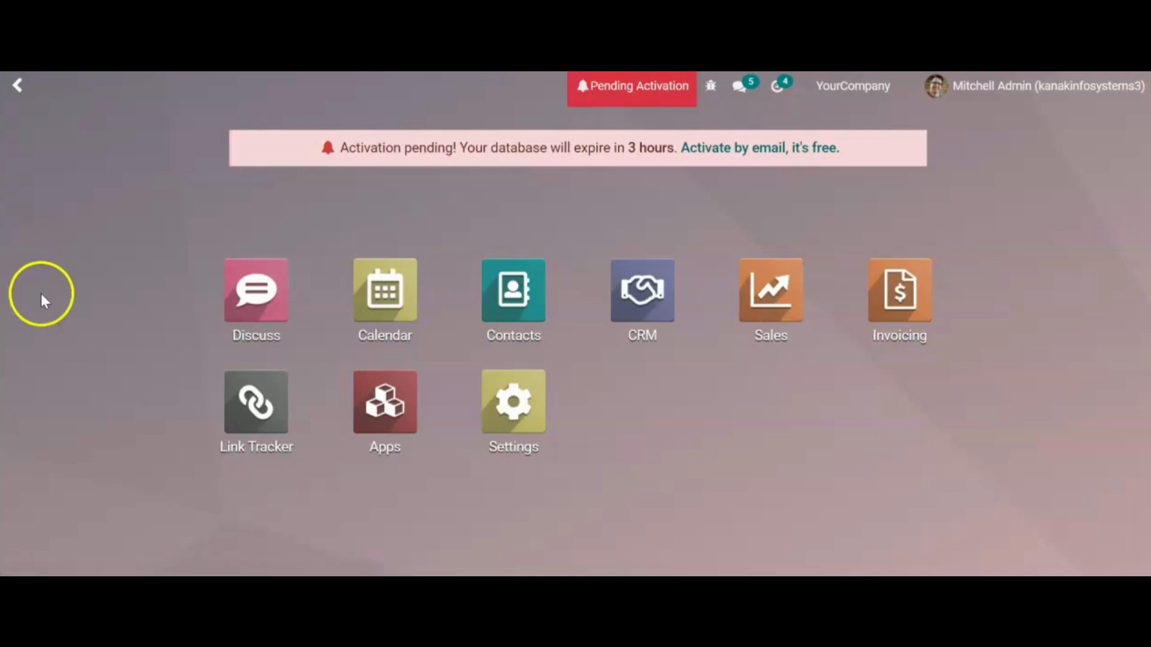
# Step: Show the Apps module catalogue and start installing the Website app
pyautogui.click(384, 401)
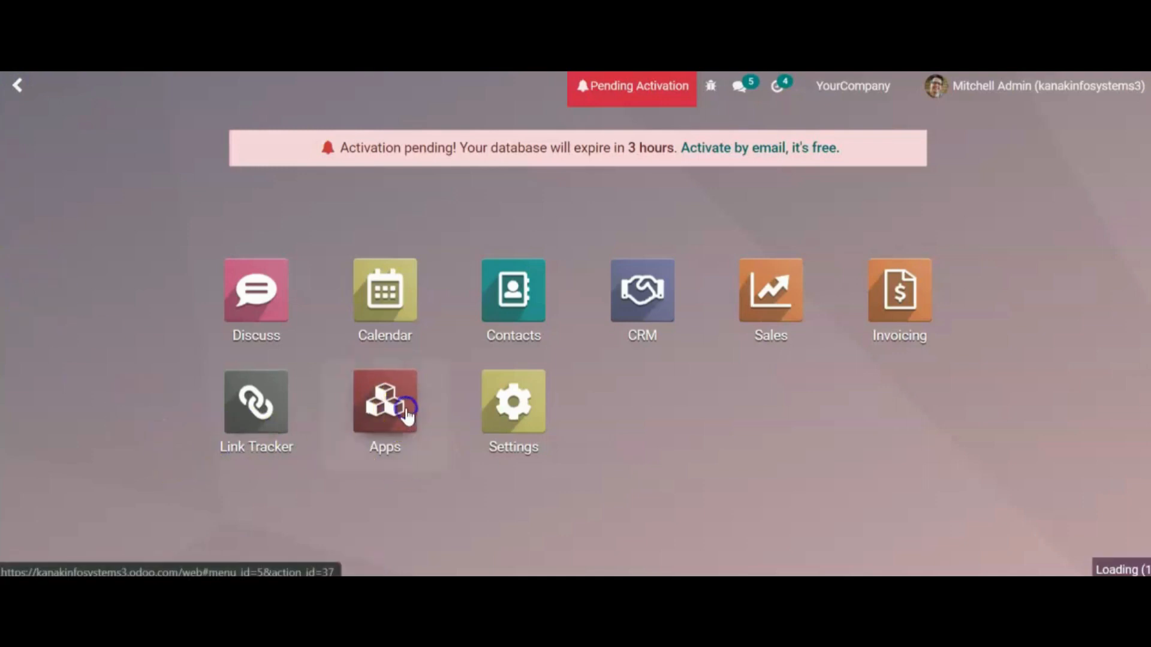
pyautogui.click(385, 401)
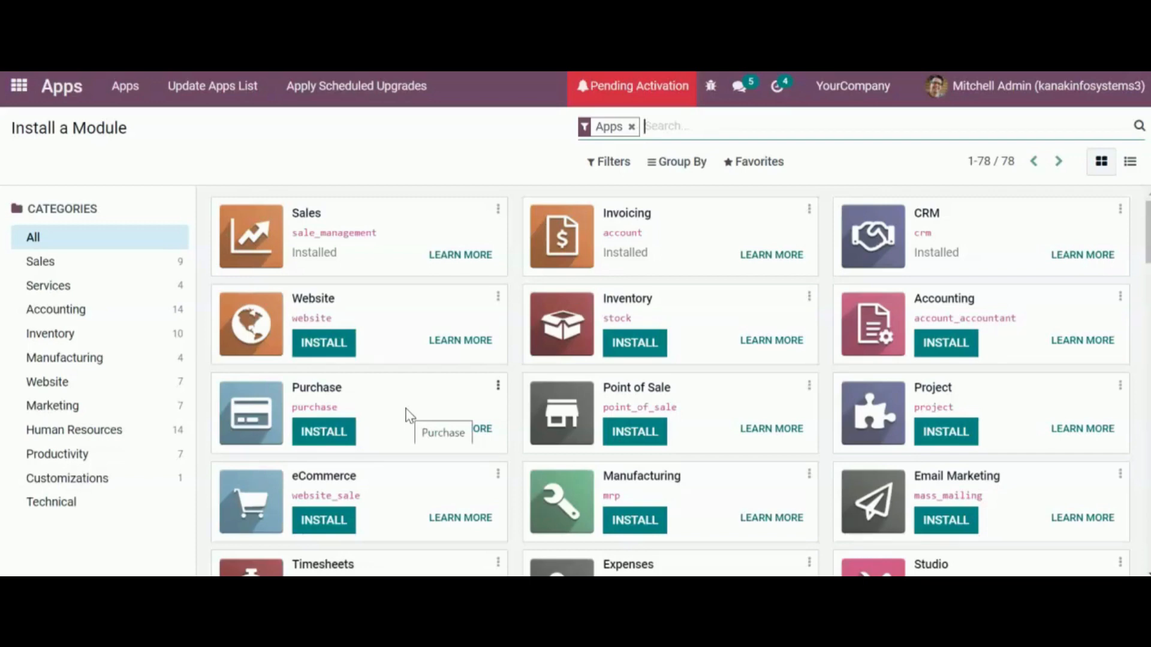
pyautogui.moveTo(495, 325)
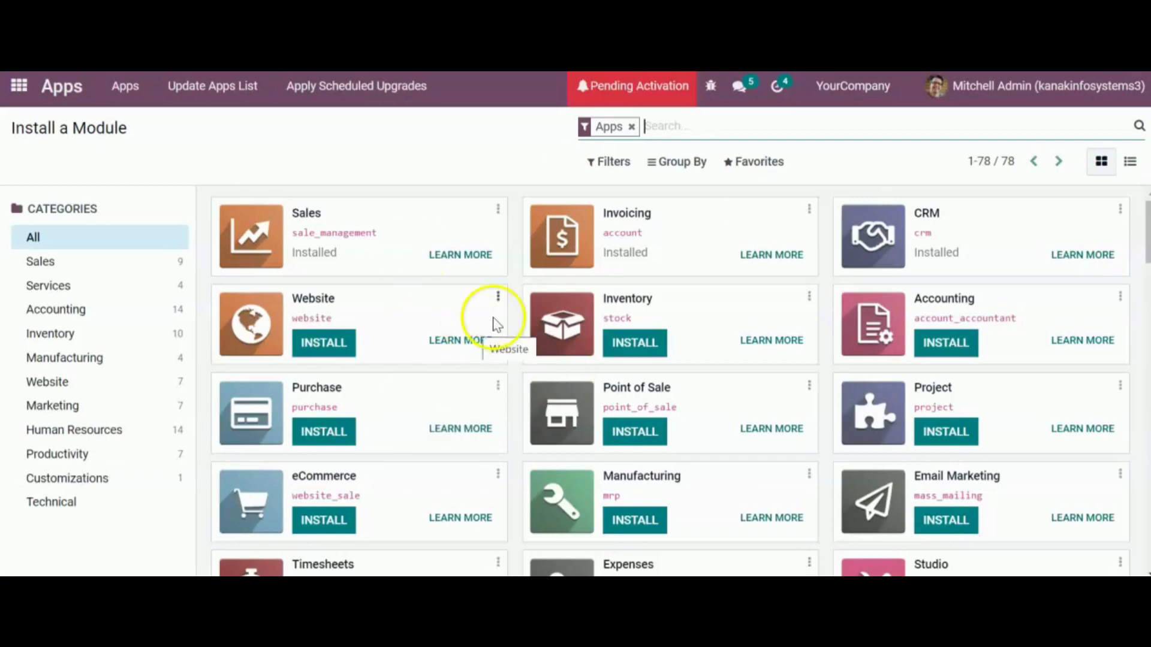
pyautogui.moveTo(323, 342)
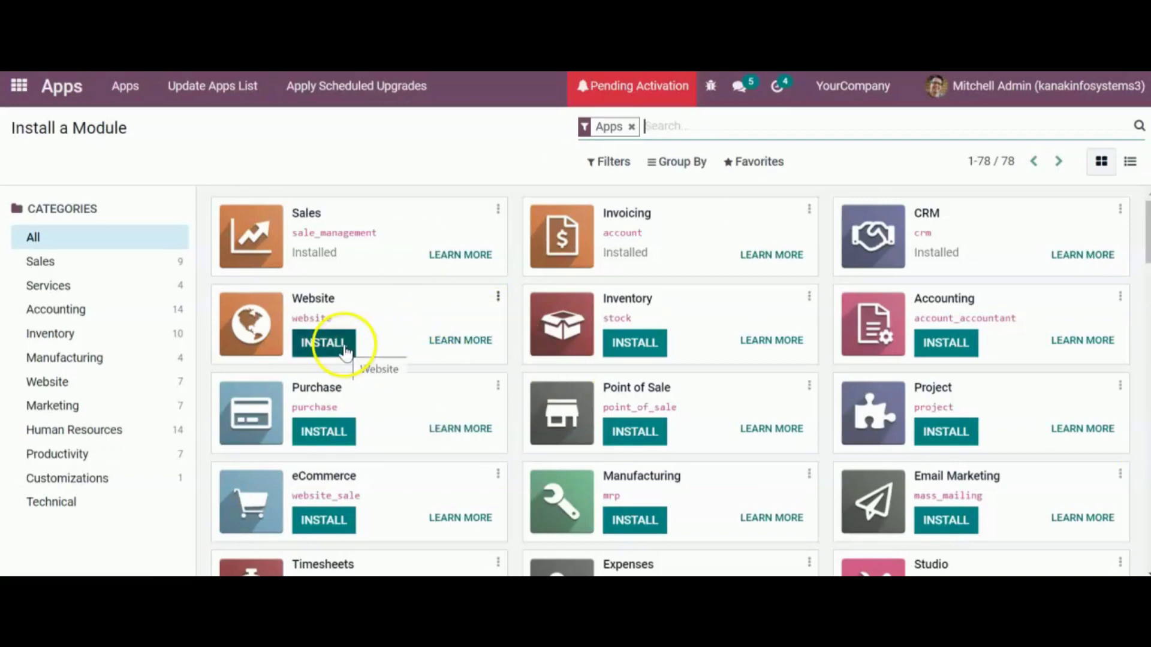
pyautogui.click(323, 343)
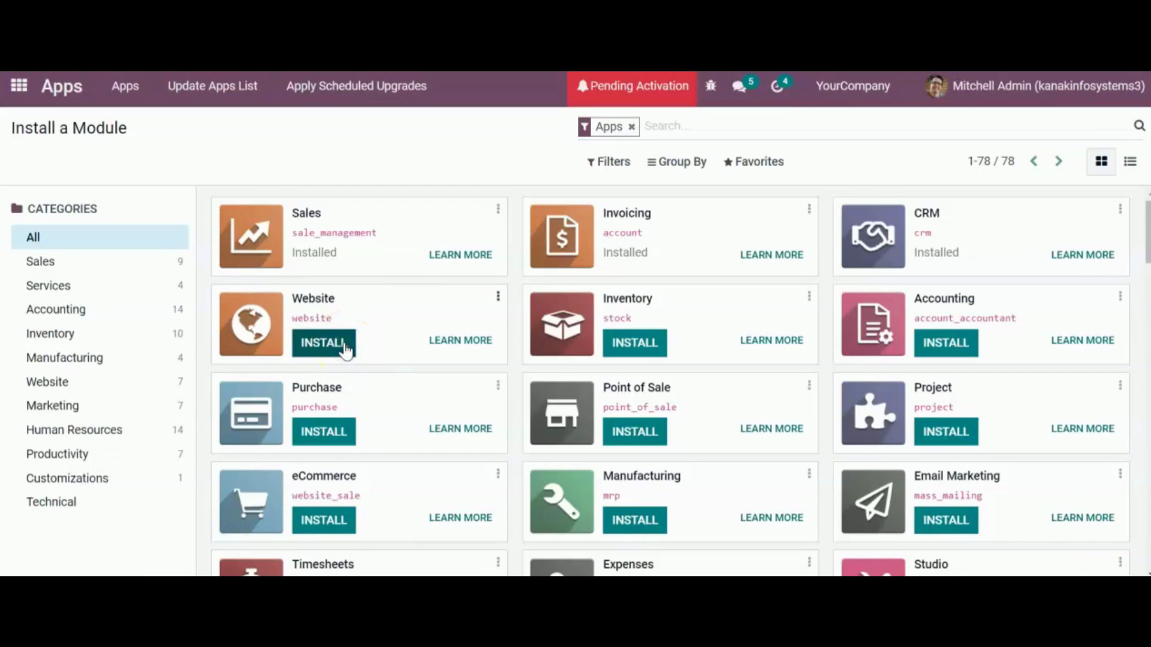
# Step: Confirm the Website app installation, dismiss the User Error, and return to the home screen
pyautogui.click(322, 343)
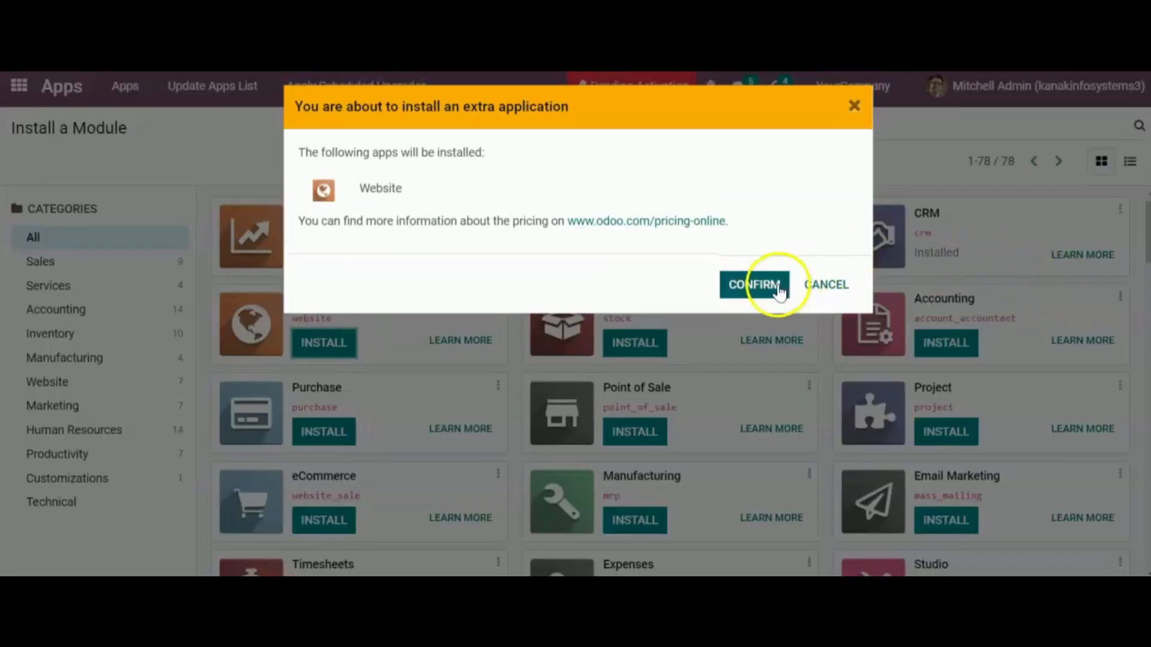
pyautogui.click(753, 285)
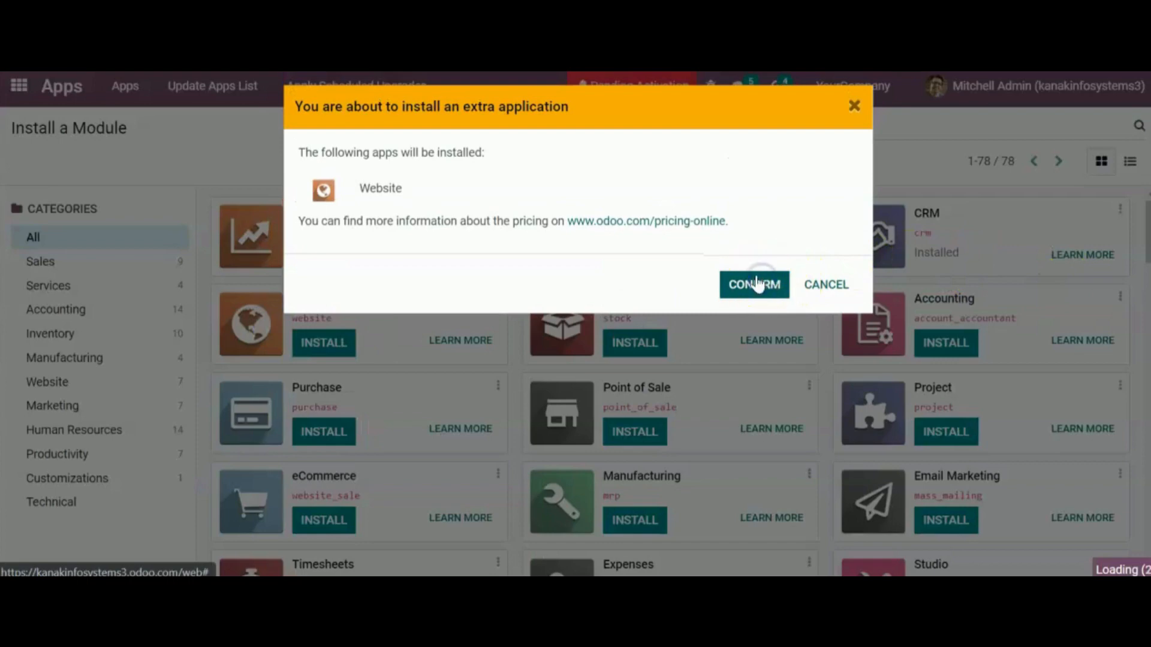
pyautogui.click(752, 285)
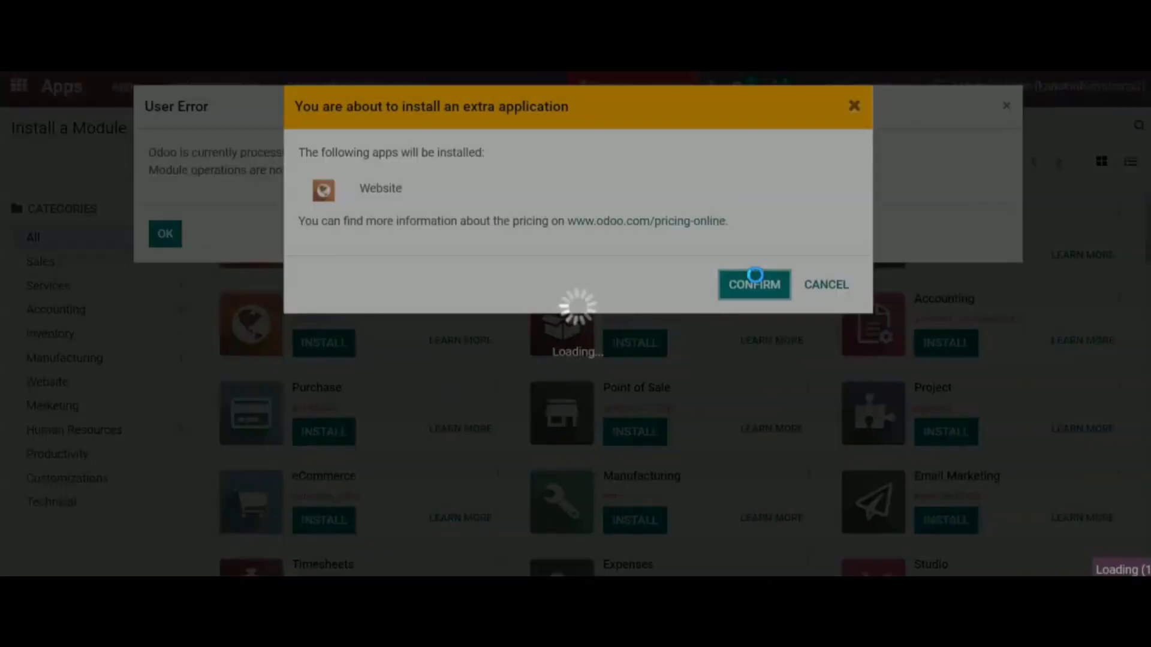
pyautogui.moveTo(166, 233)
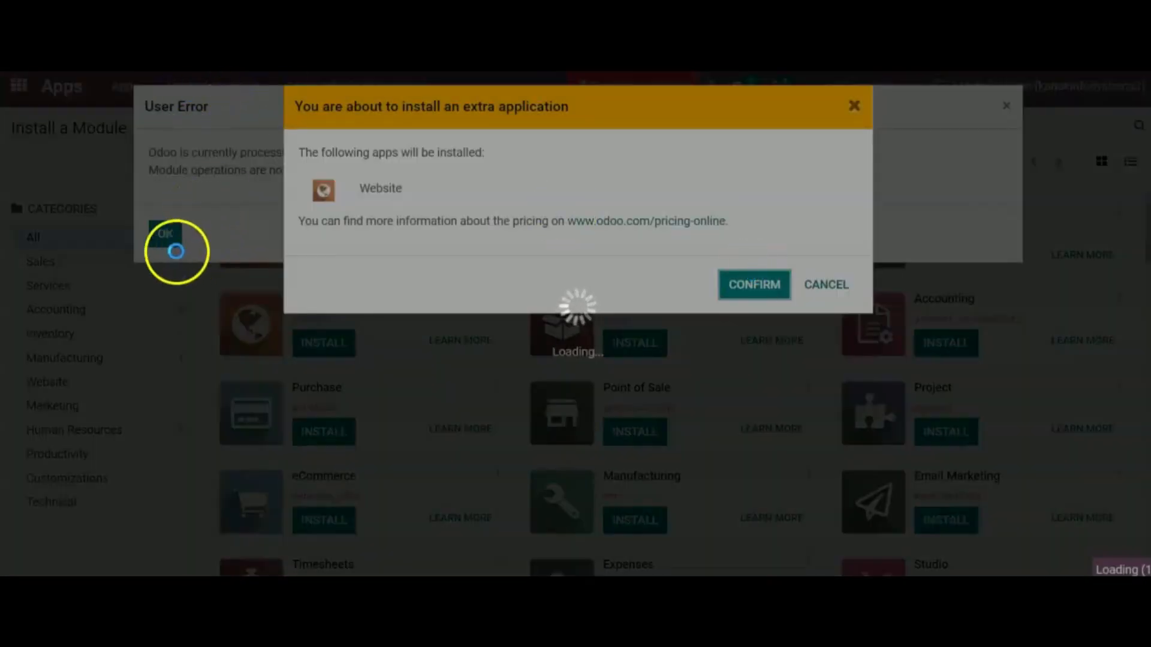
pyautogui.click(753, 285)
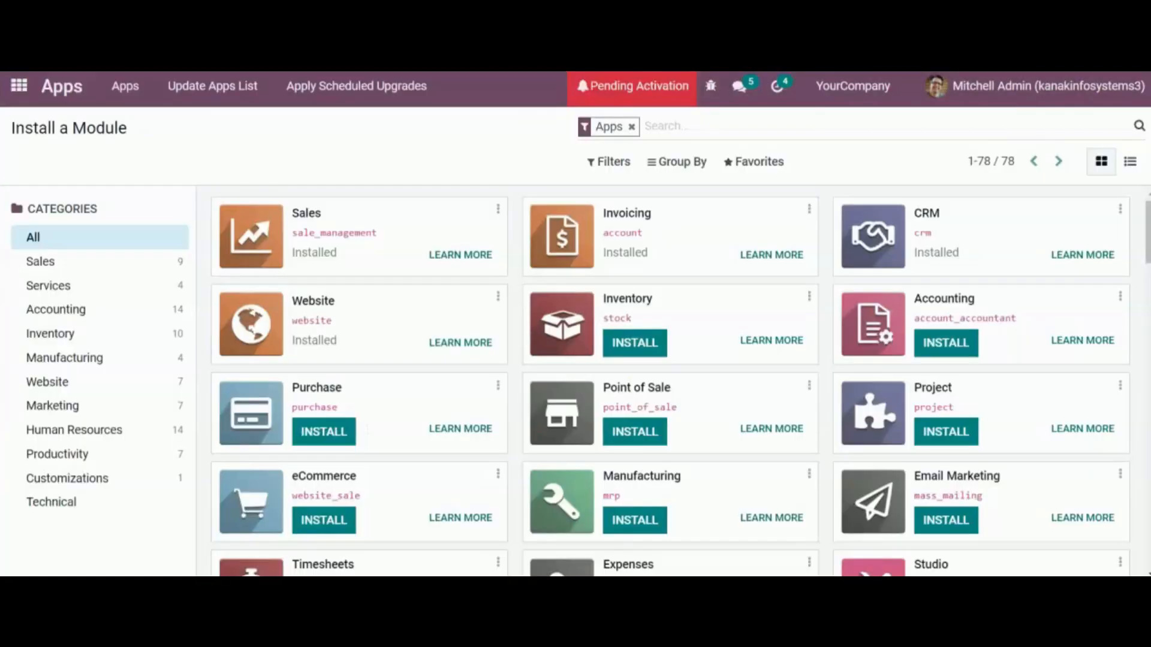
pyautogui.click(20, 86)
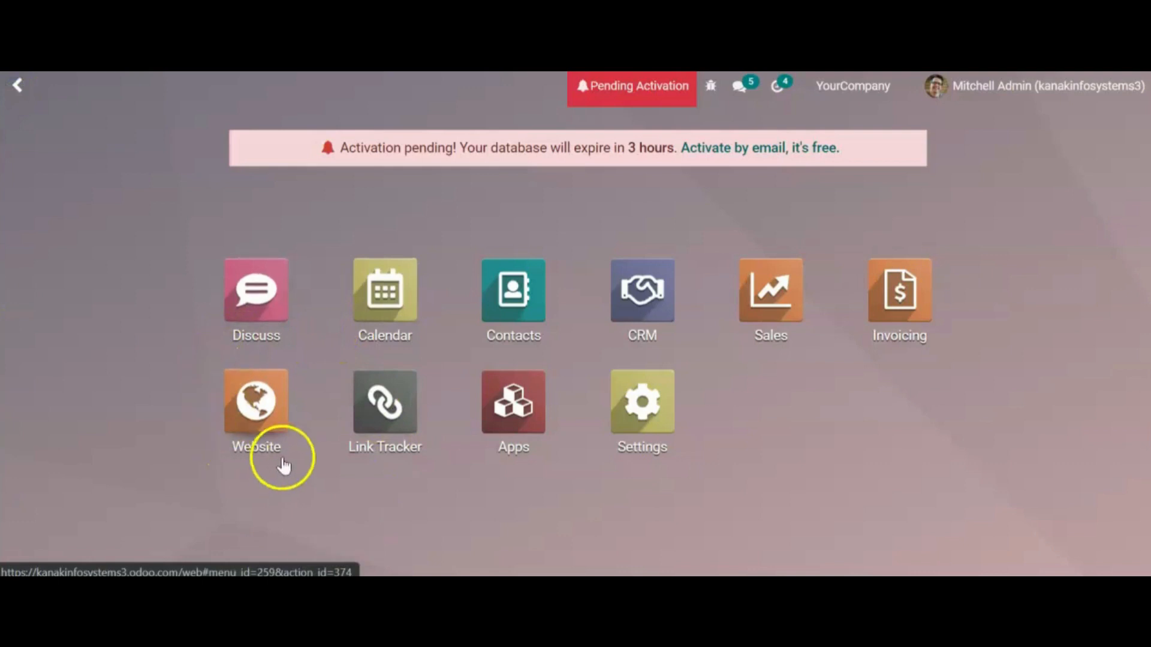
pyautogui.moveTo(305, 416)
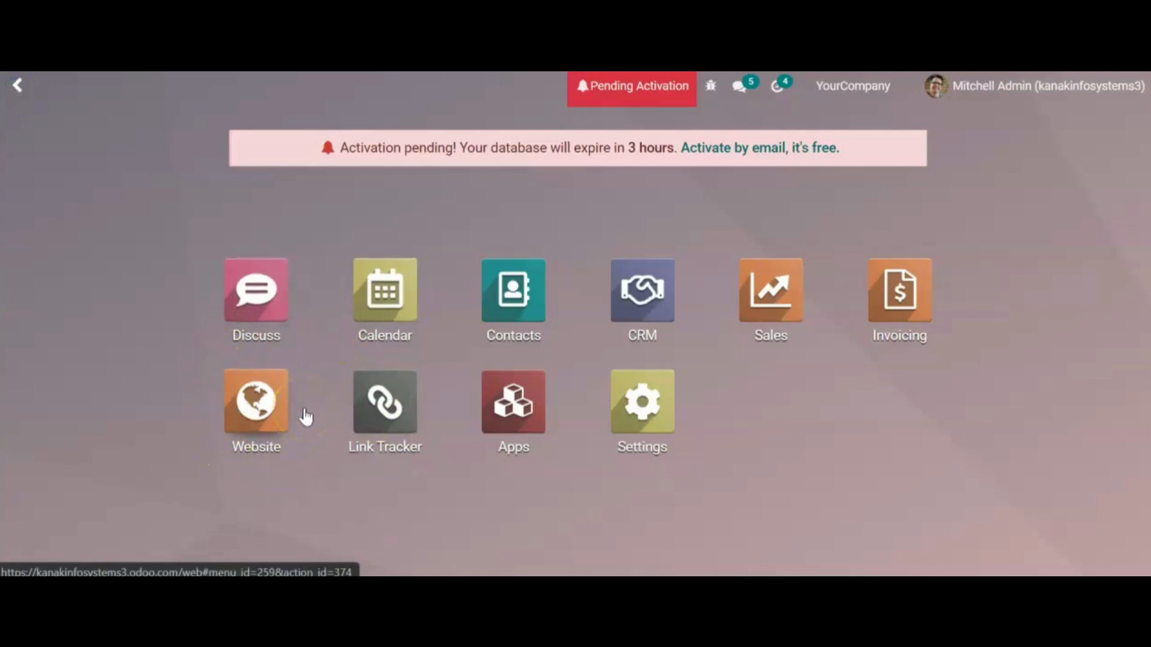